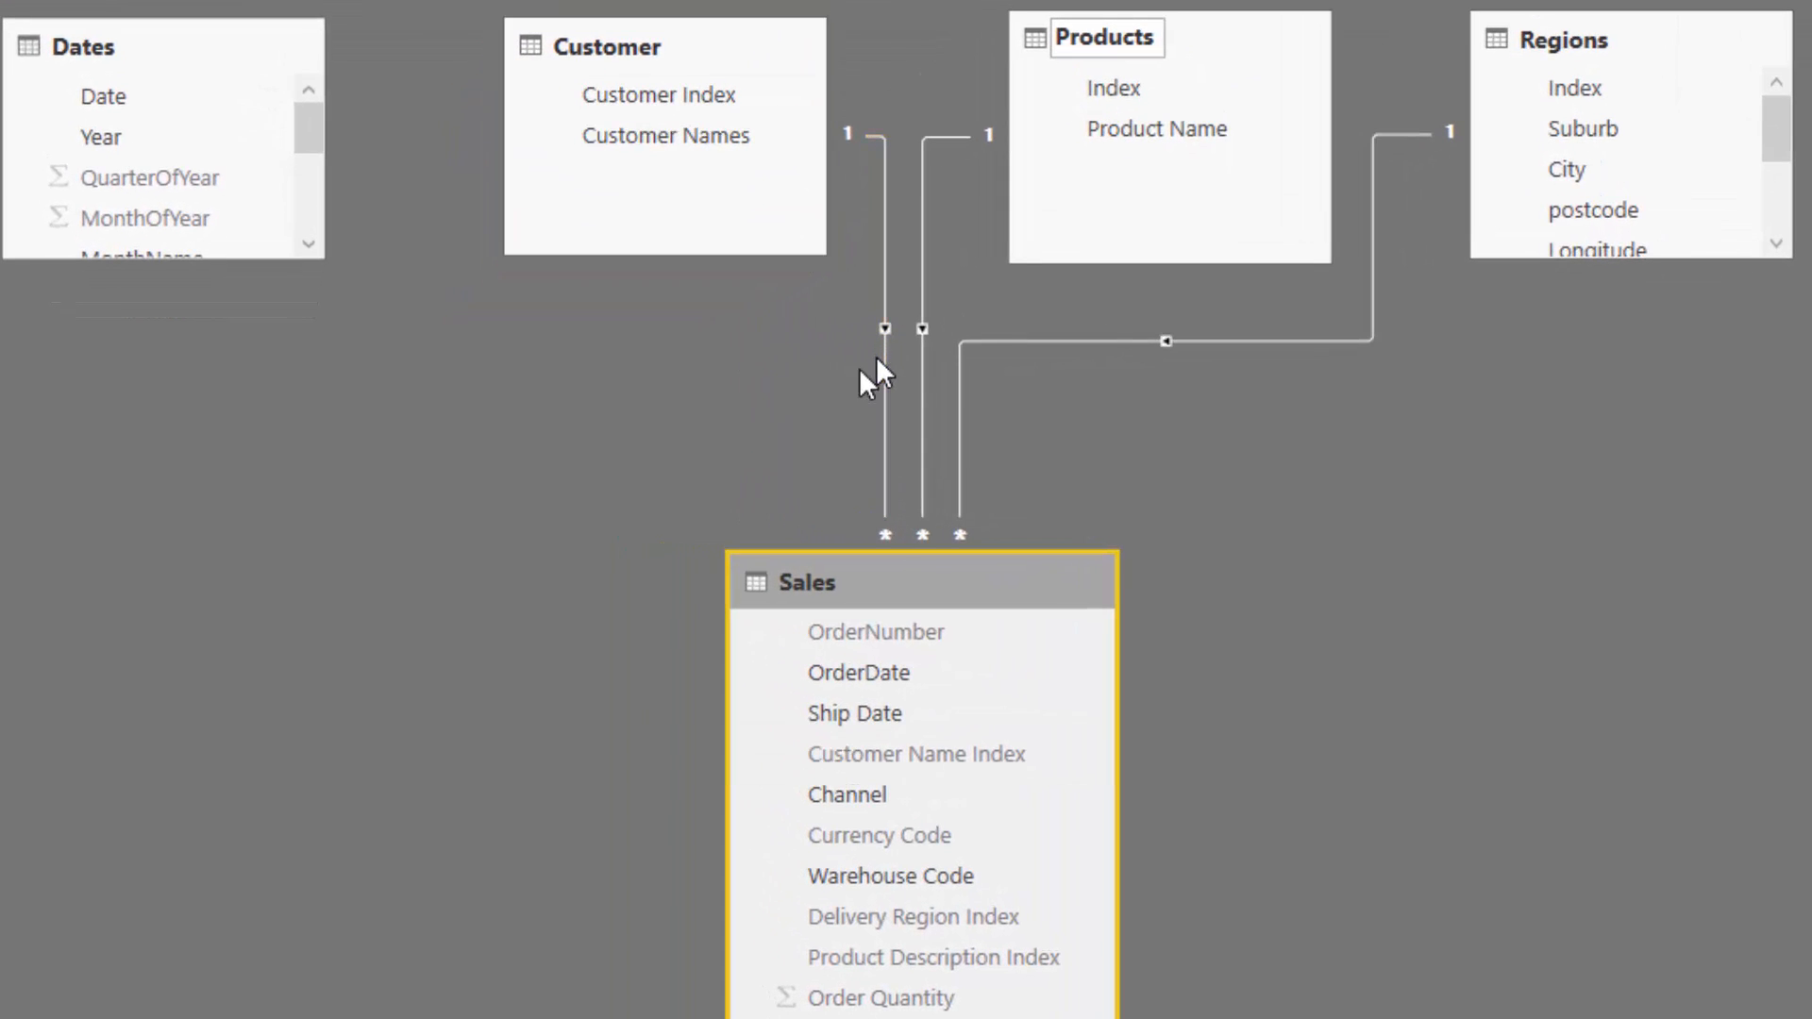
# - Create a one-to-many relationship from Dates[Date] to Sales[OrderDate] in Relationships view
pyautogui.click(102, 97)
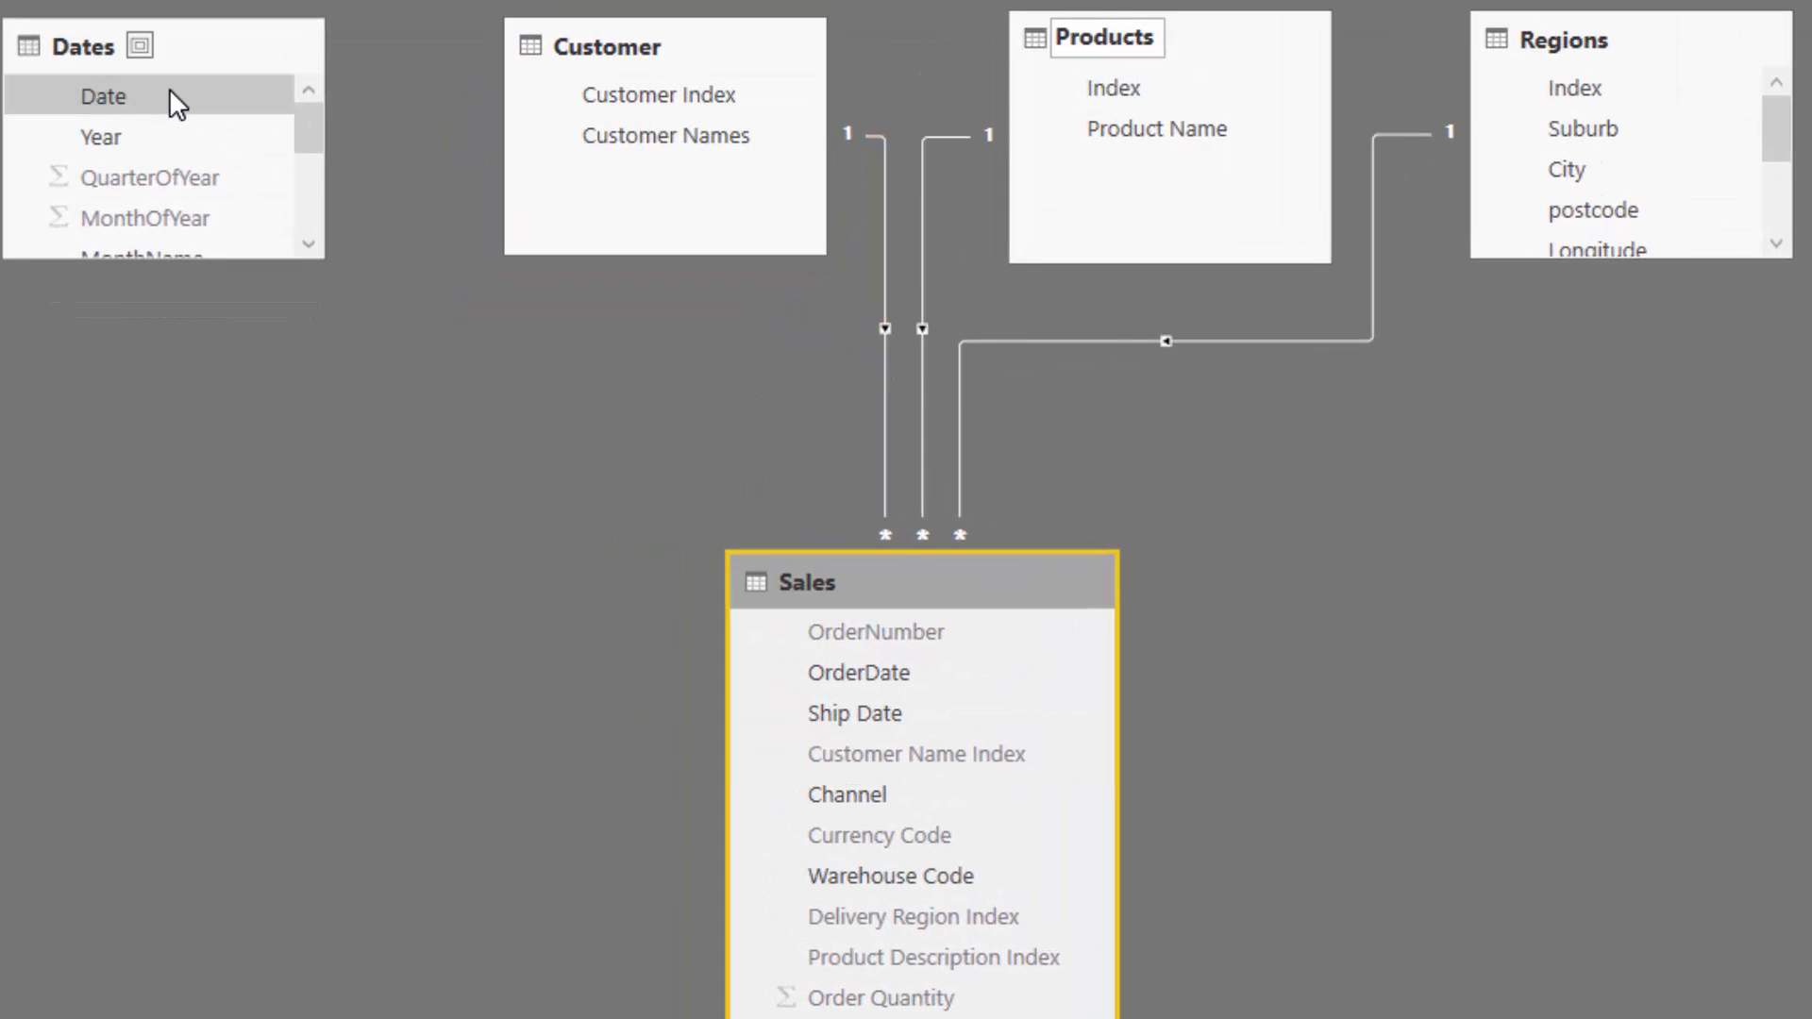
pyautogui.moveTo(102, 96); pyautogui.dragTo(745, 593)
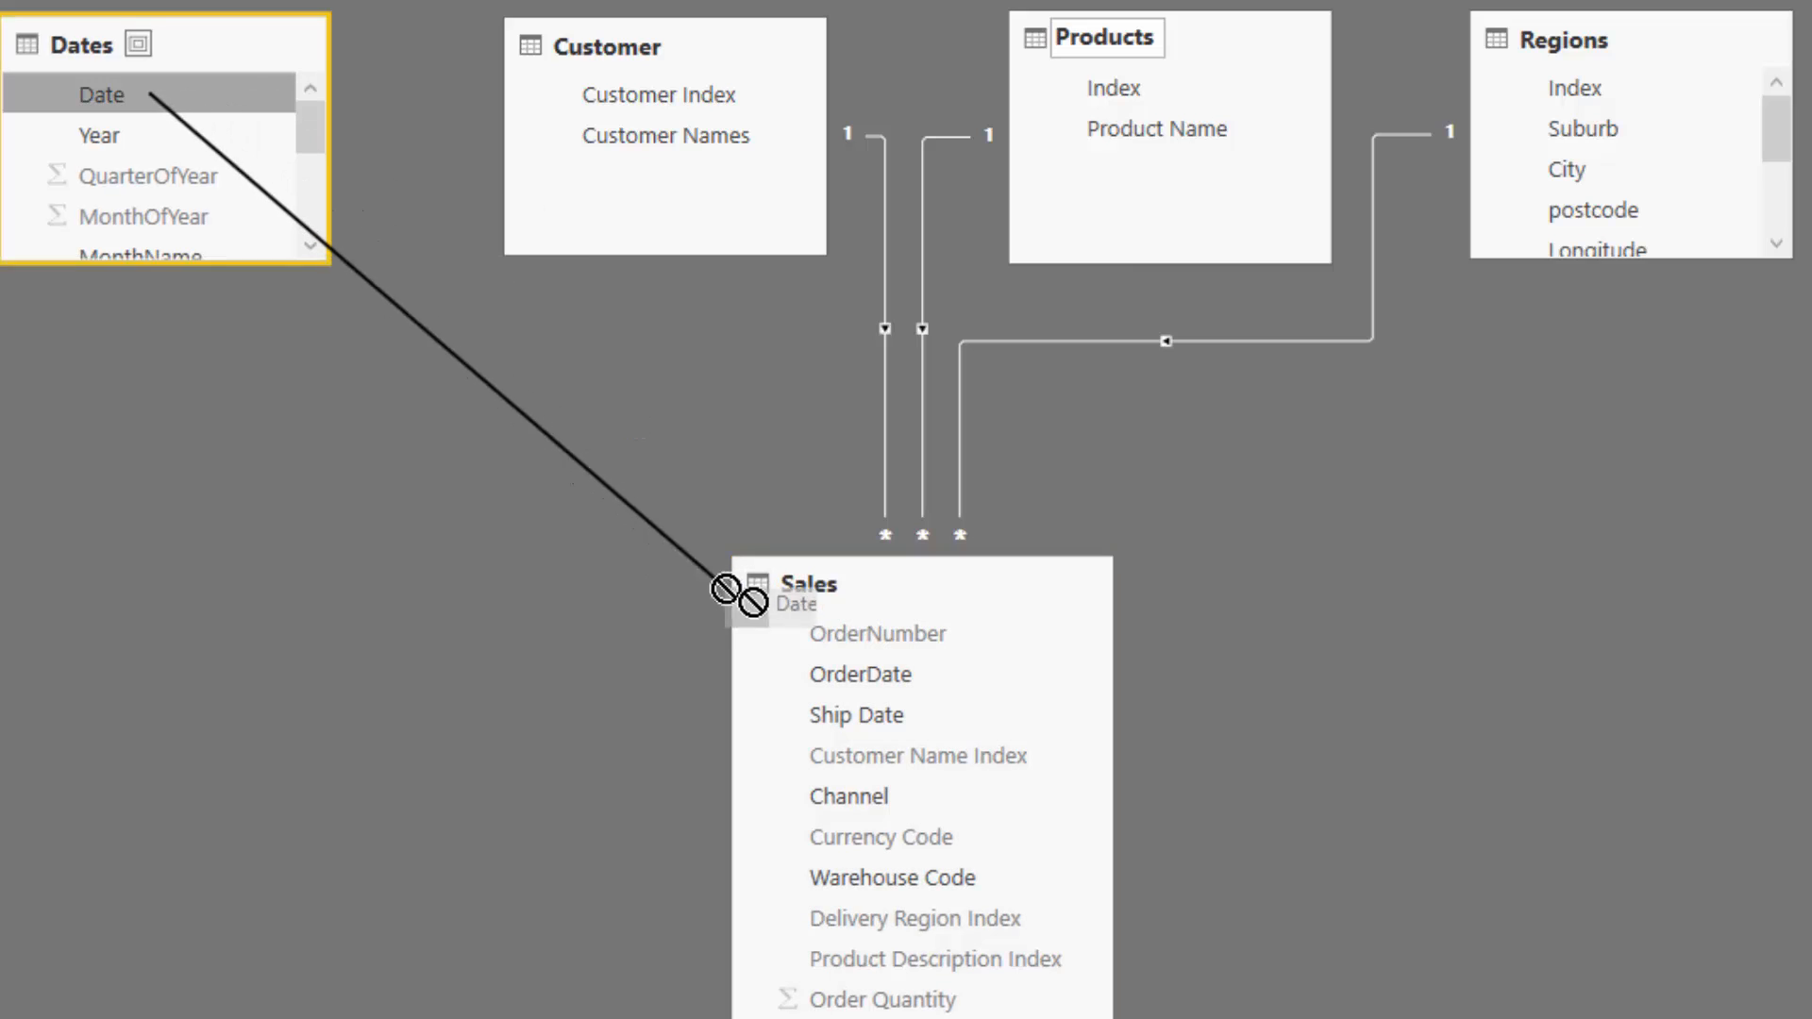
pyautogui.moveTo(102, 94); pyautogui.dragTo(883, 686)
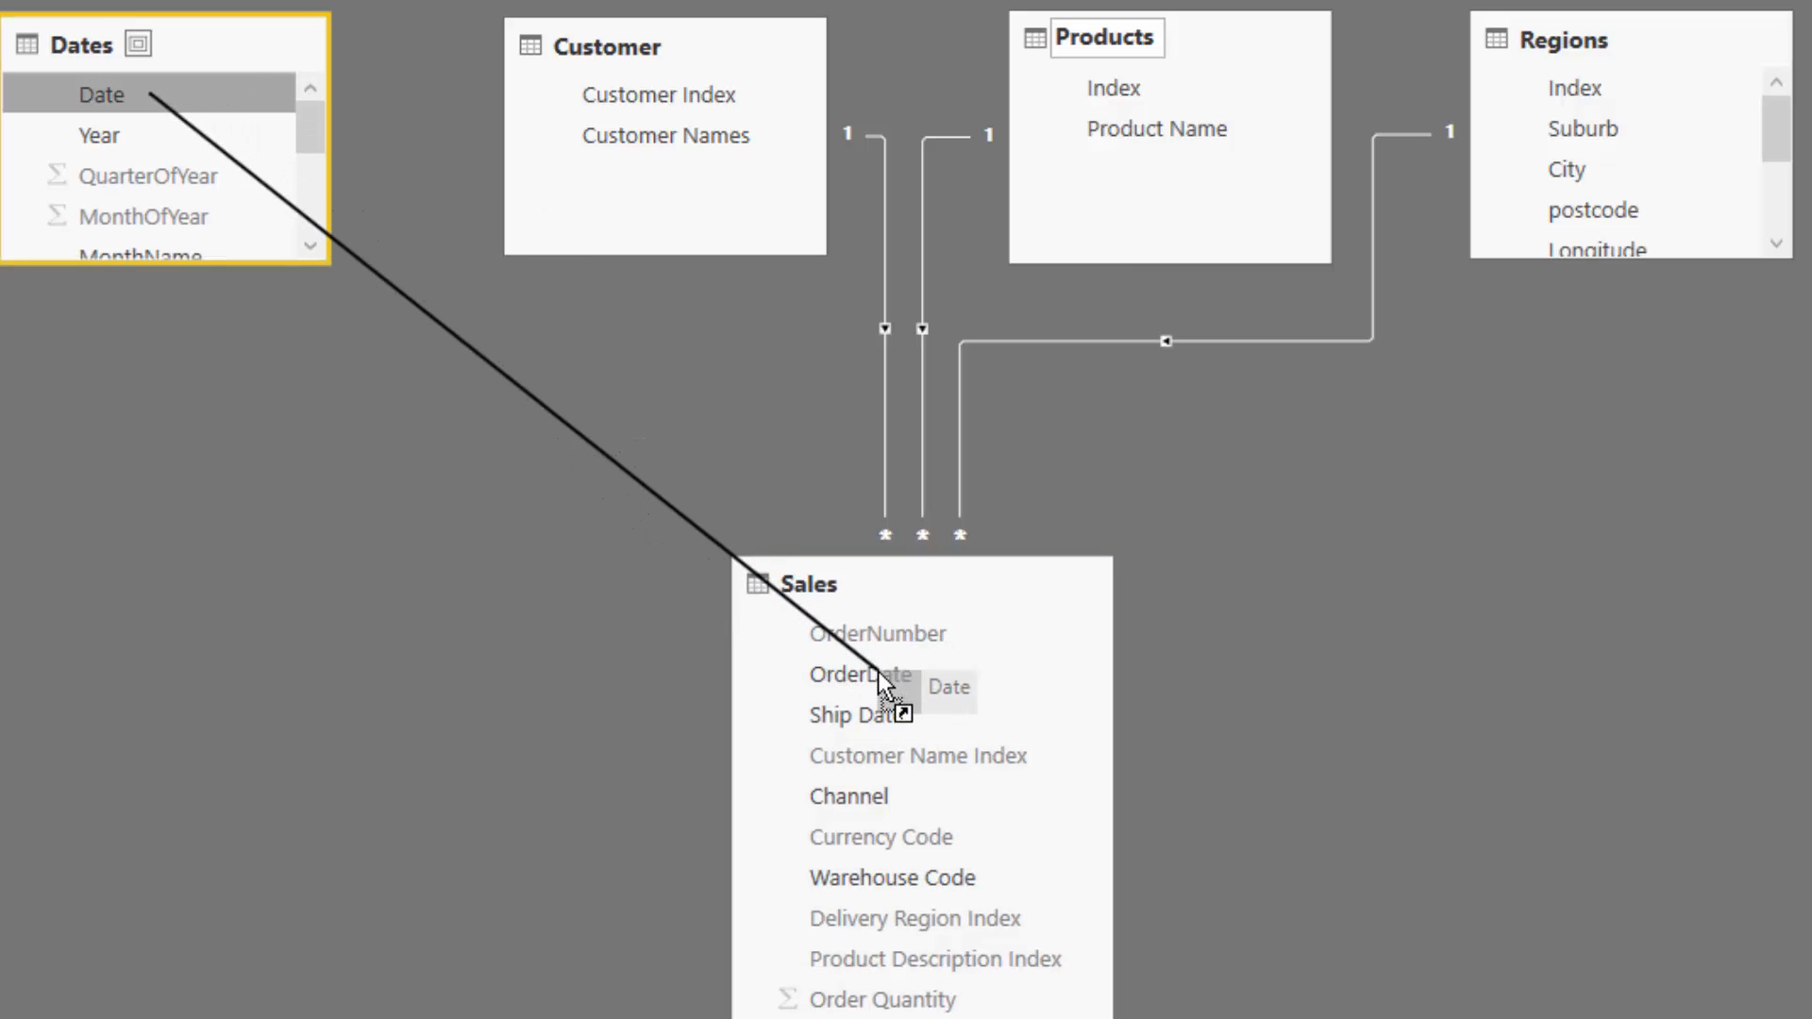
pyautogui.moveTo(102, 94); pyautogui.dragTo(883, 687)
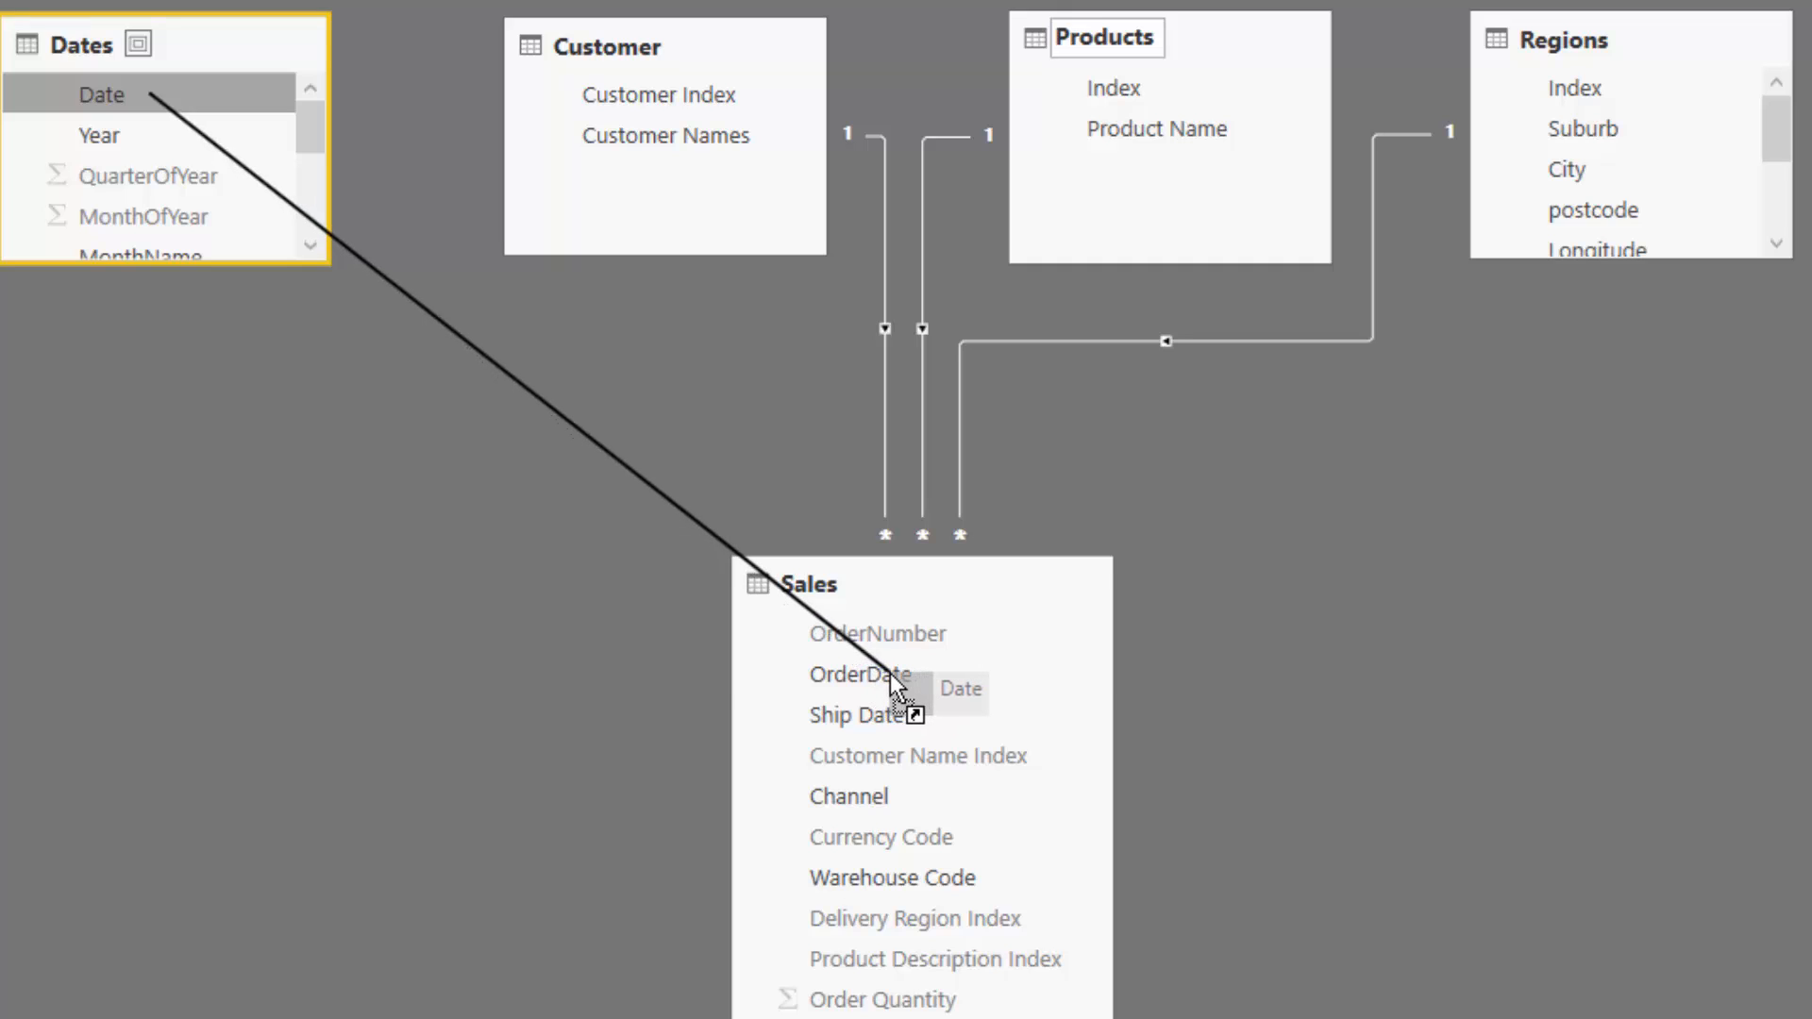
pyautogui.moveTo(100, 94); pyautogui.dragTo(860, 673)
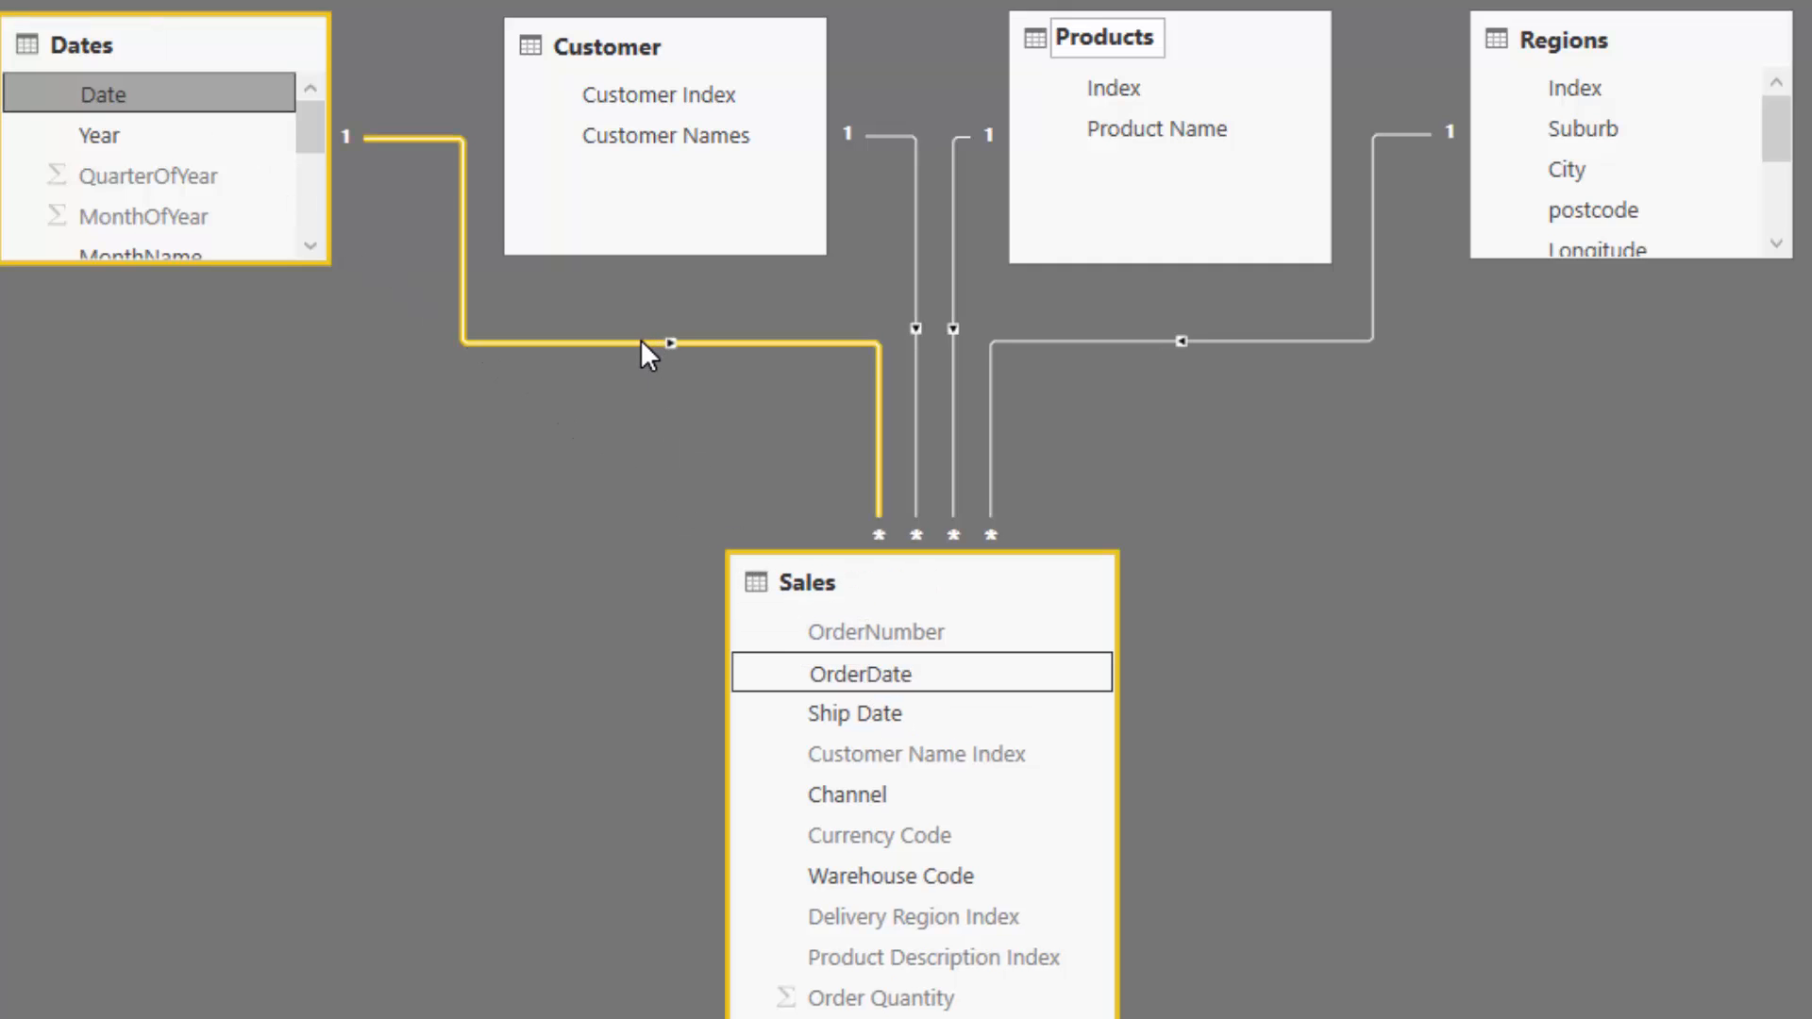
pyautogui.moveTo(639, 361)
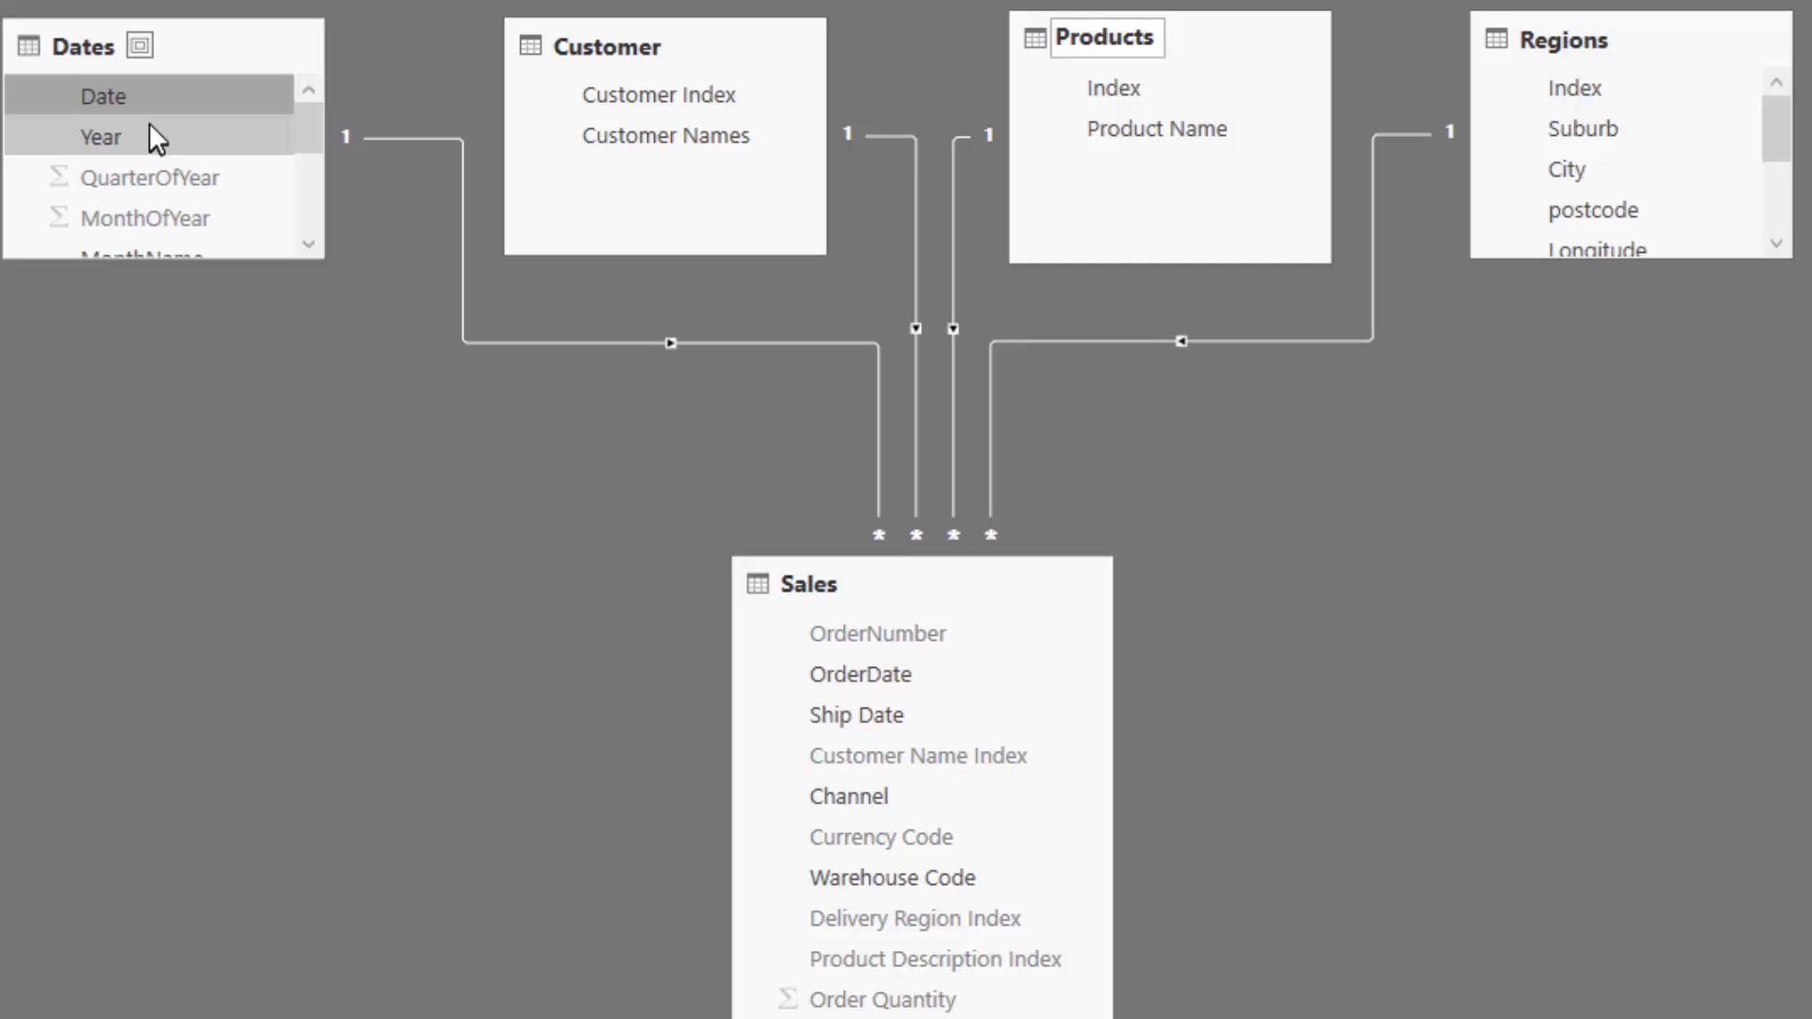
# - Add an inactive Dates[Date] to Sales[Ship Date] relationship and inspect its dashed line
pyautogui.moveTo(102, 94); pyautogui.dragTo(855, 734)
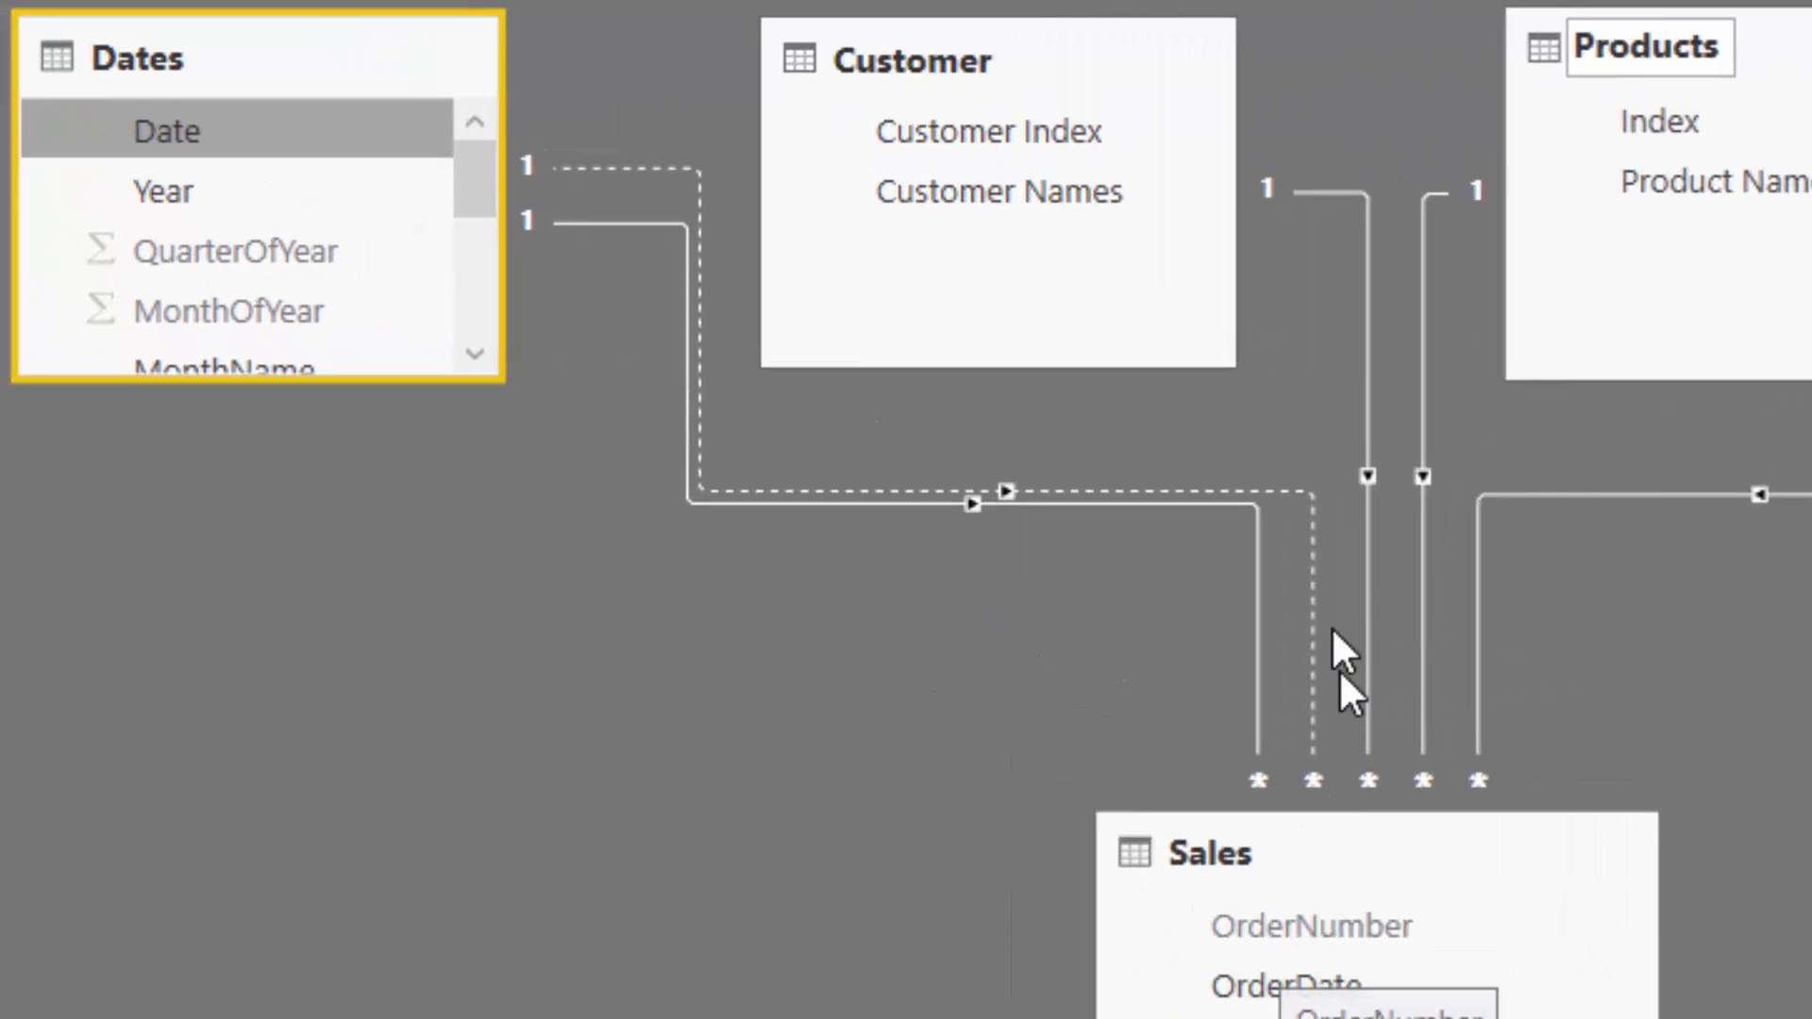
pyautogui.click(1356, 669)
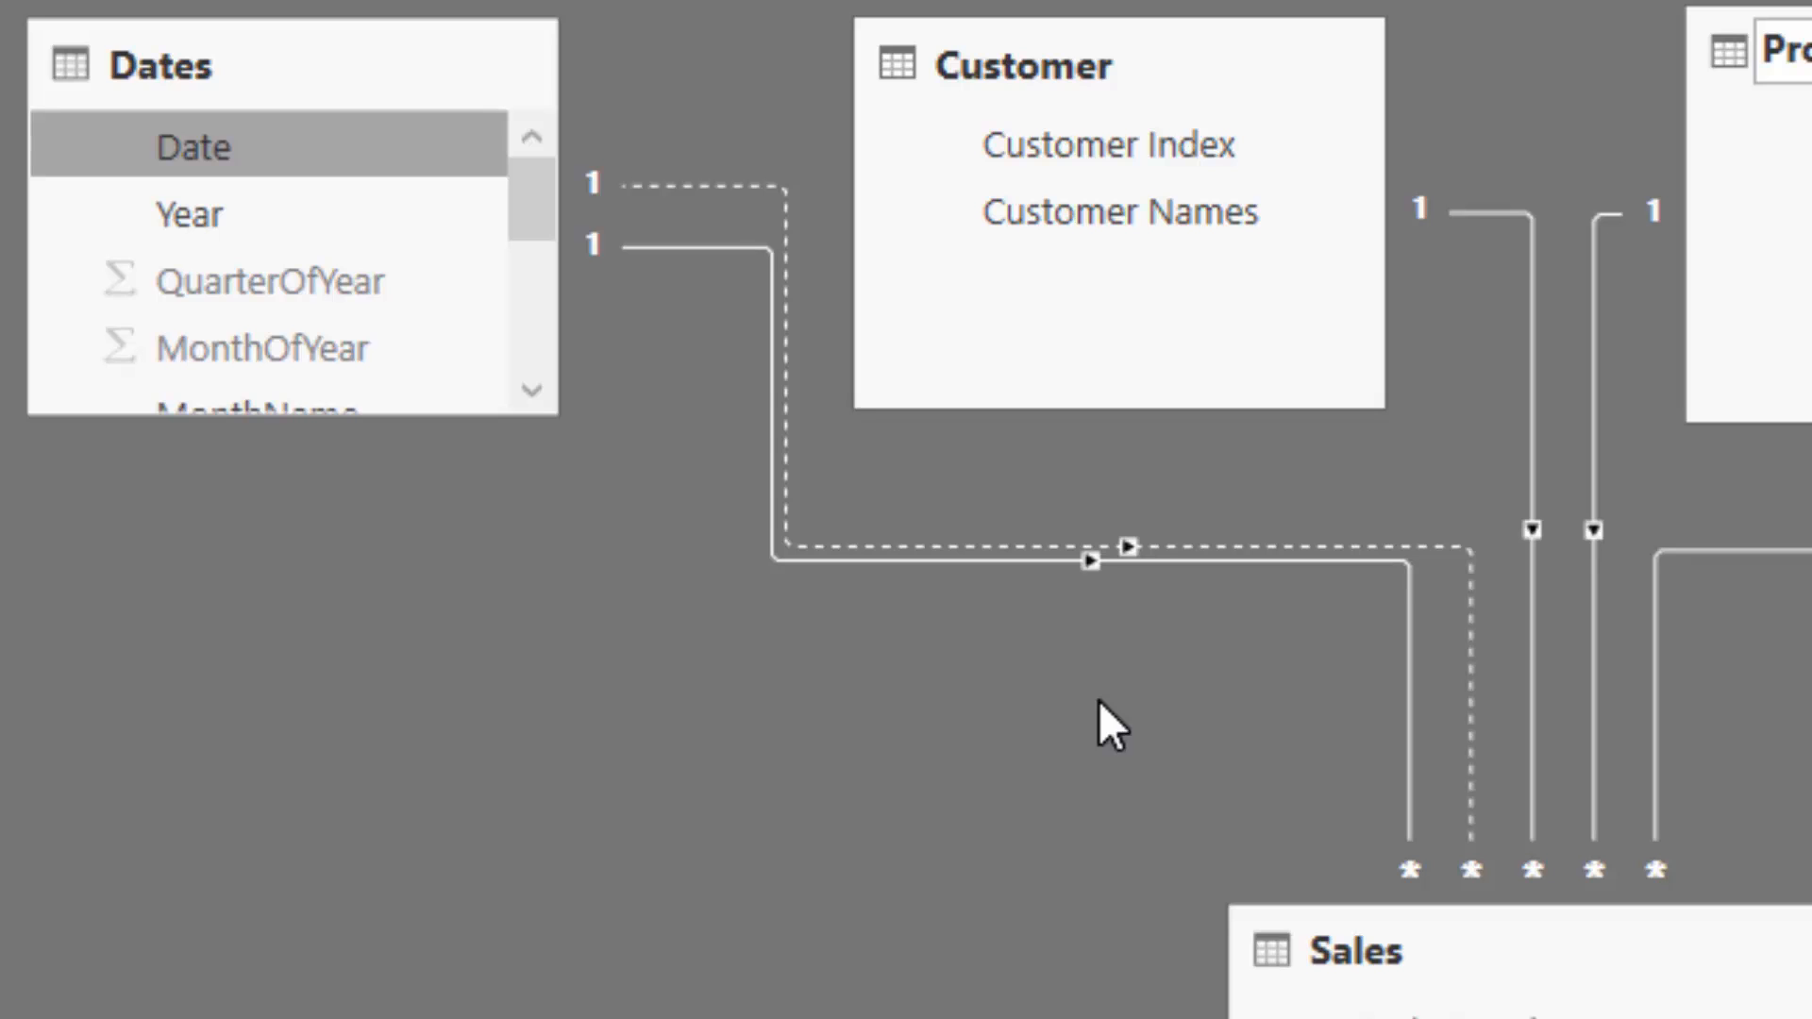
pyautogui.click(1398, 549)
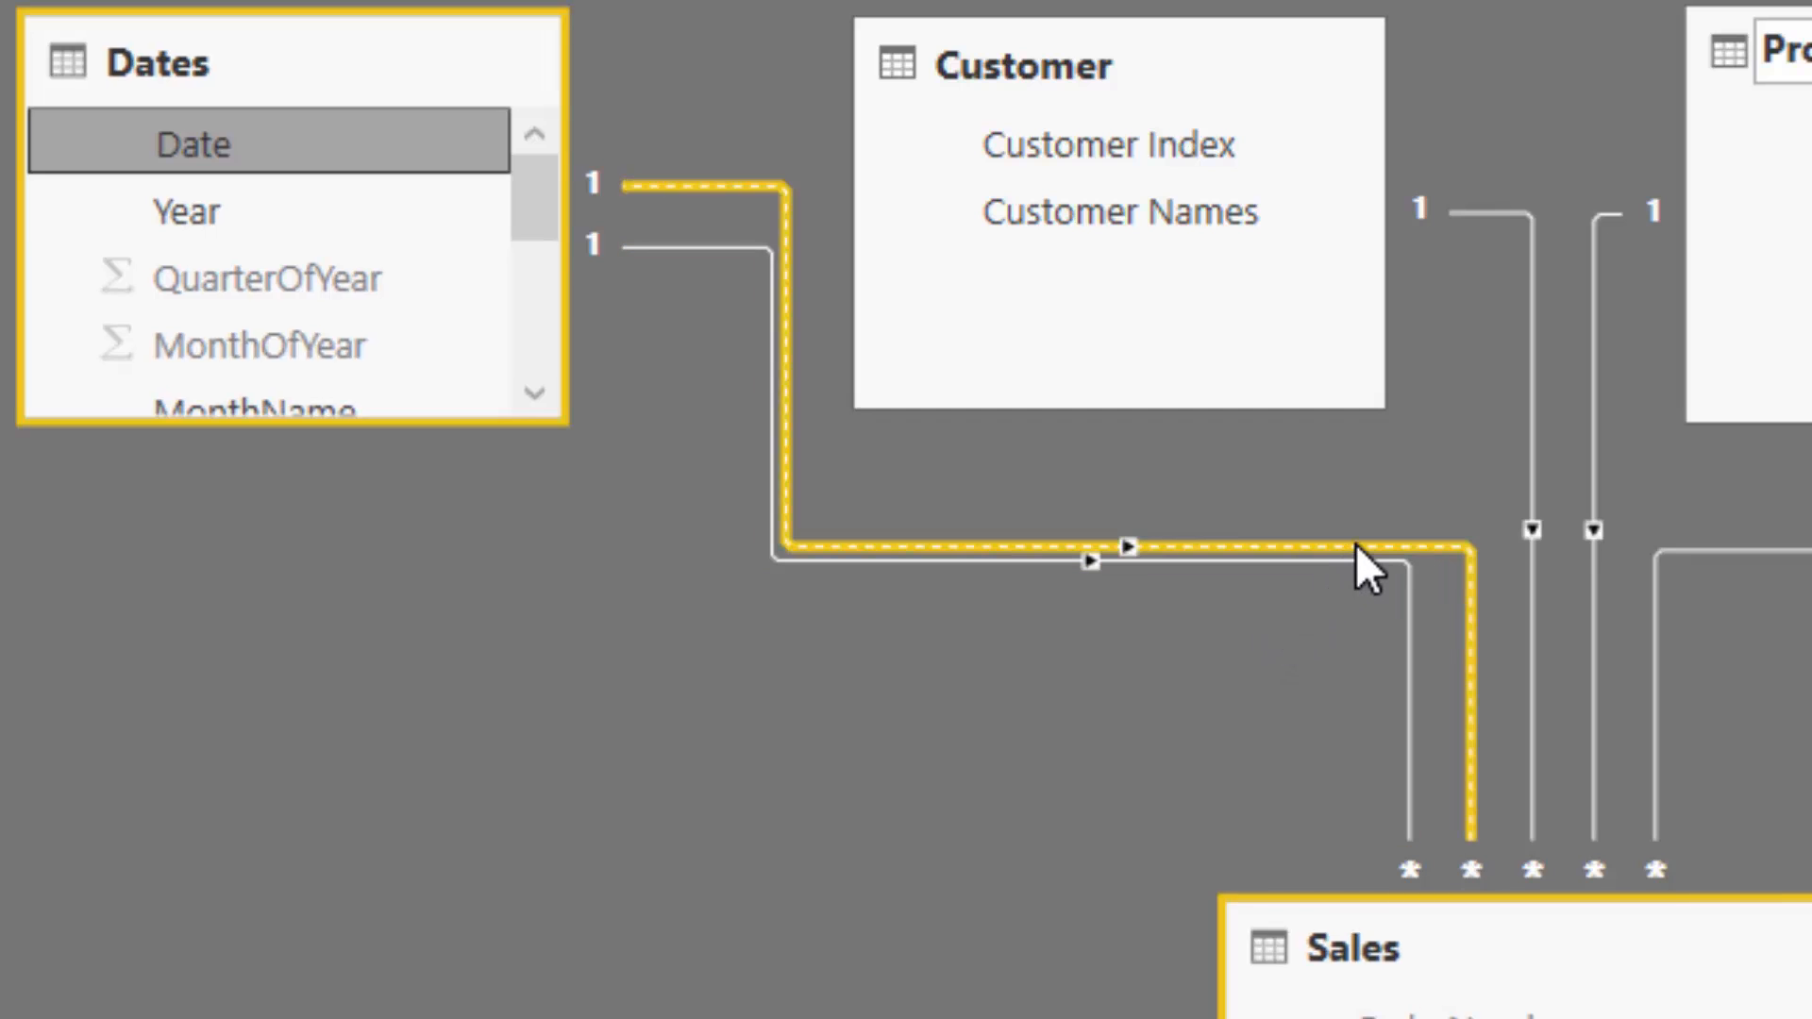
pyautogui.click(1270, 670)
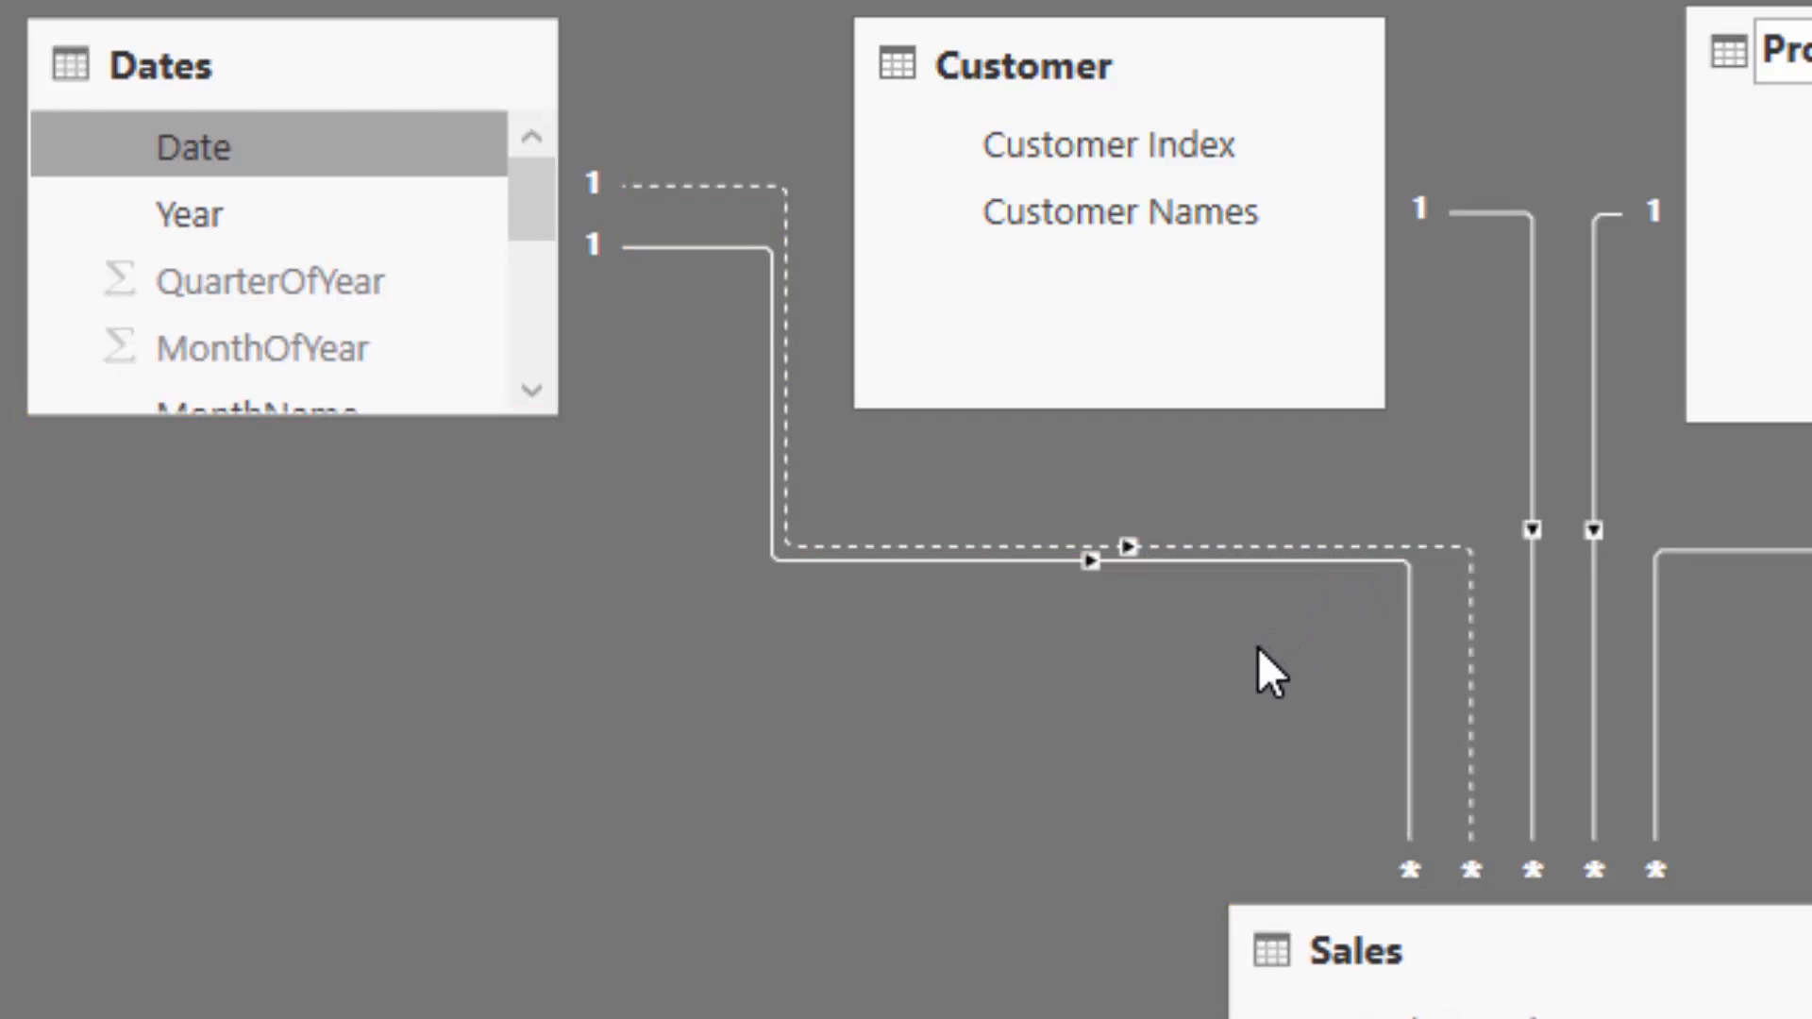
pyautogui.moveTo(625, 762)
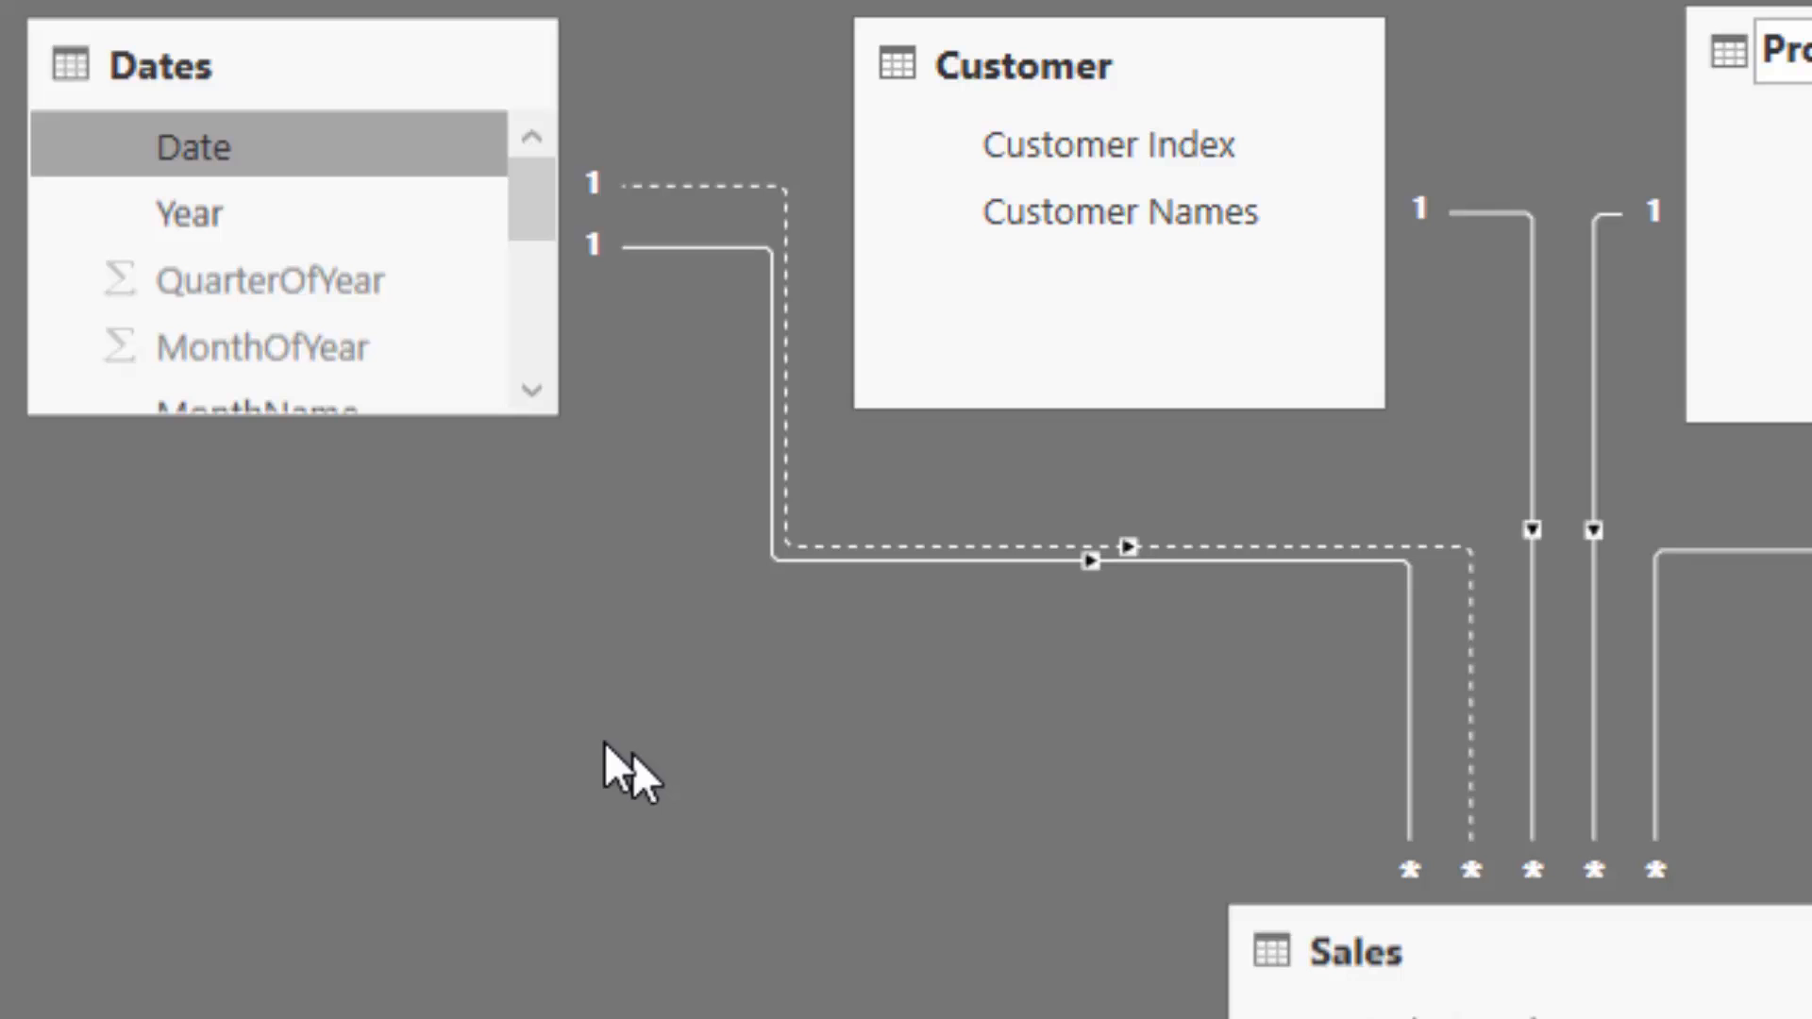
pyautogui.moveTo(796, 693)
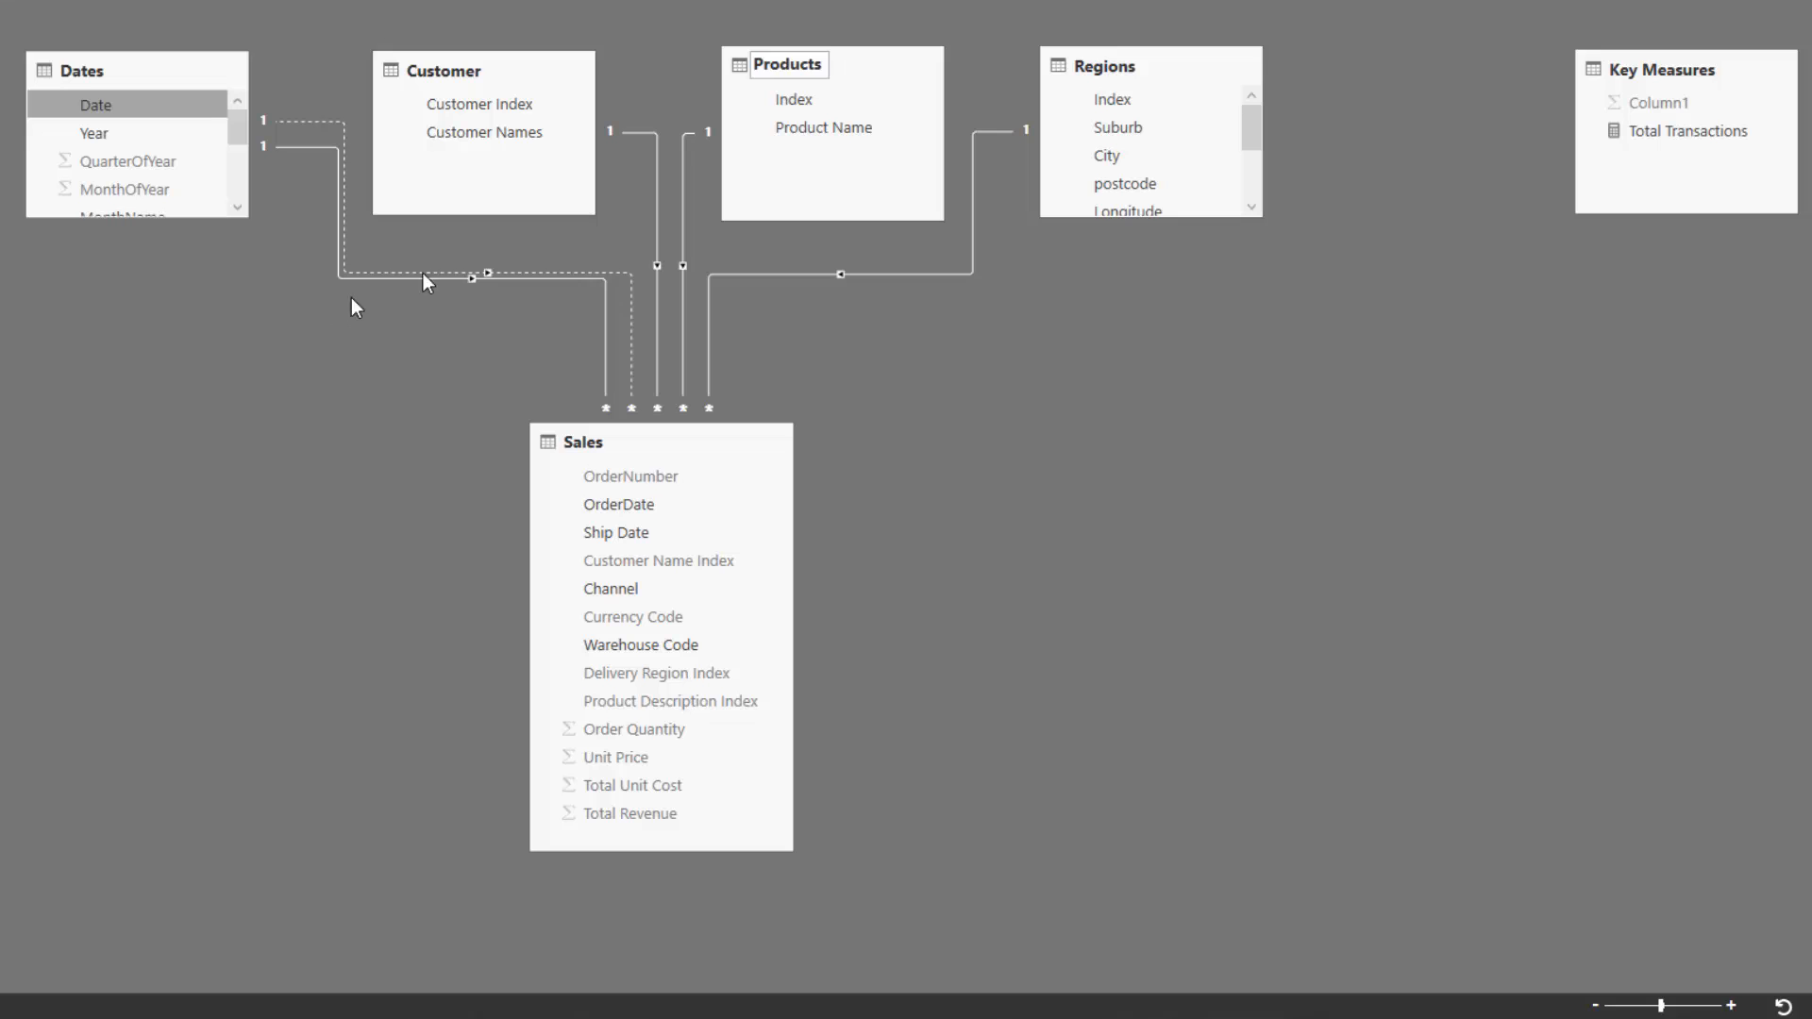
pyautogui.click(472, 277)
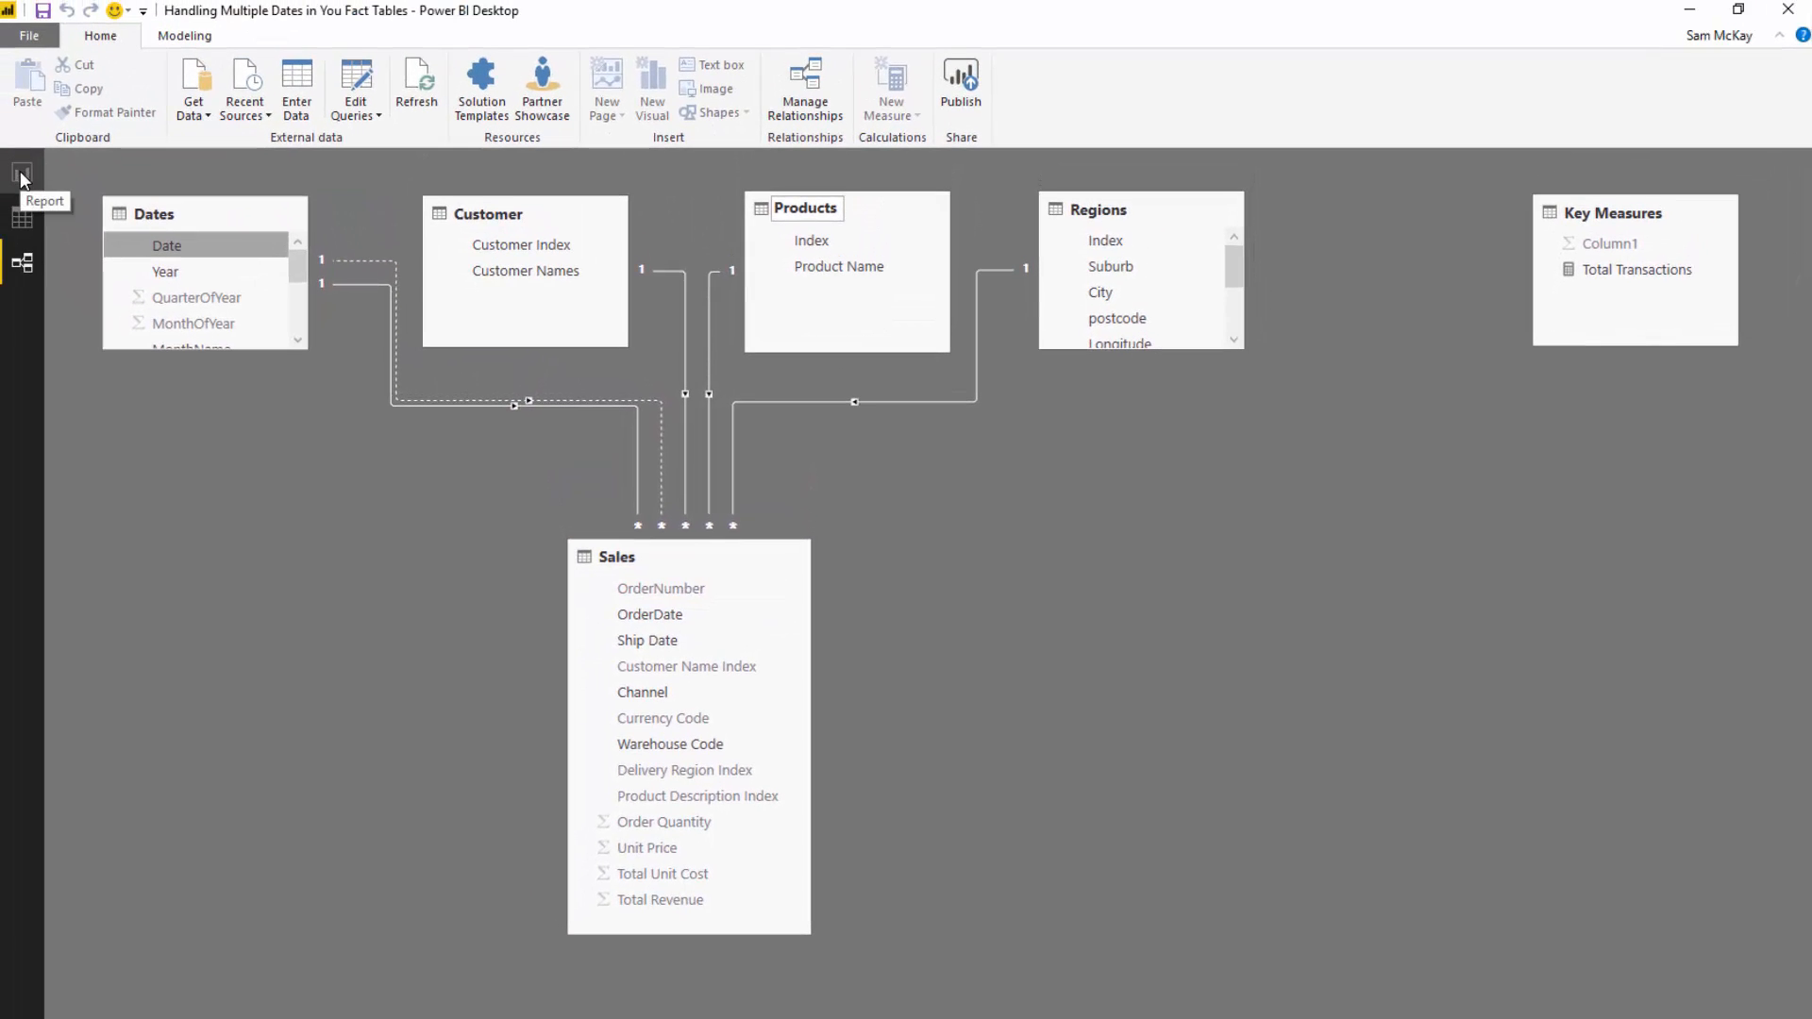
# - In Report view, create measure Total Sales = SUM( Sales[Total Revenue] )
pyautogui.click(21, 172)
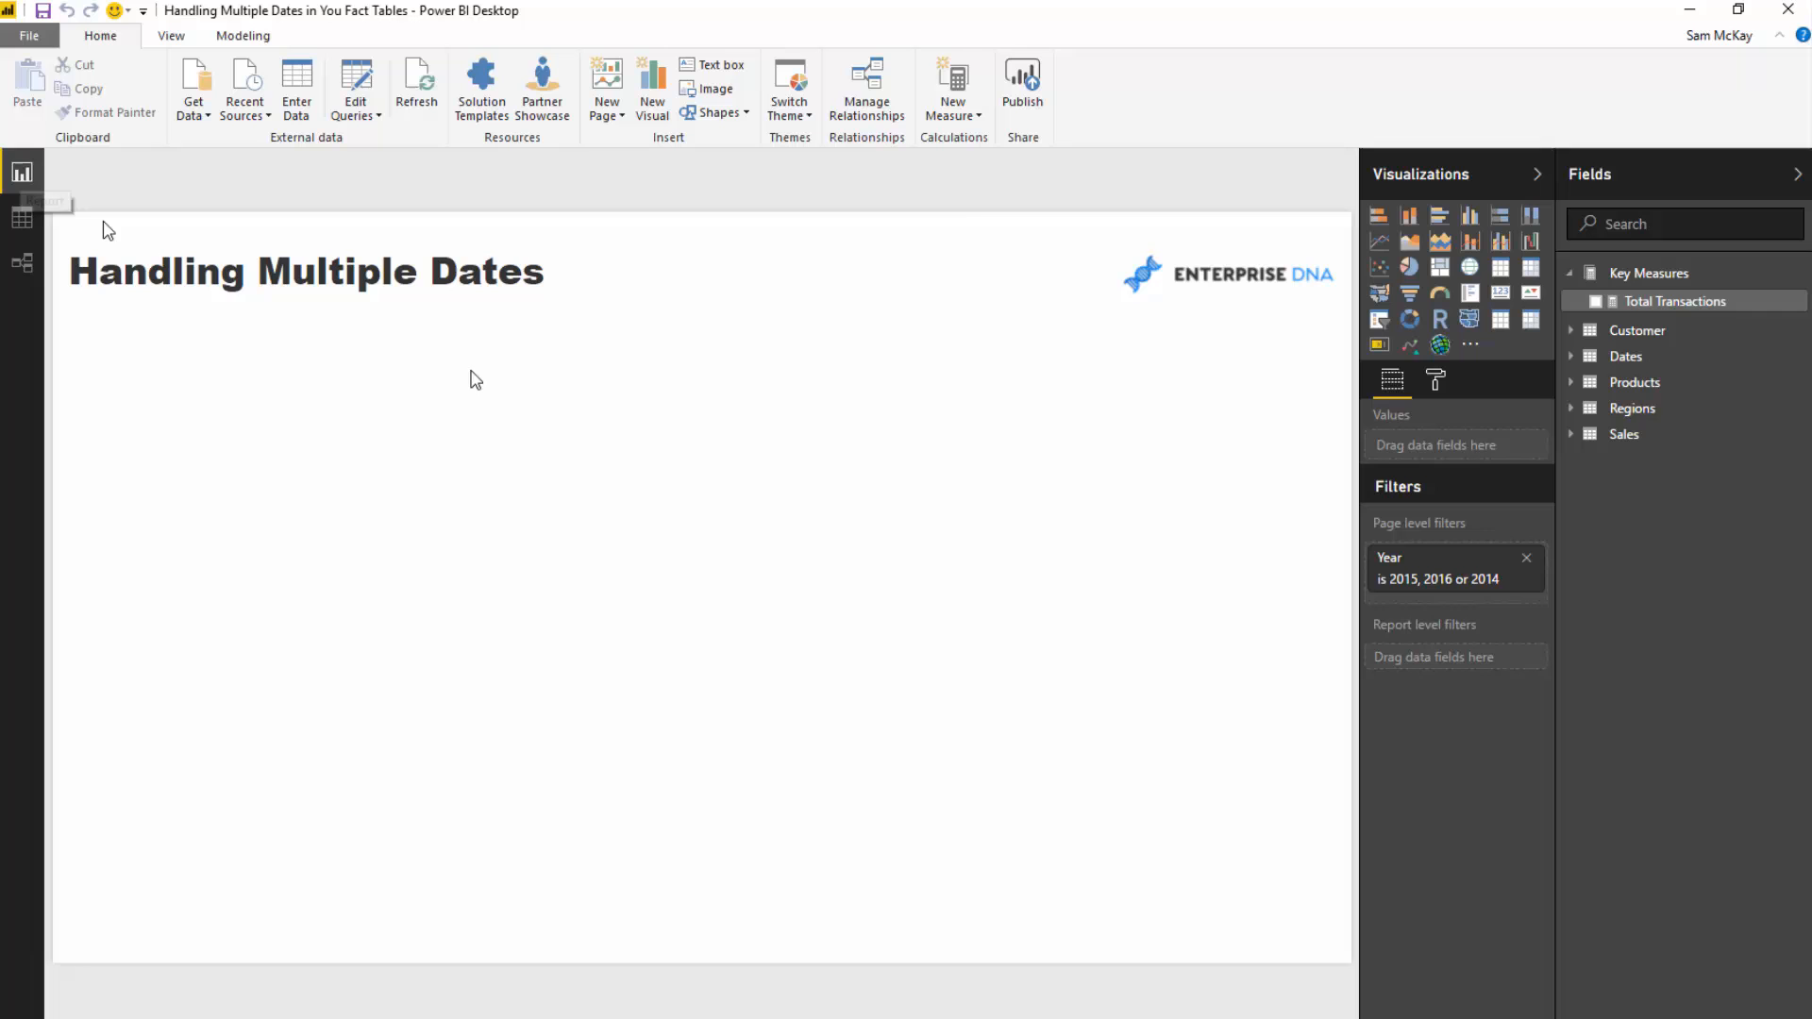
pyautogui.click(1670, 300)
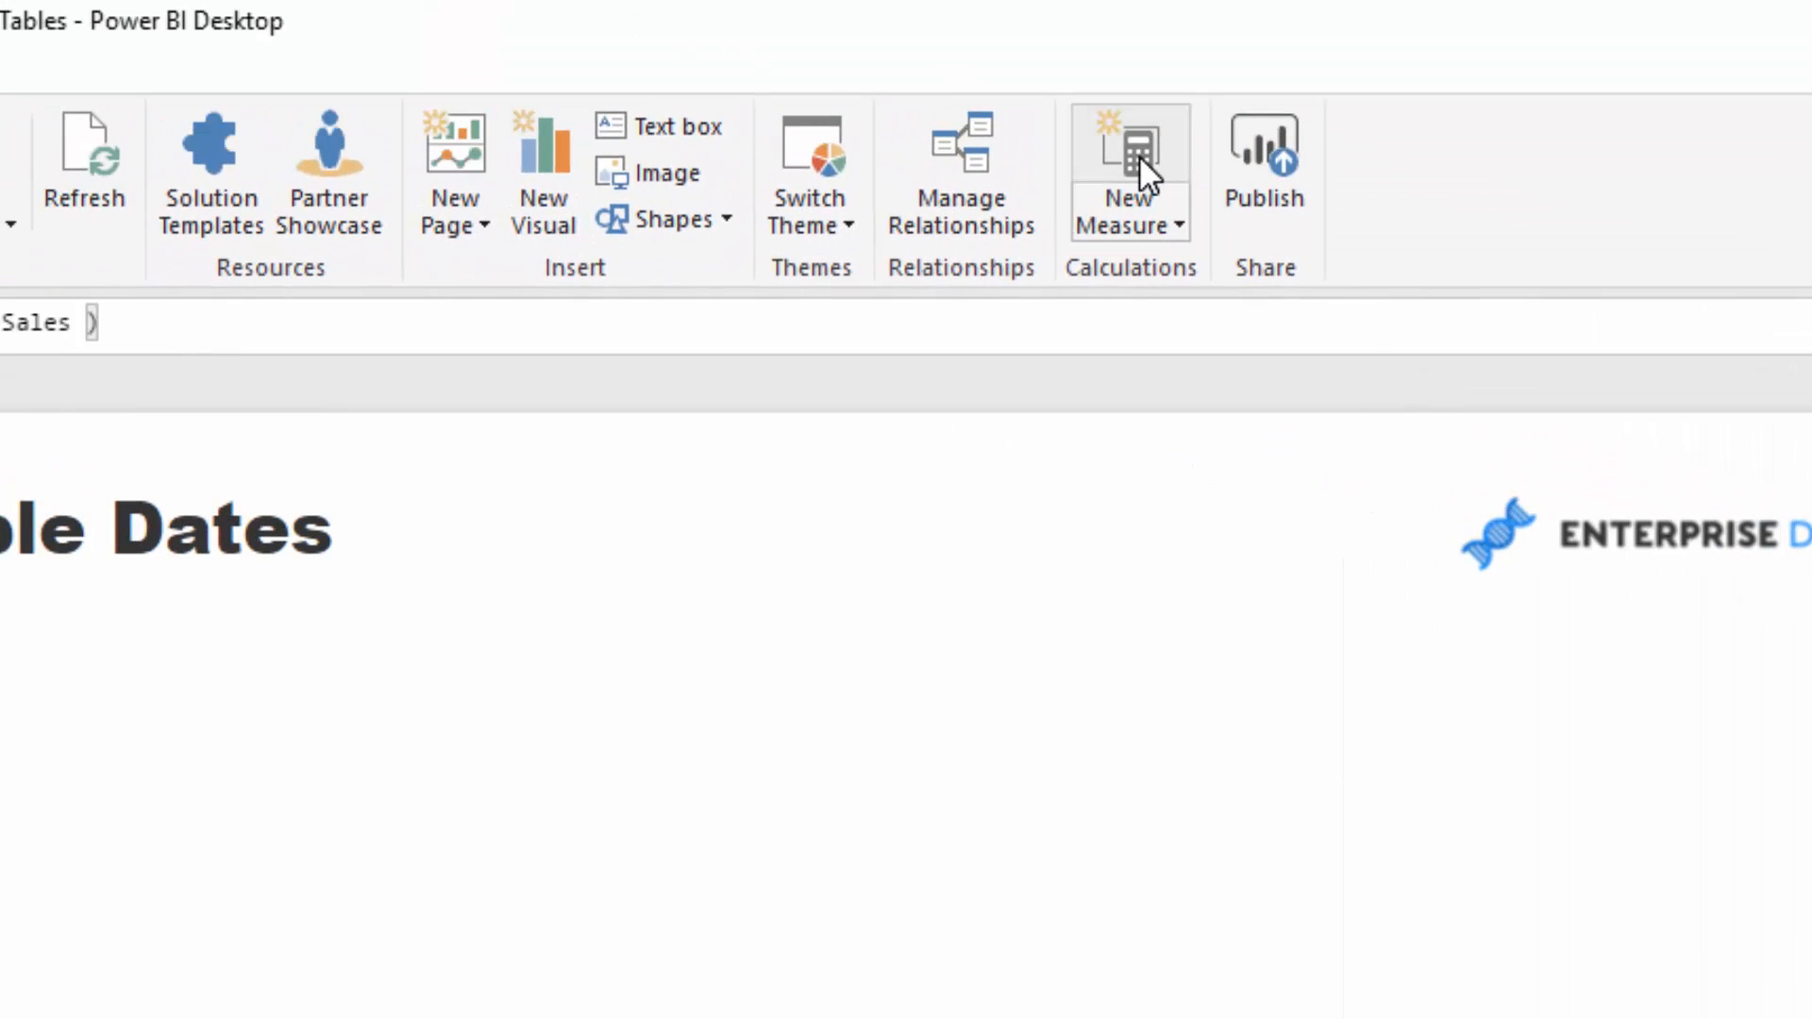
pyautogui.click(1130, 174)
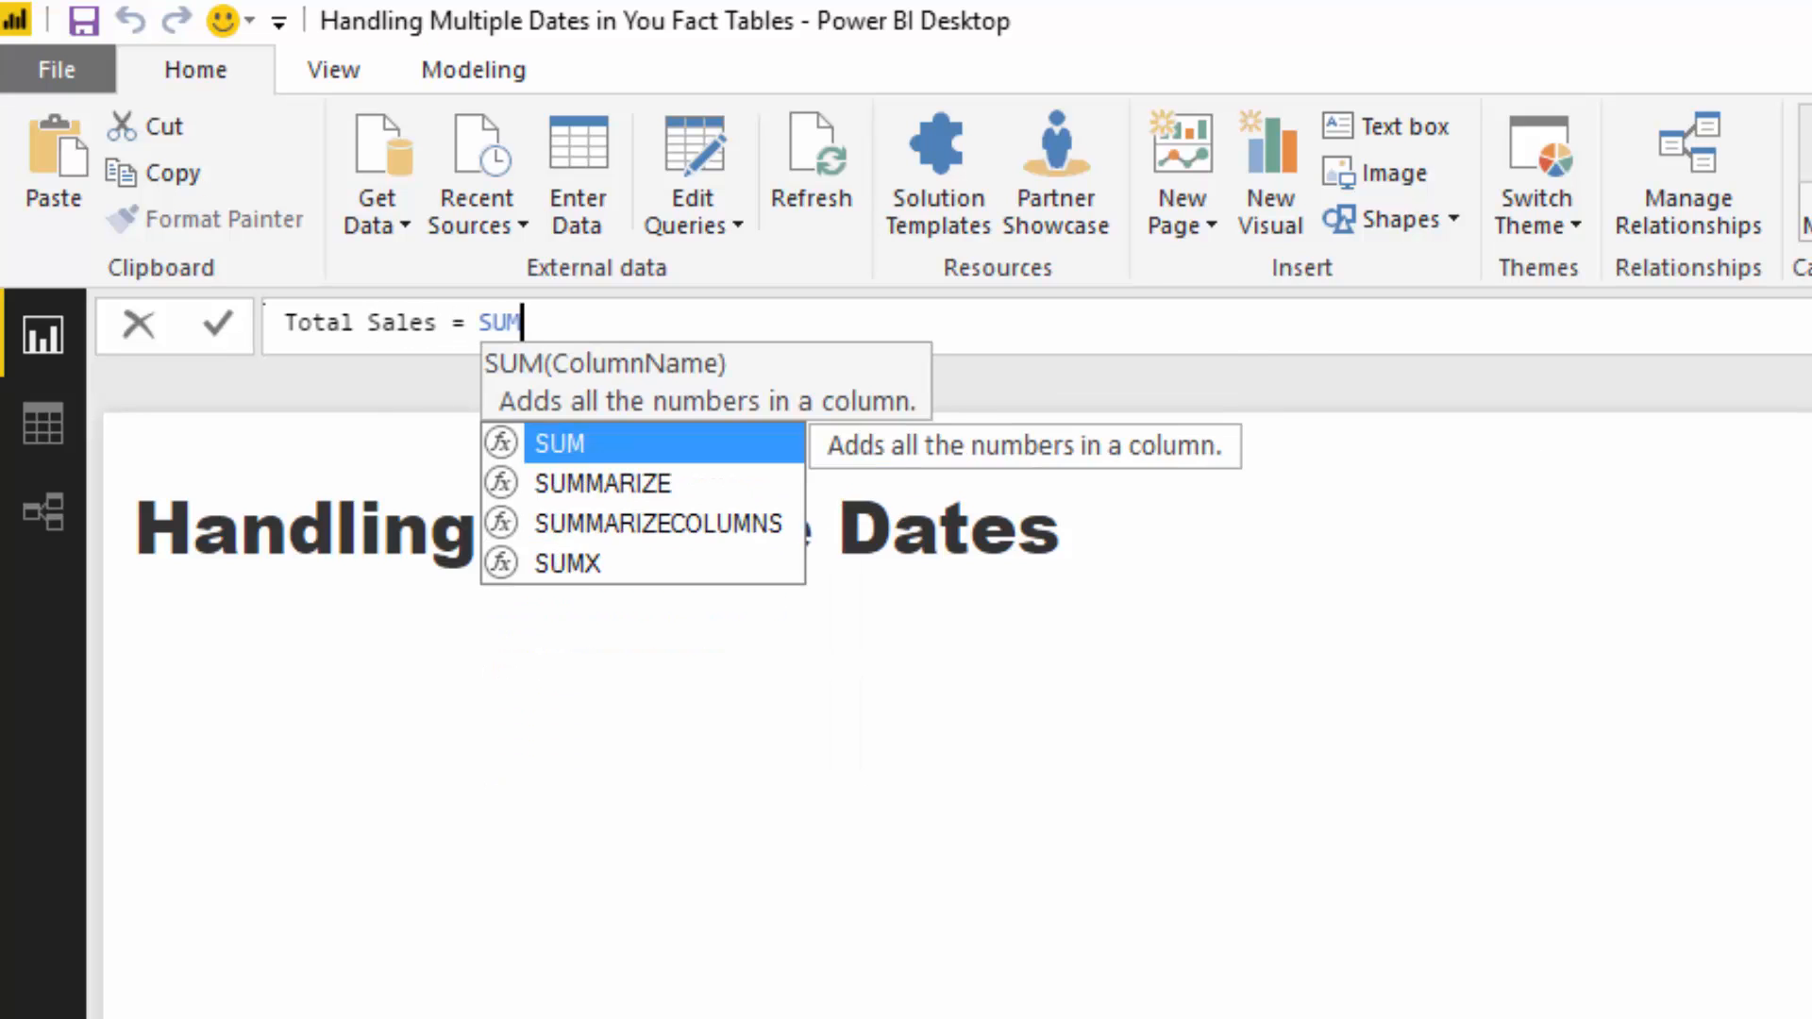
pyautogui.write('( Reve')
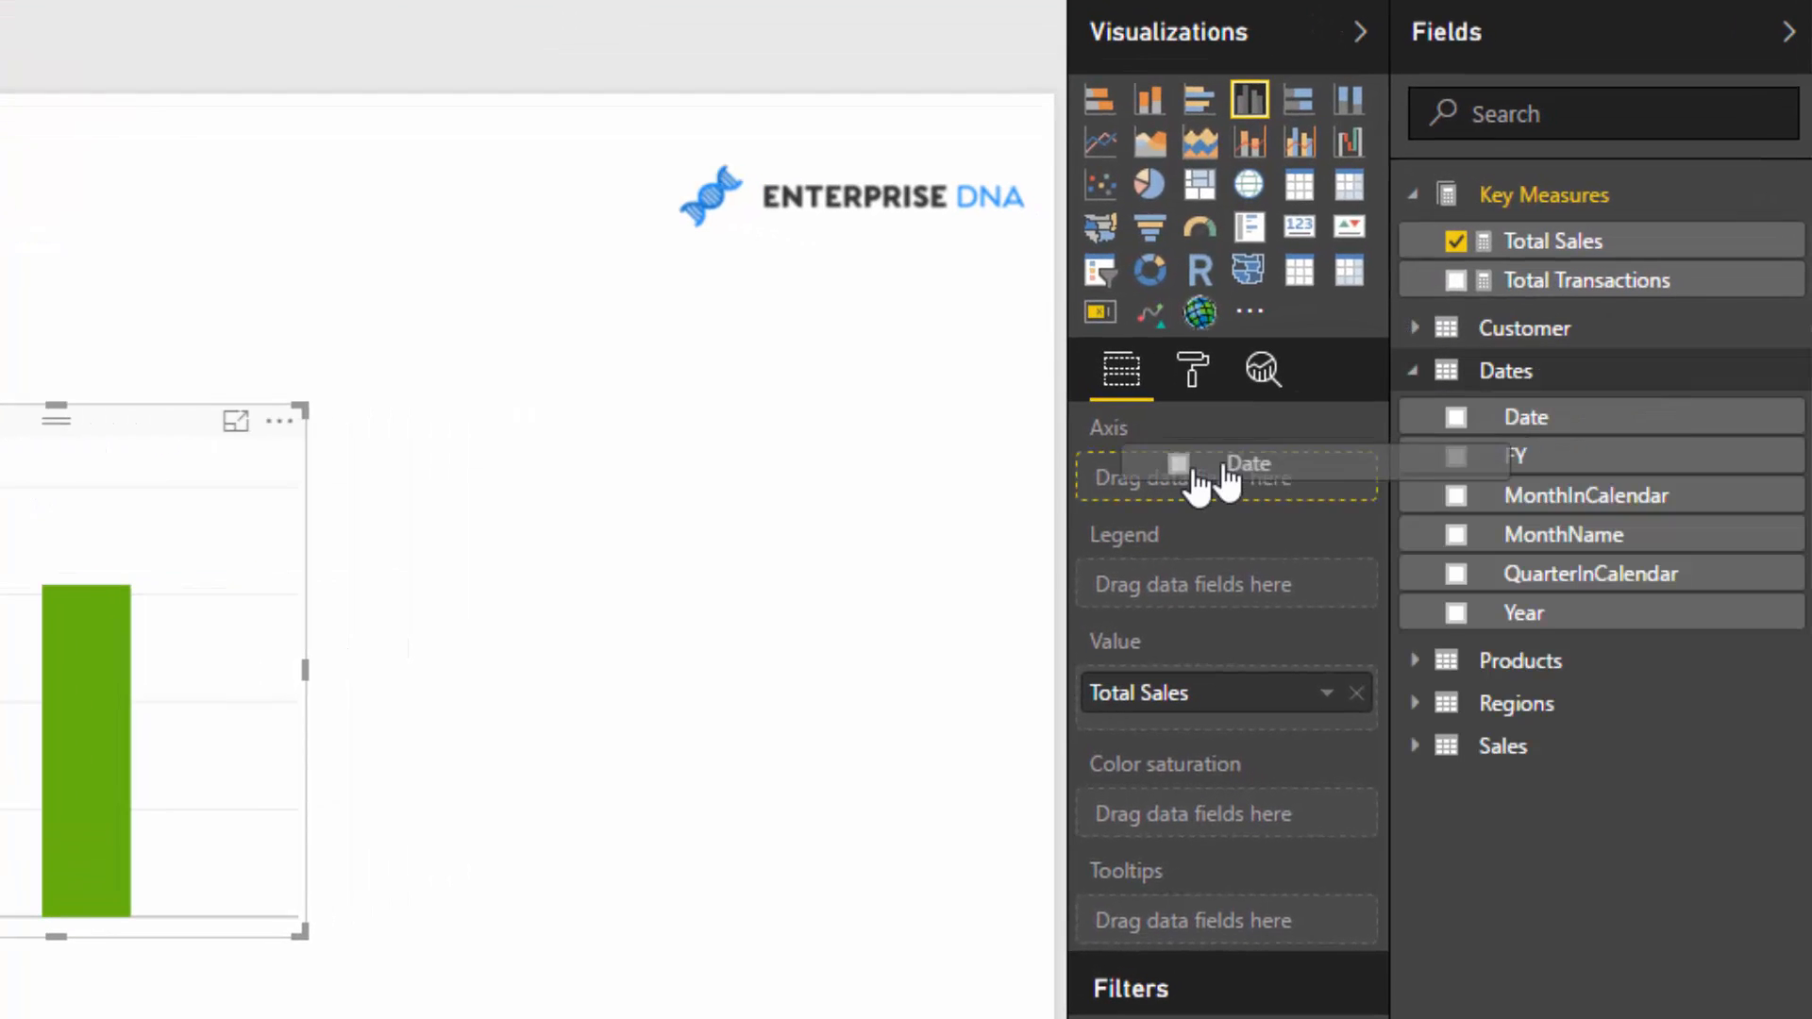
# - Show Total Sales by Date in an enlarged table sorted by Date ascending
pyautogui.click(1298, 185)
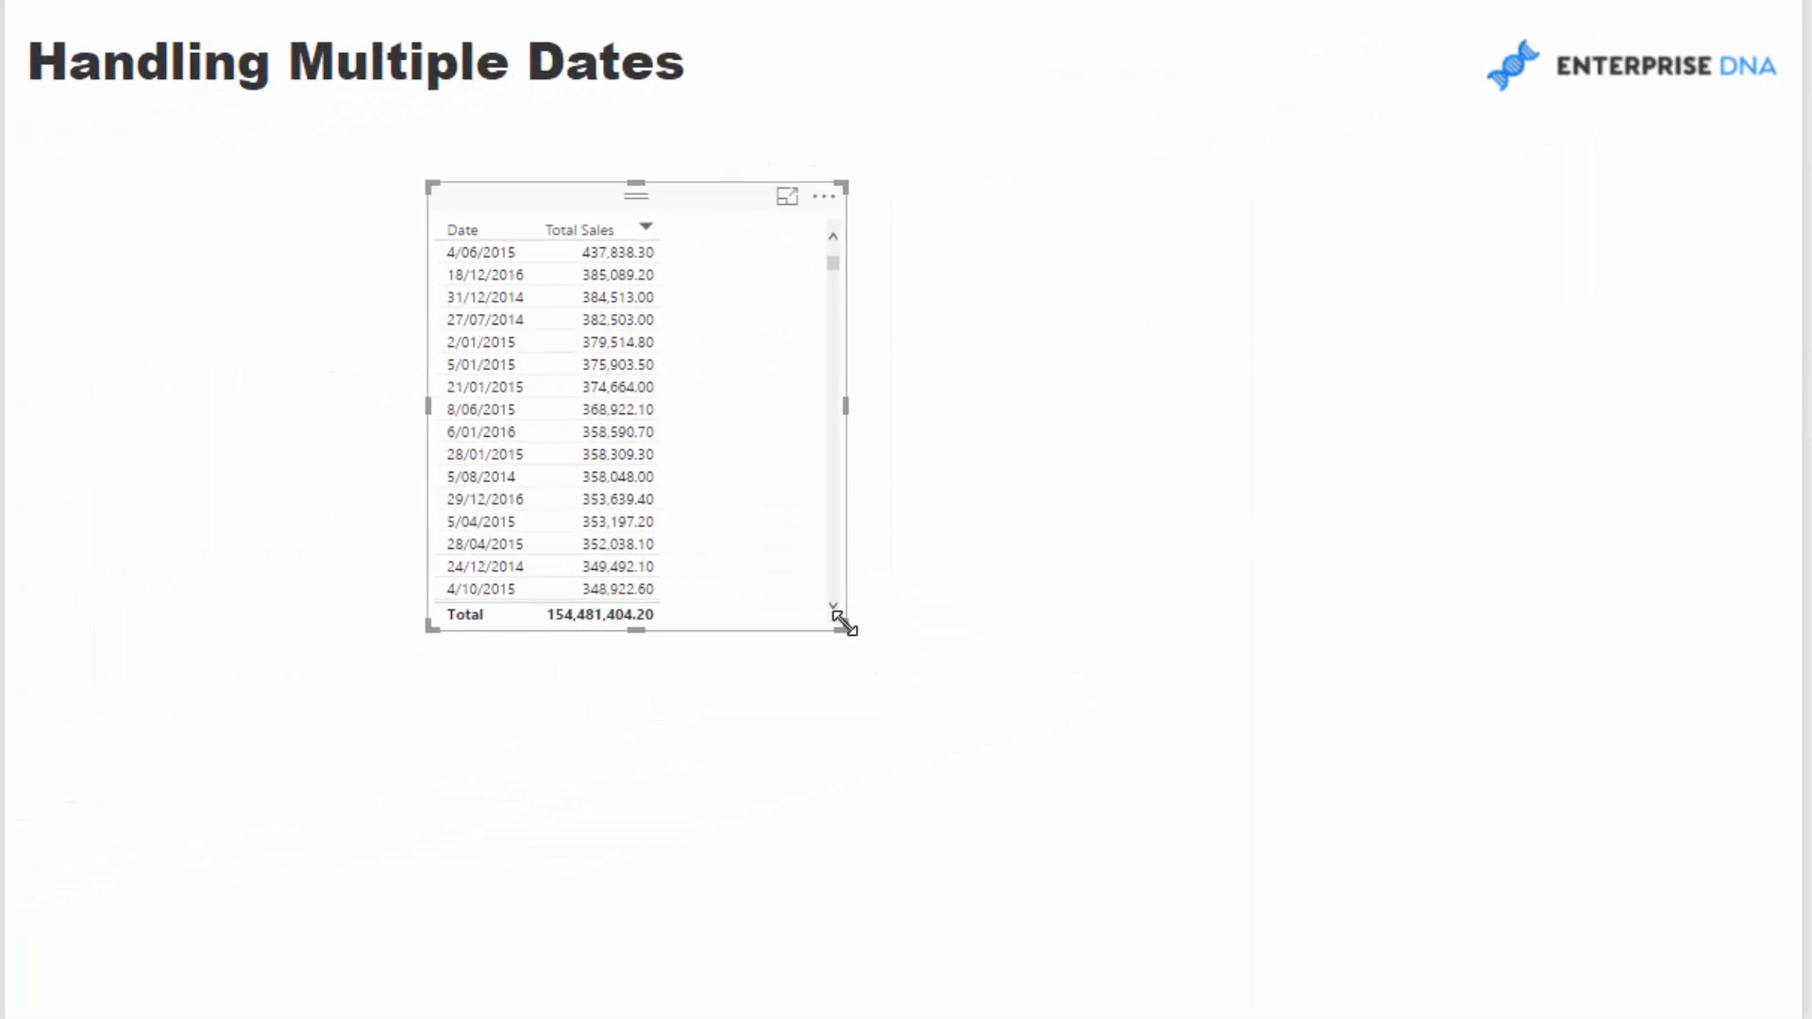
pyautogui.moveTo(847, 630); pyautogui.dragTo(1264, 913)
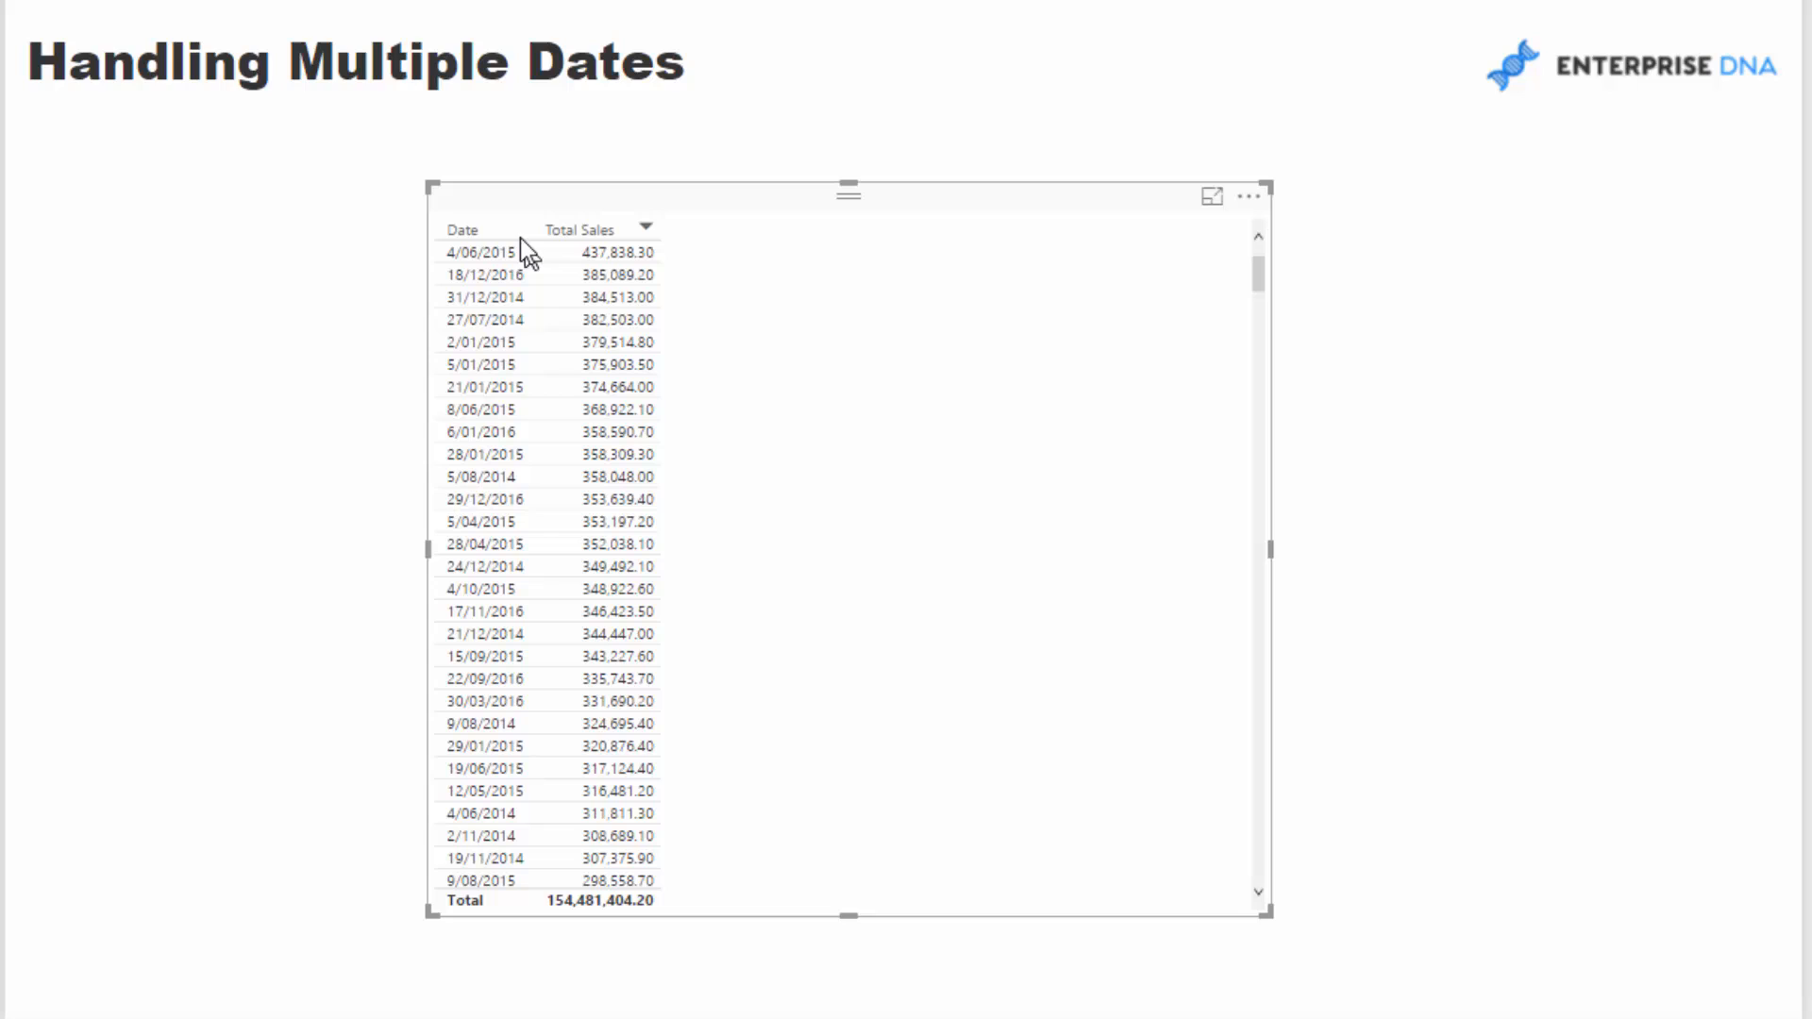
pyautogui.click(461, 228)
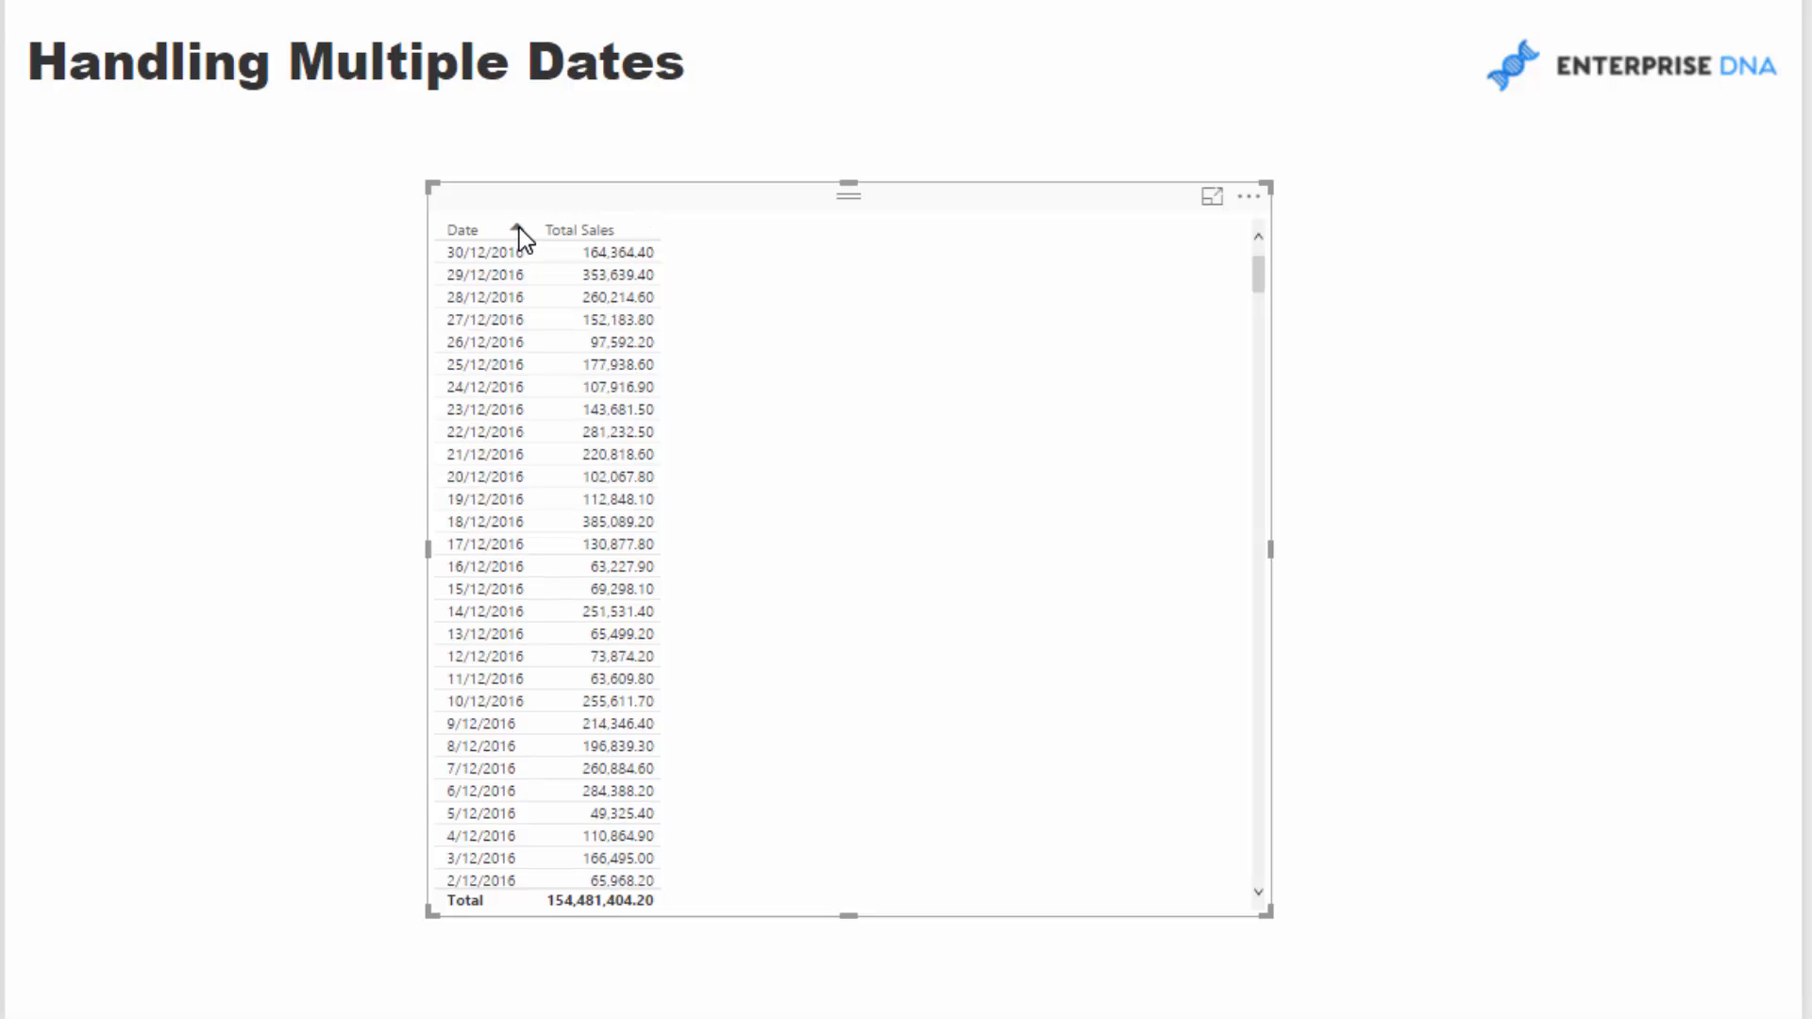
pyautogui.click(461, 228)
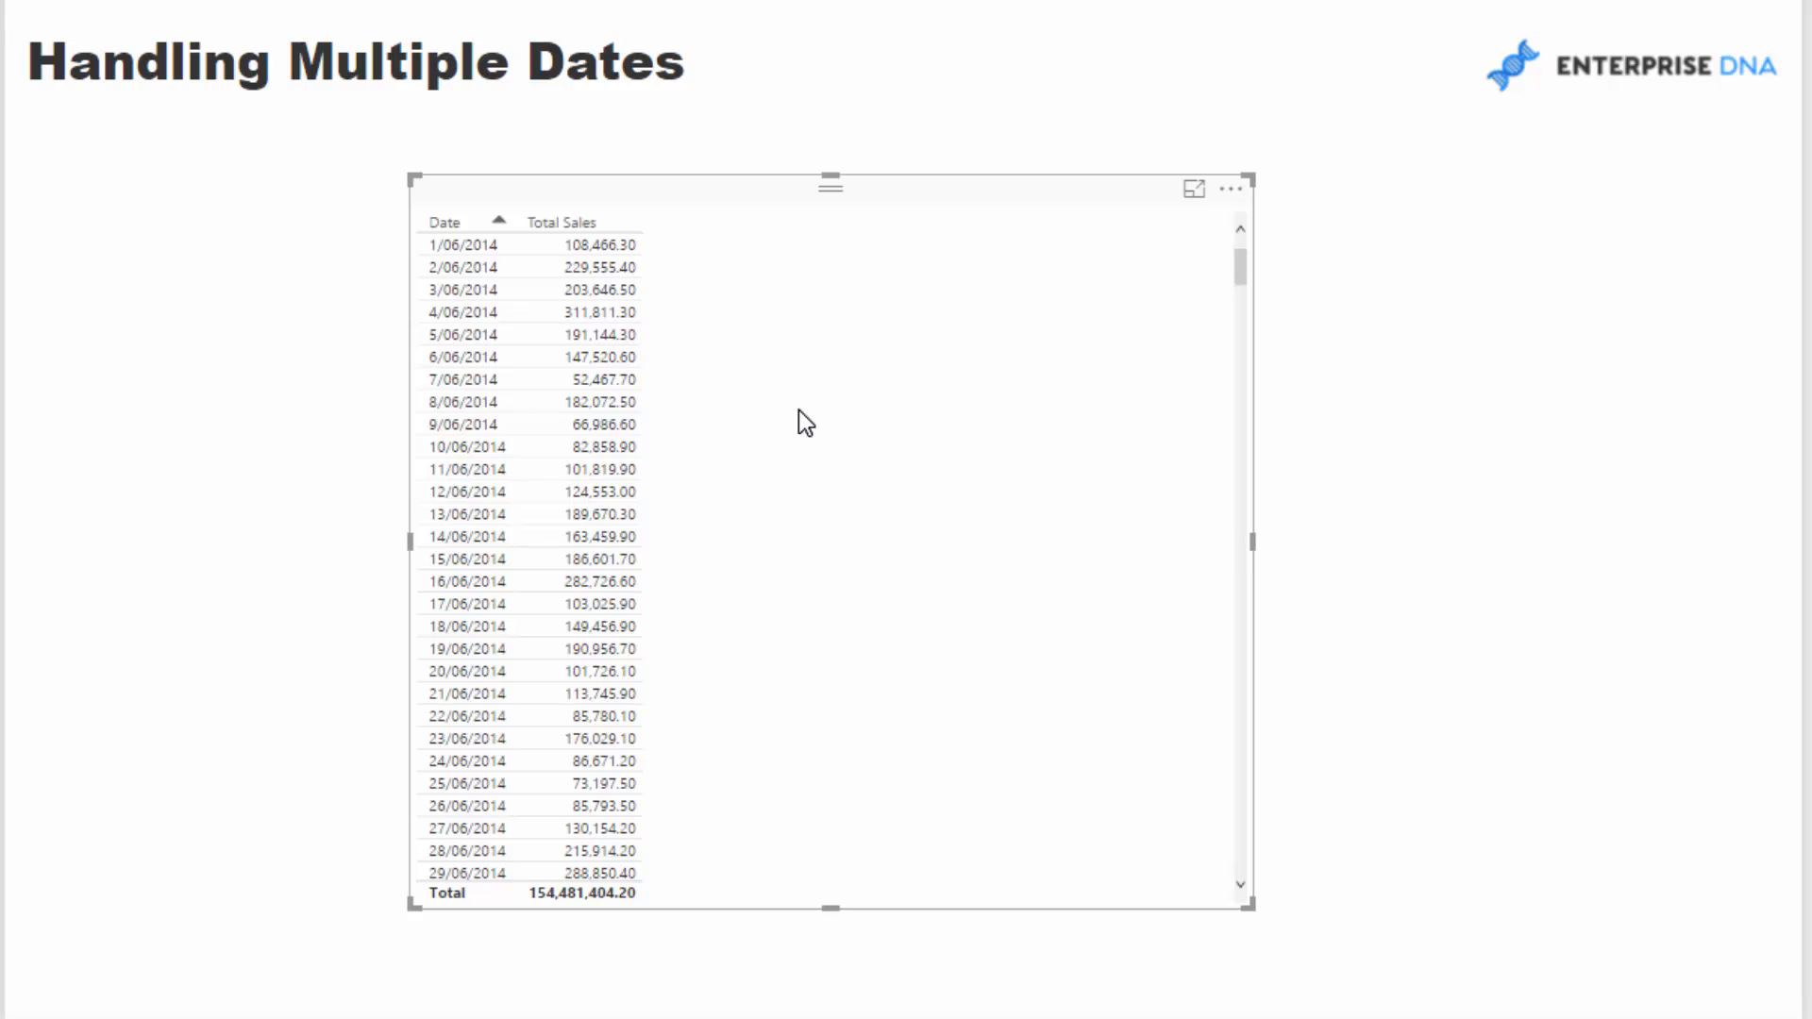
pyautogui.moveTo(794, 255)
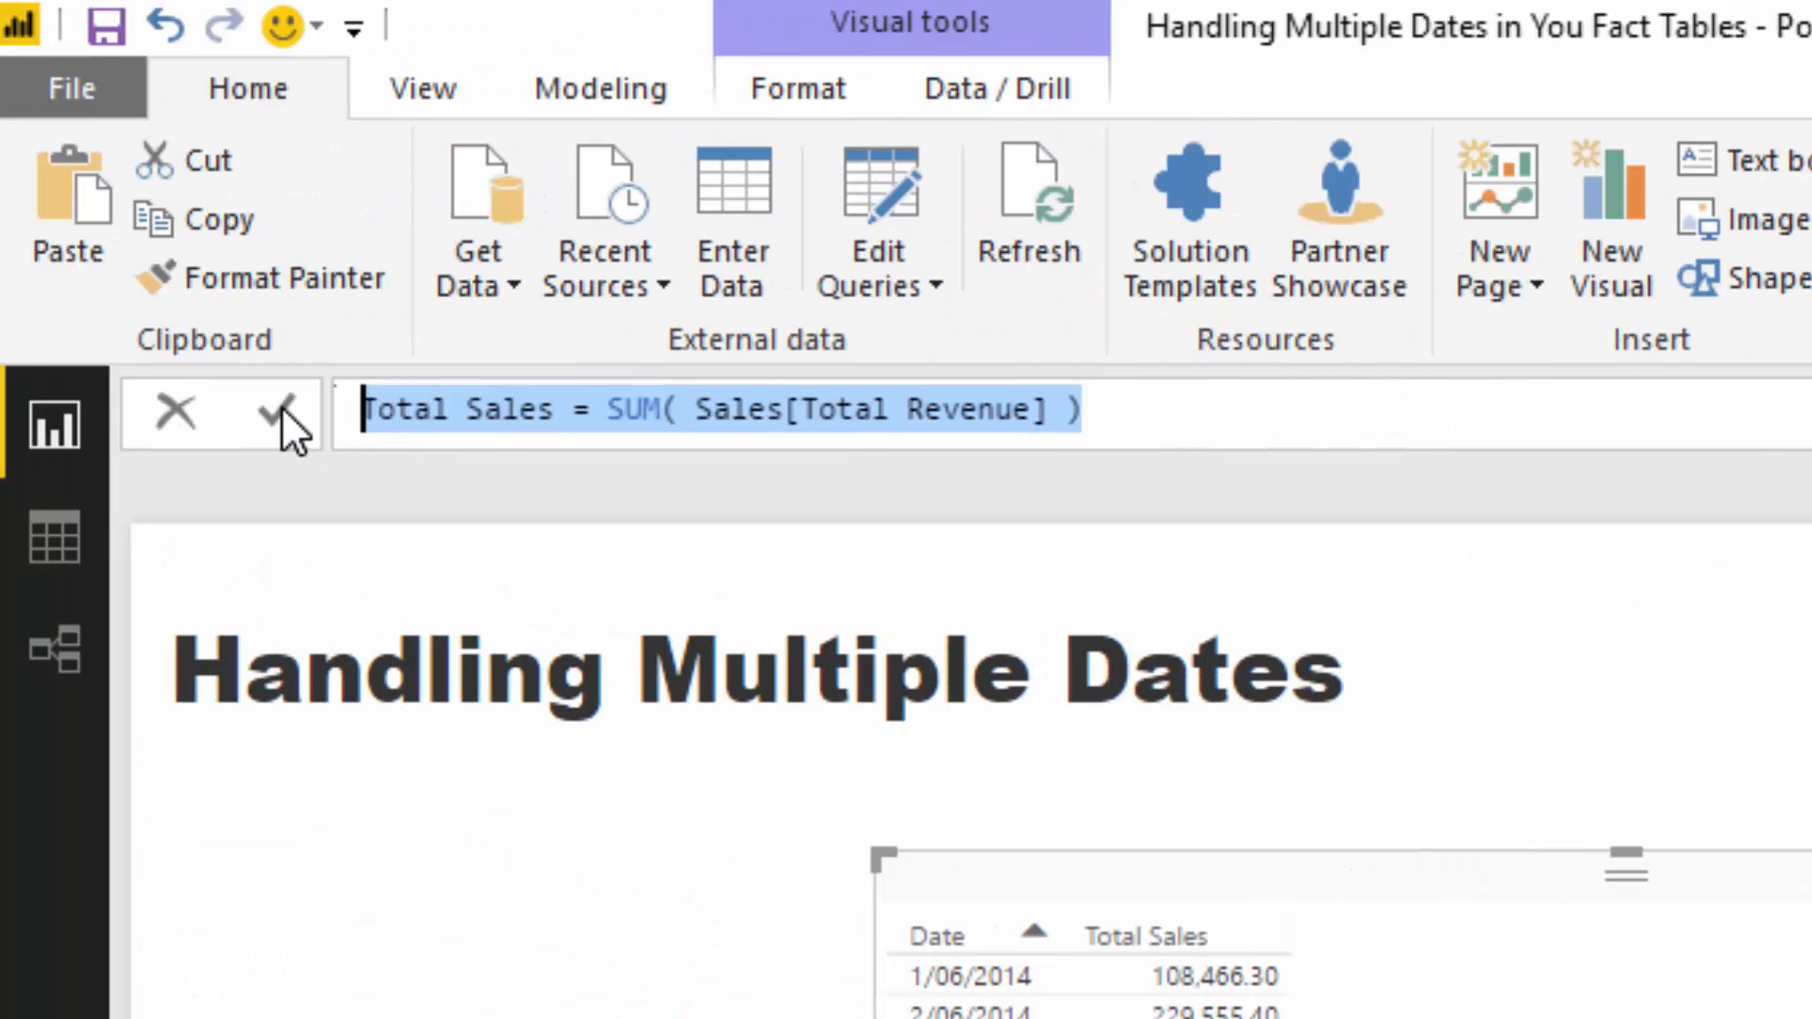
pyautogui.moveTo(1019, 985)
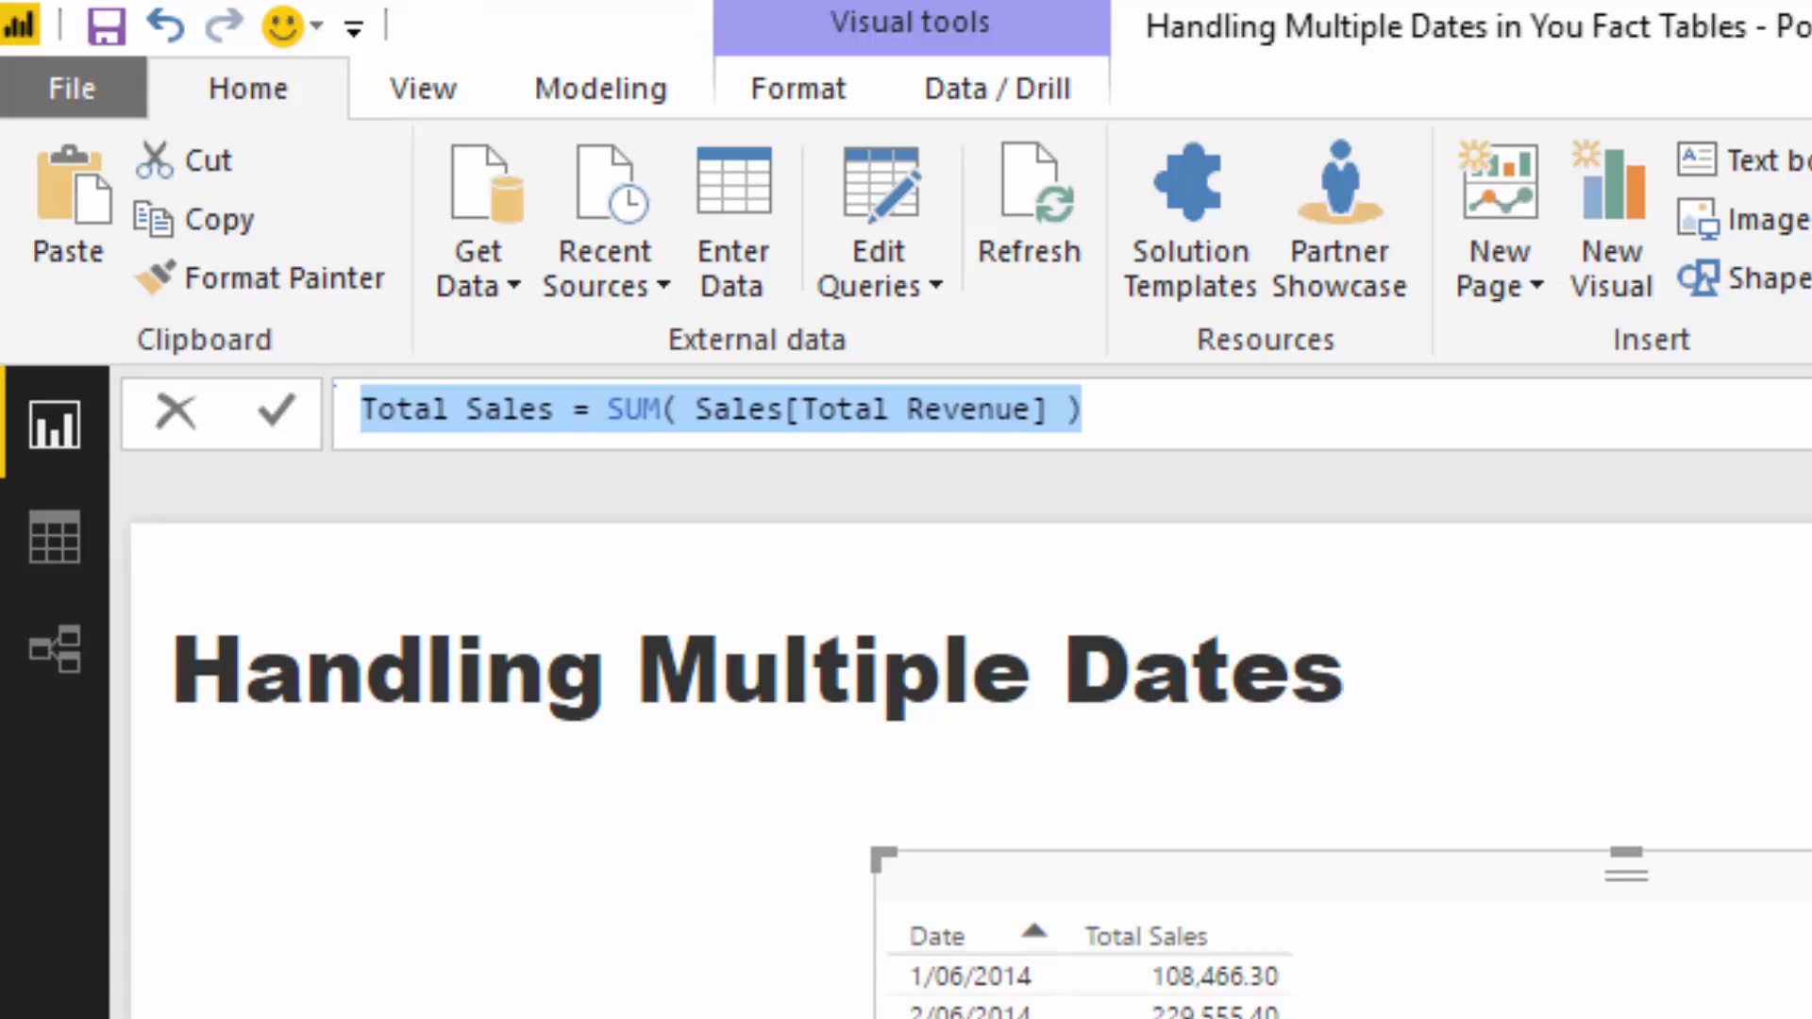
# - Add the comment //this is sales by order date to the Total Sales by Order Date measure
pyautogui.click(549, 409)
pyautogui.write(' by Order Date')
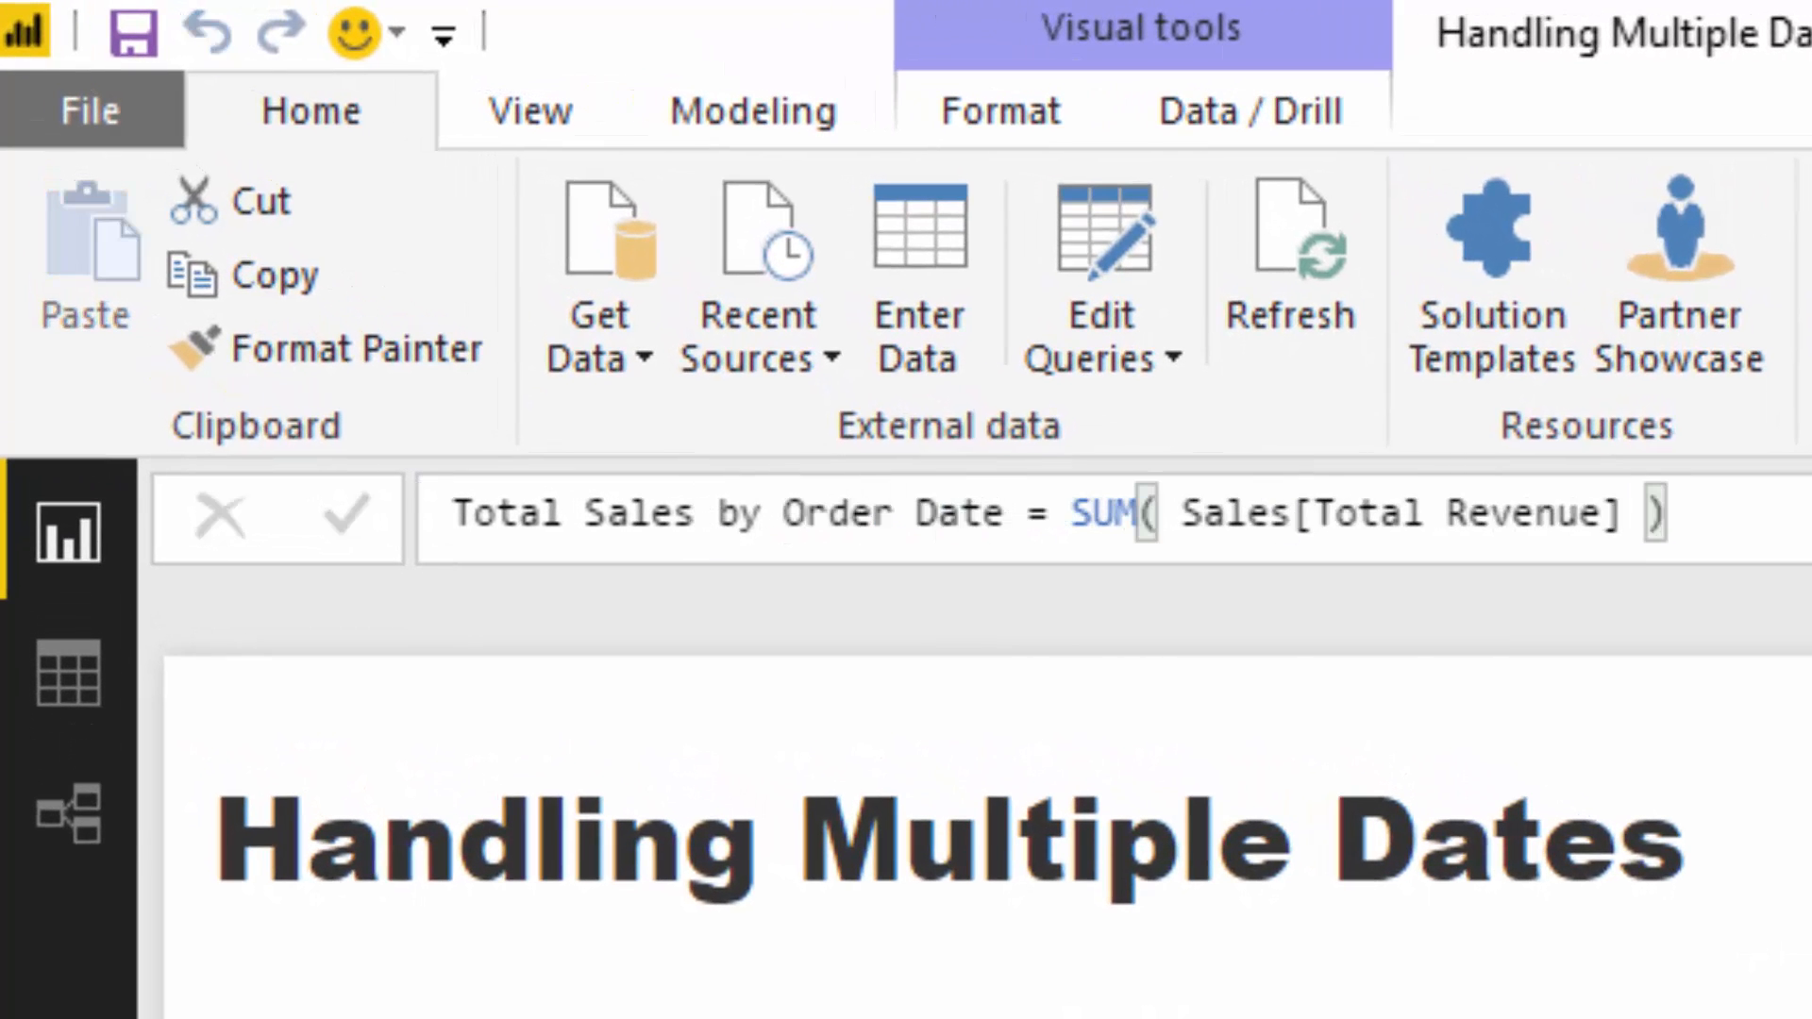
pyautogui.write('//')
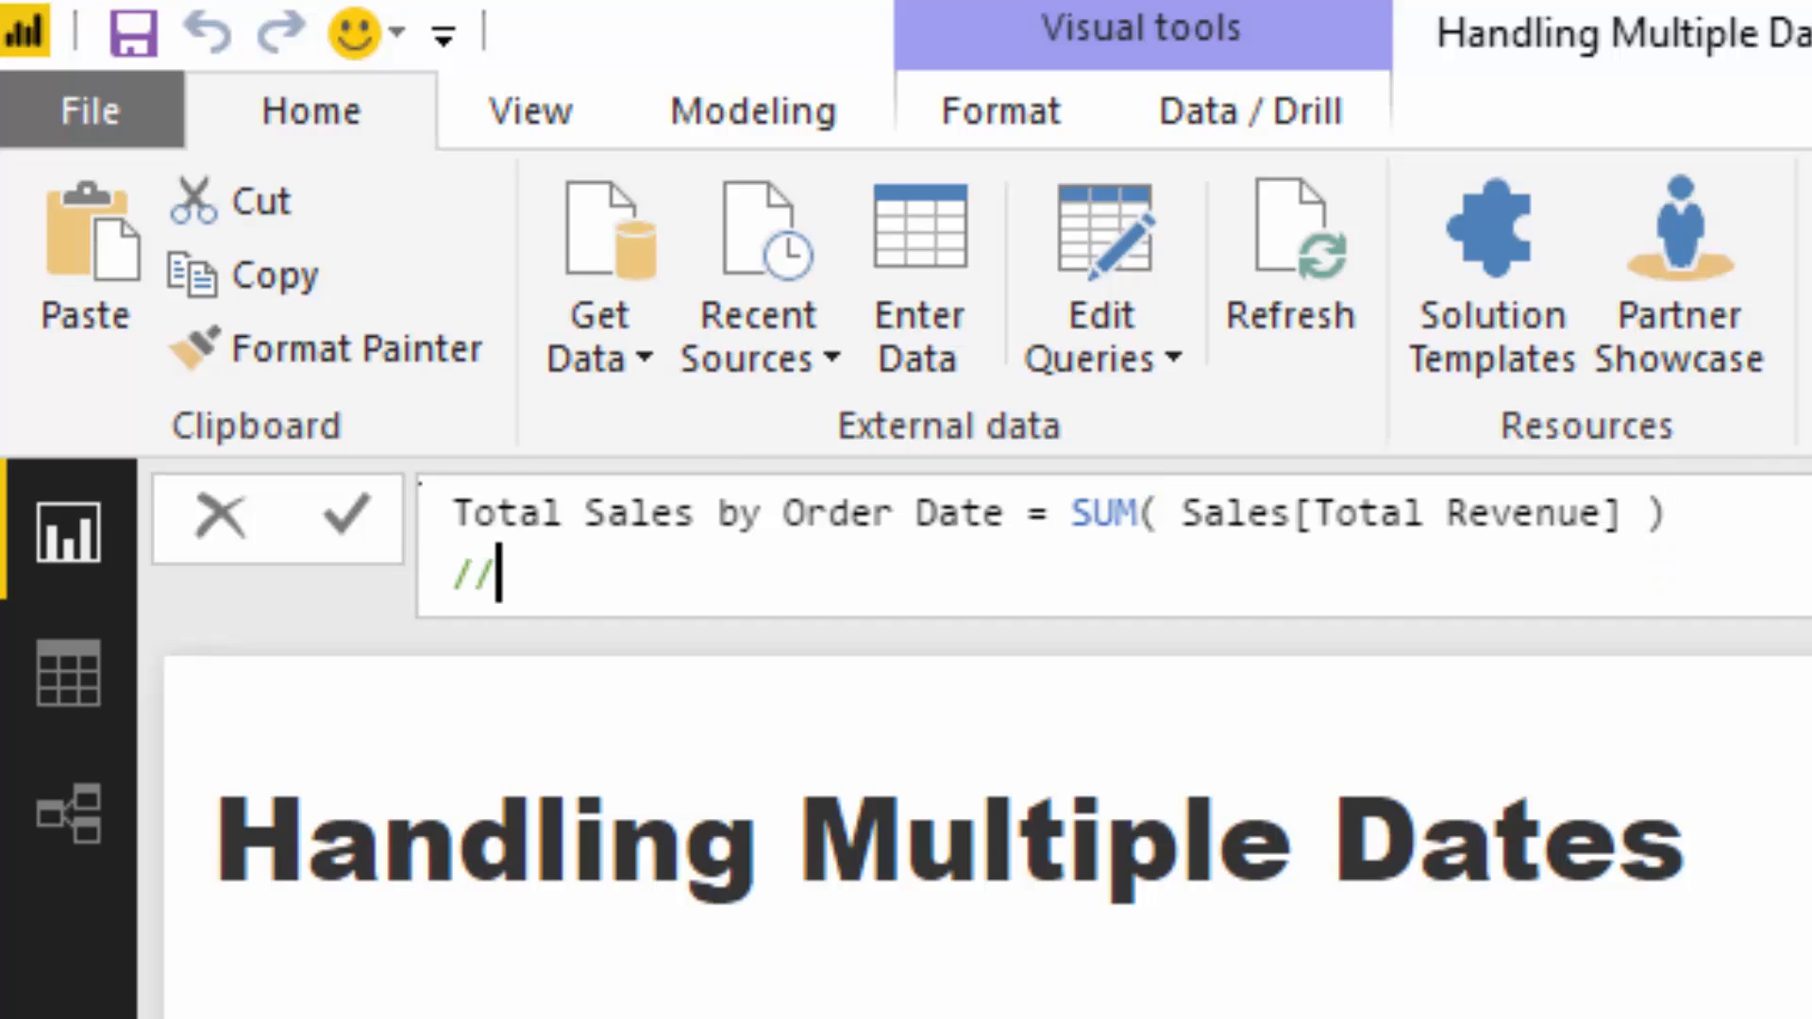
pyautogui.write('this is sales o')
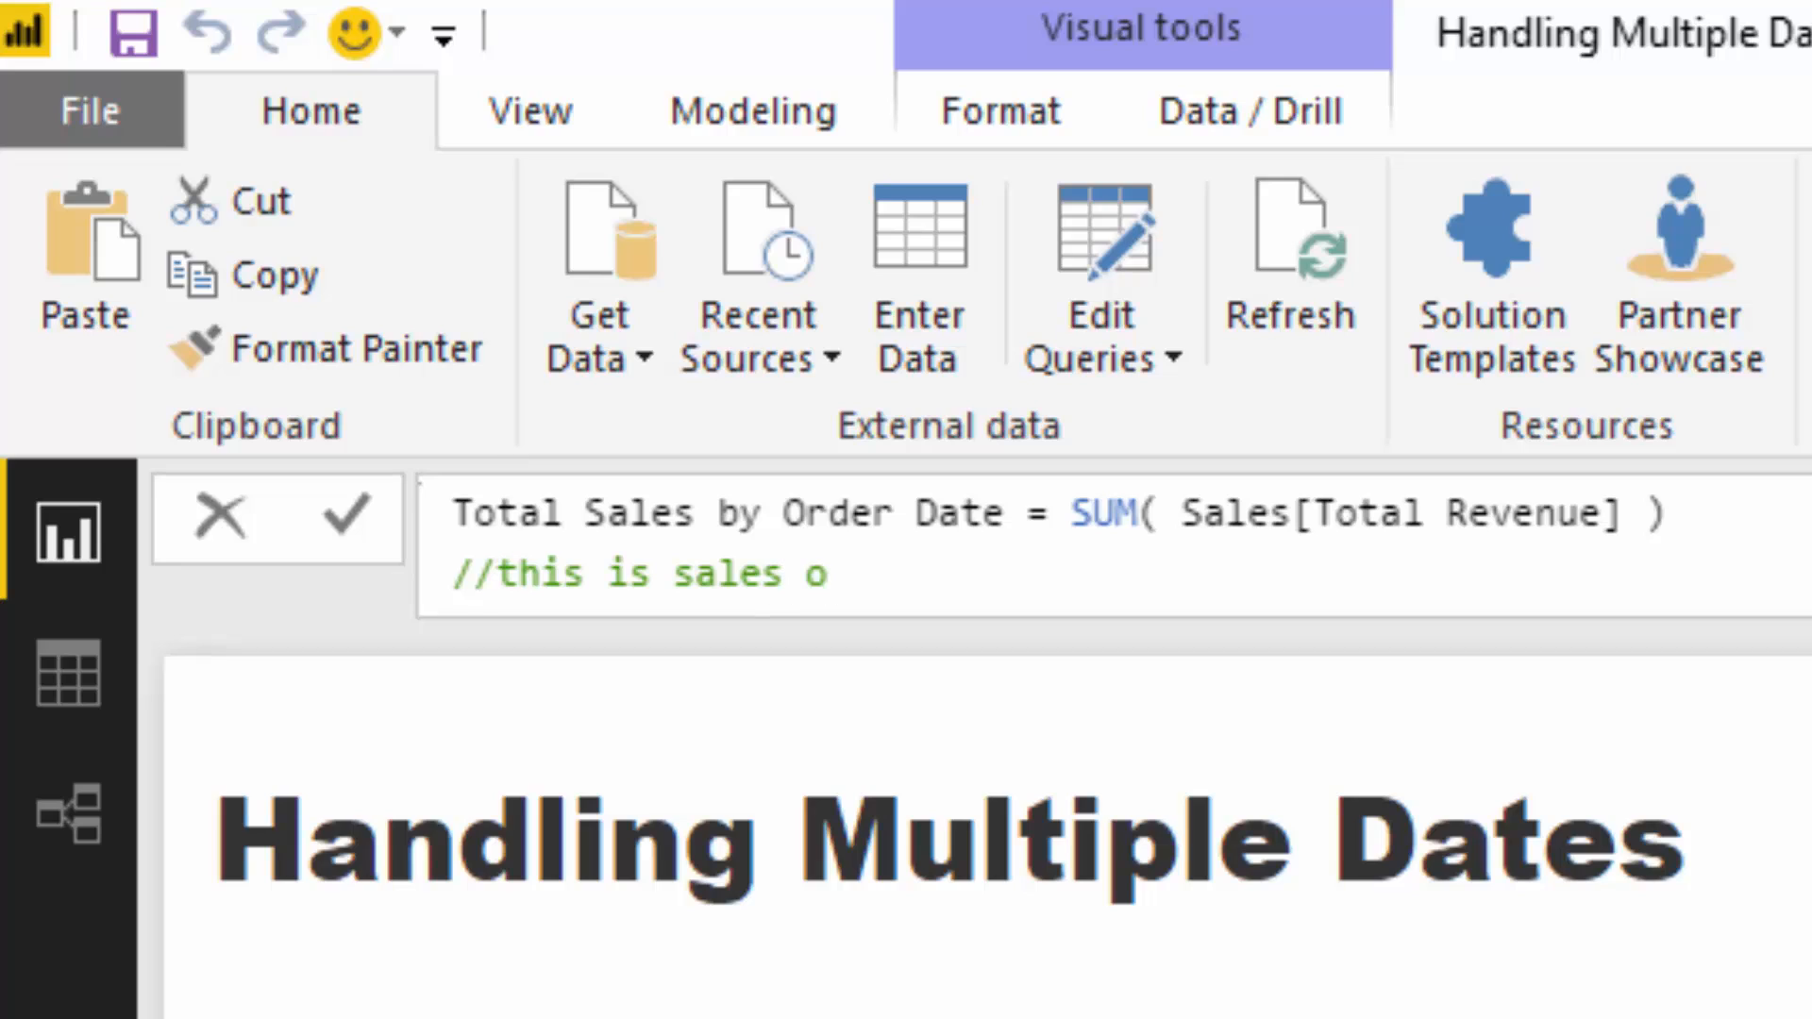
pyautogui.write('by orde')
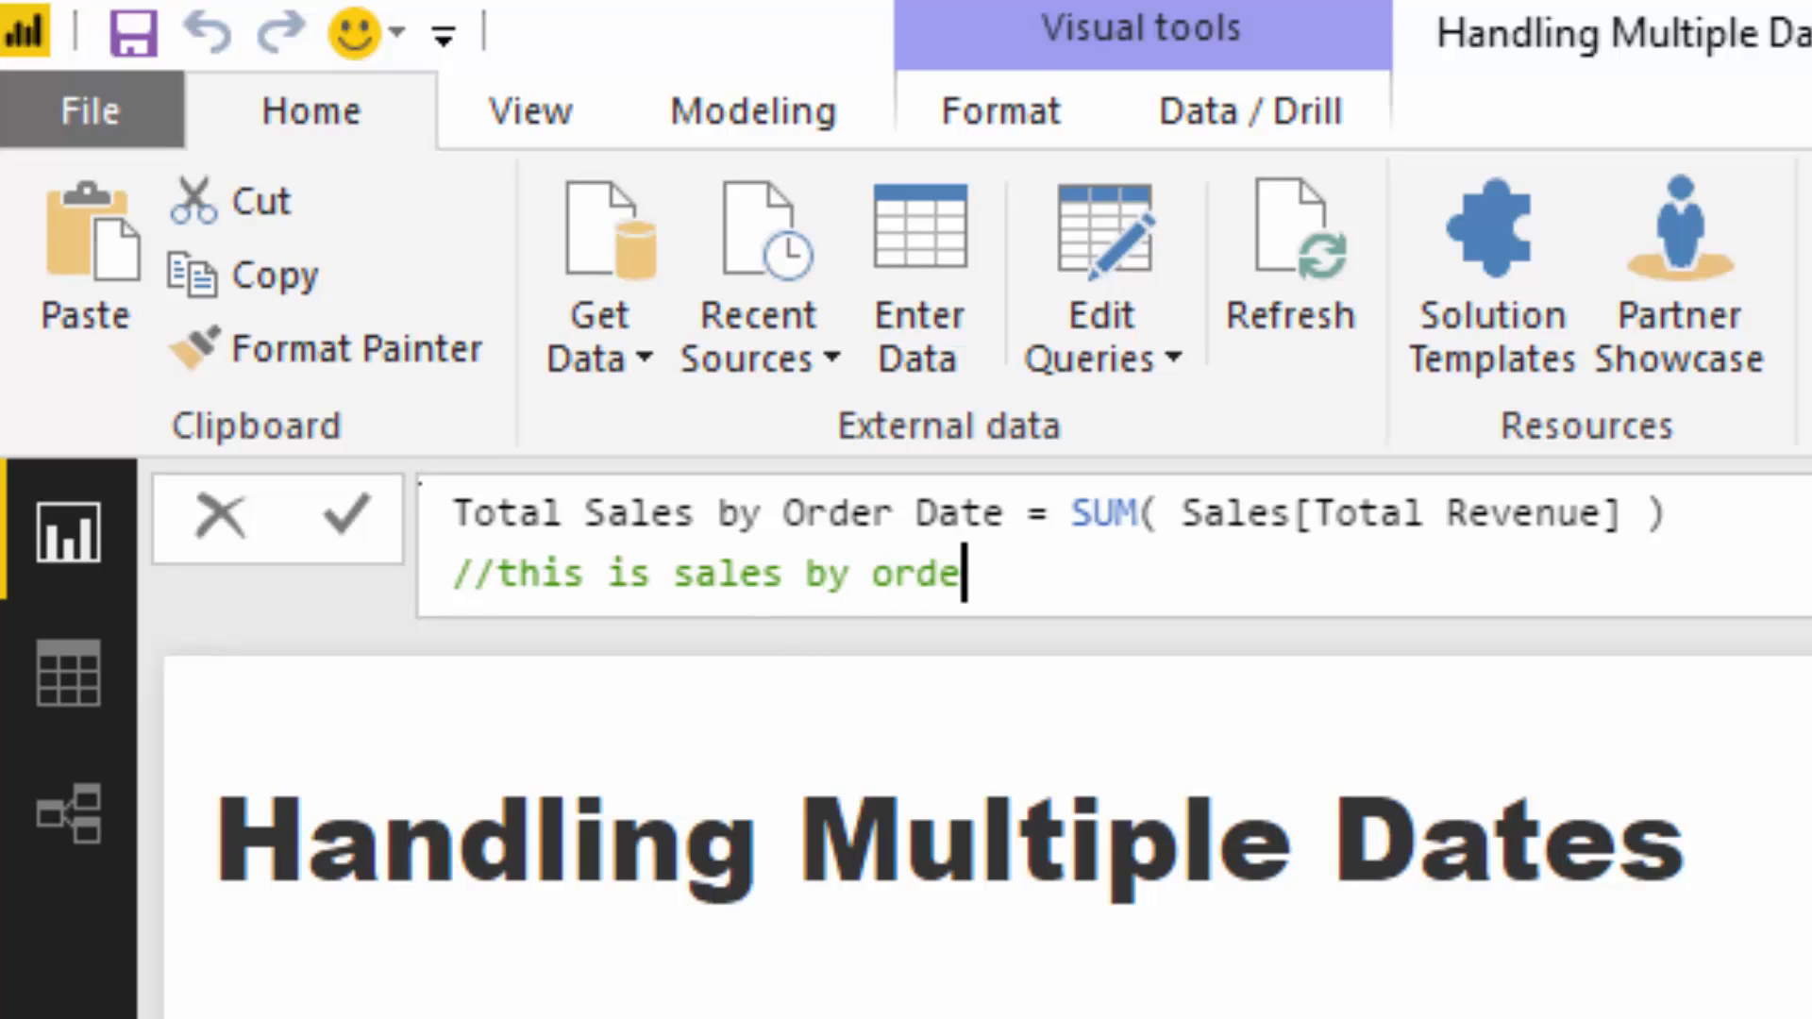
pyautogui.write('d')
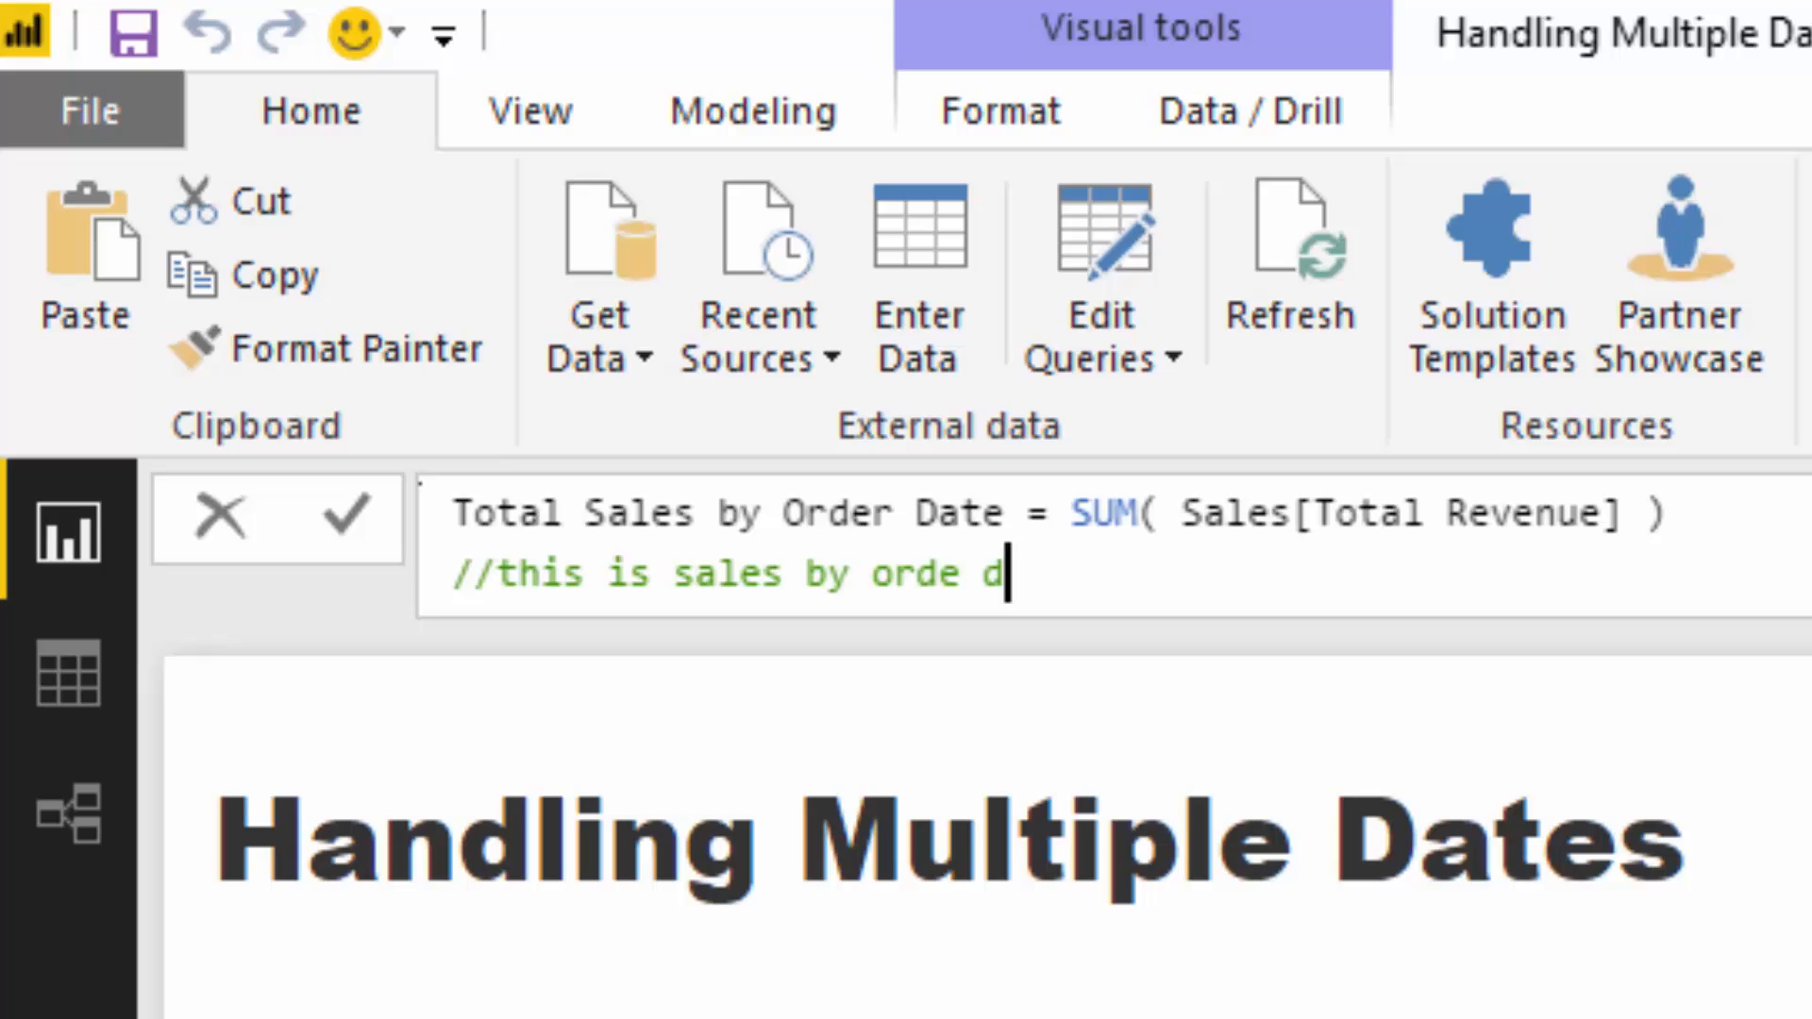
pyautogui.write('r')
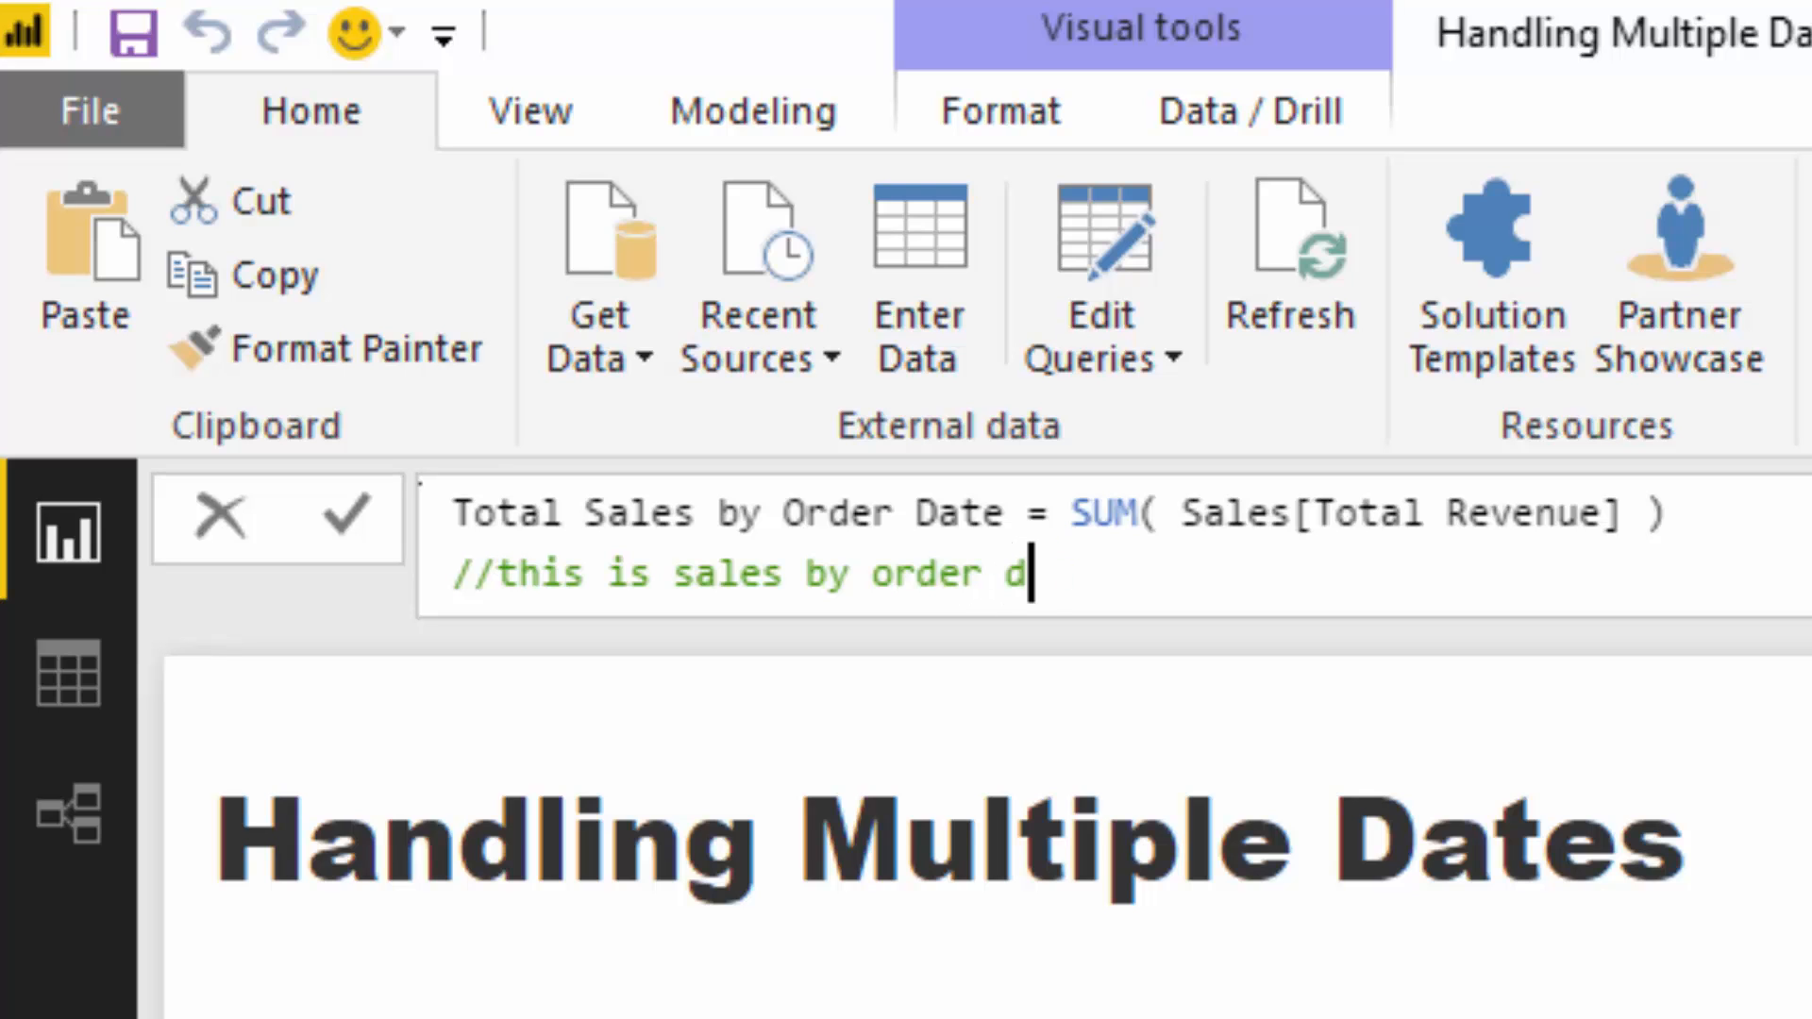
pyautogui.write('ate')
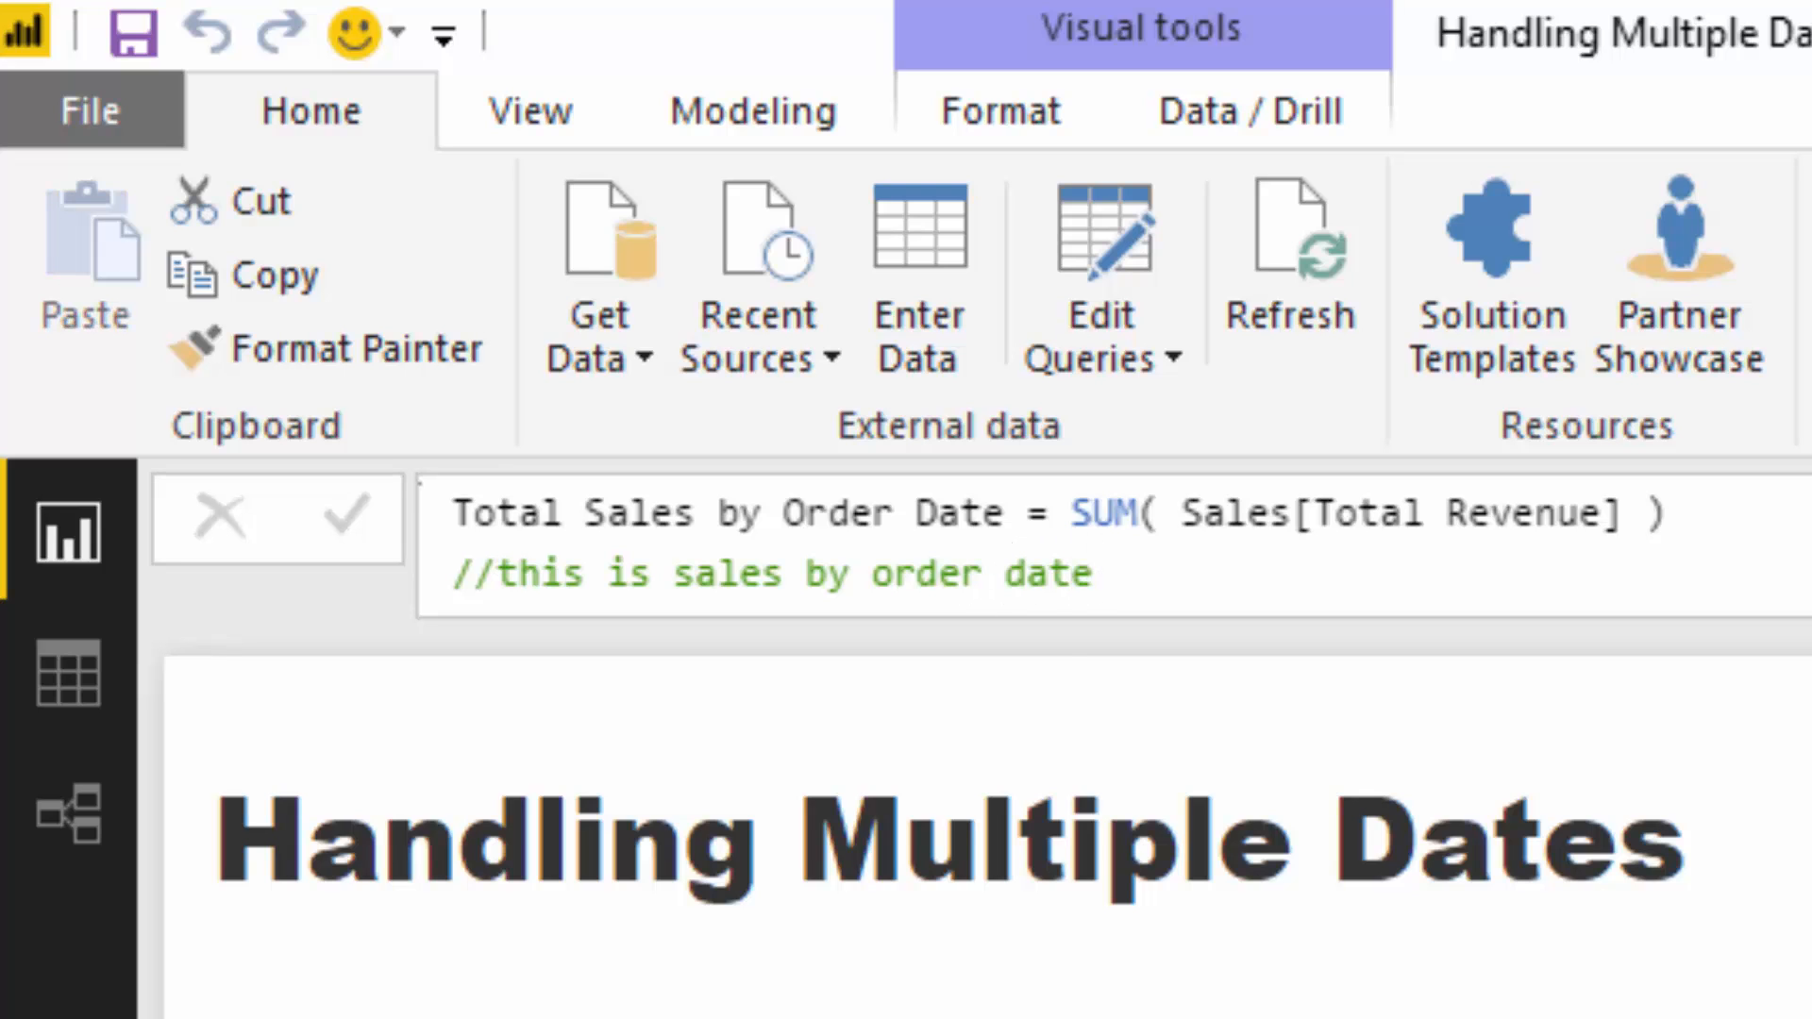
# - Inspect the Dates–Sales relationships in the model diagram
pyautogui.click(70, 811)
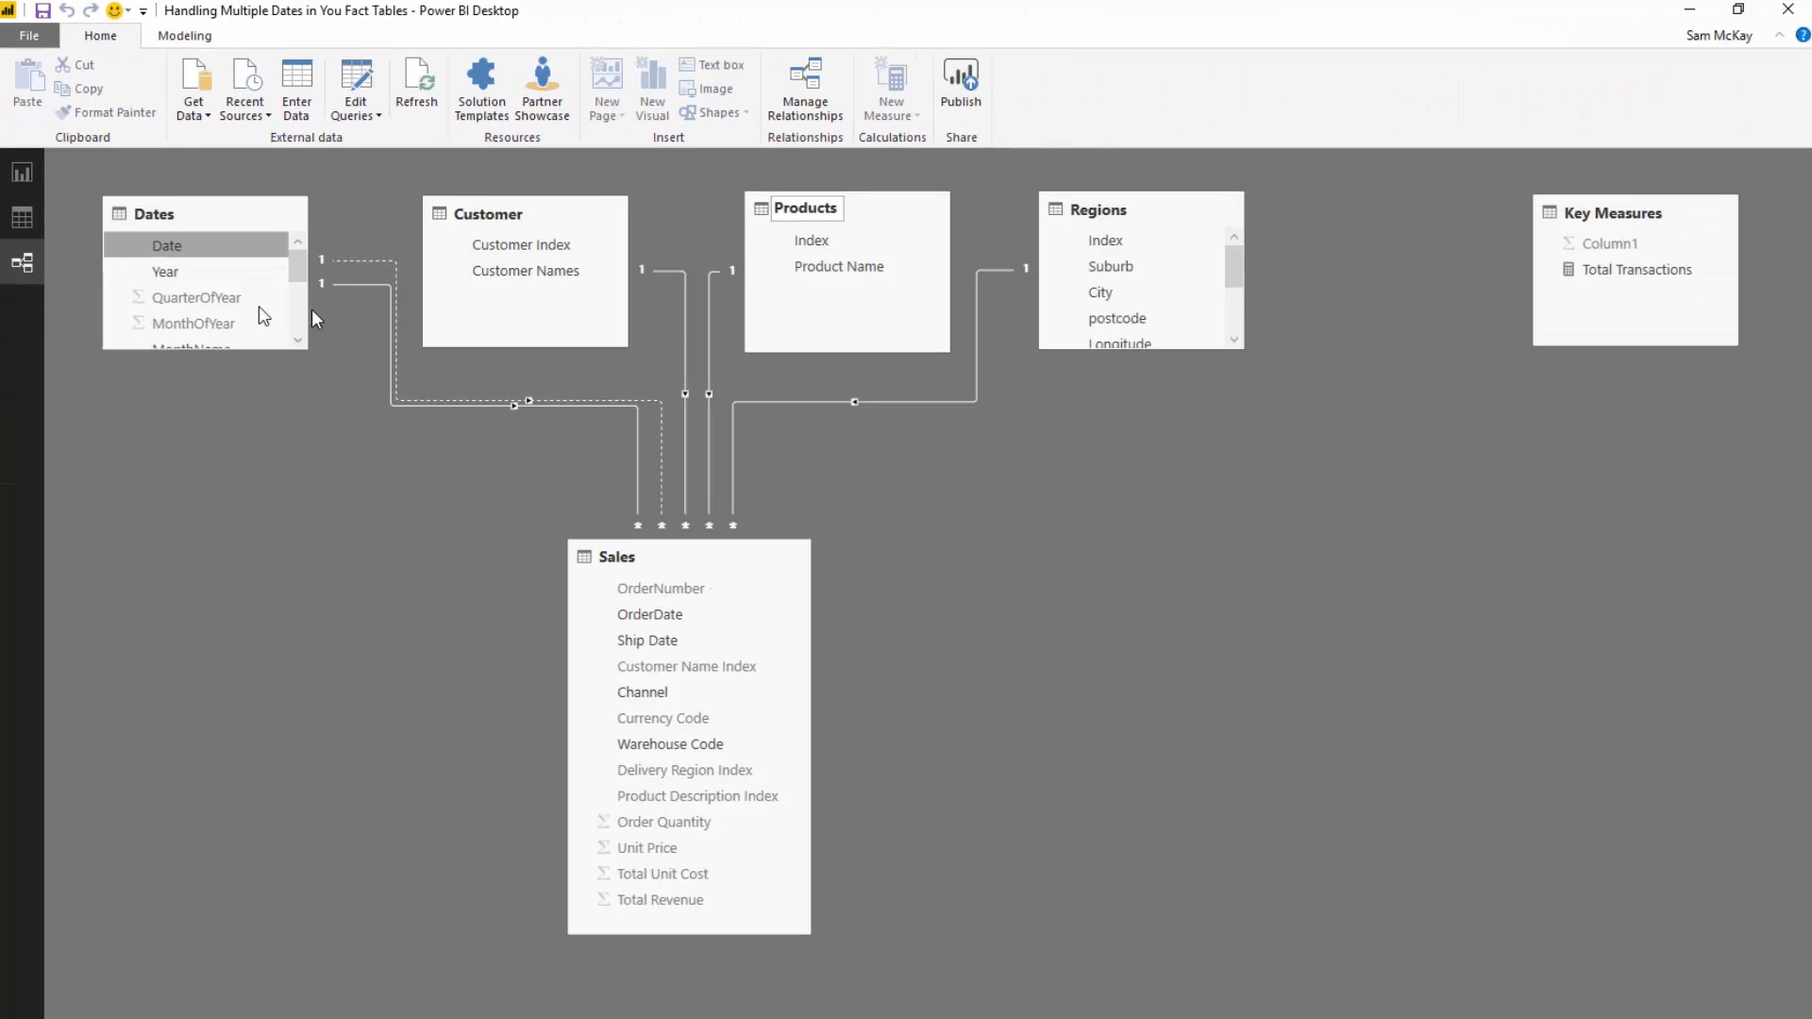
pyautogui.click(648, 640)
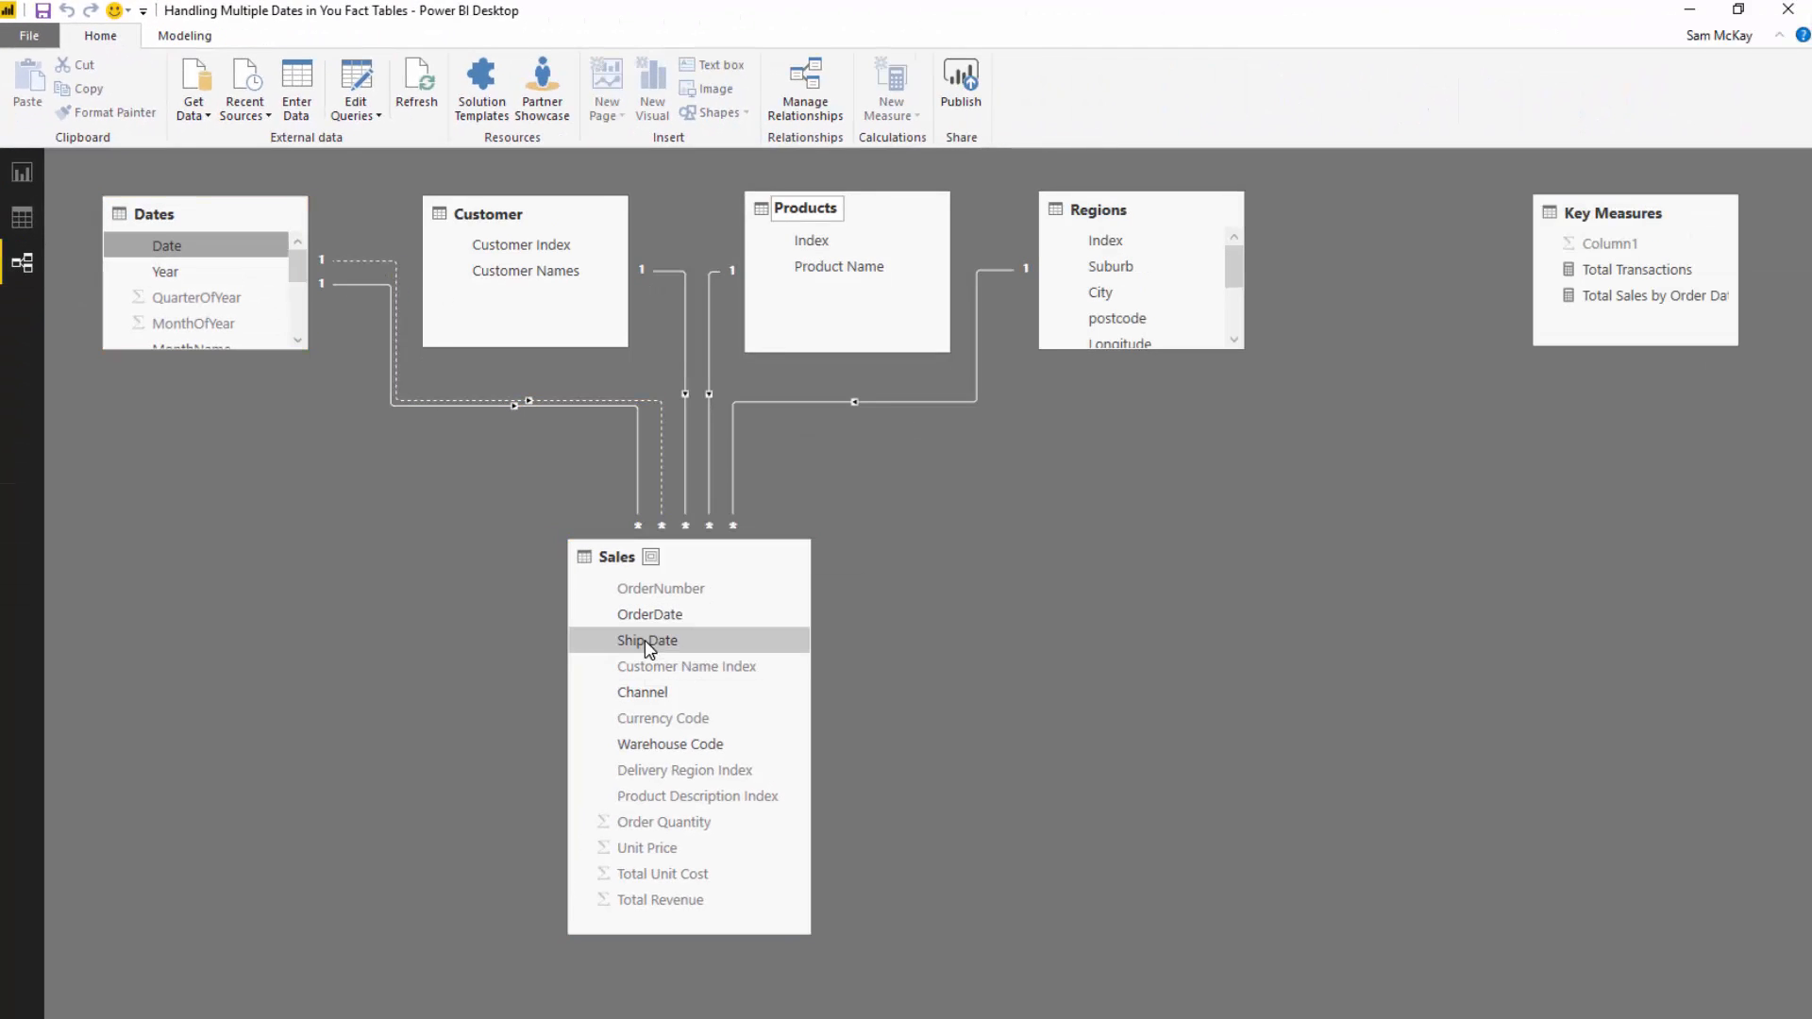
pyautogui.moveTo(645, 640)
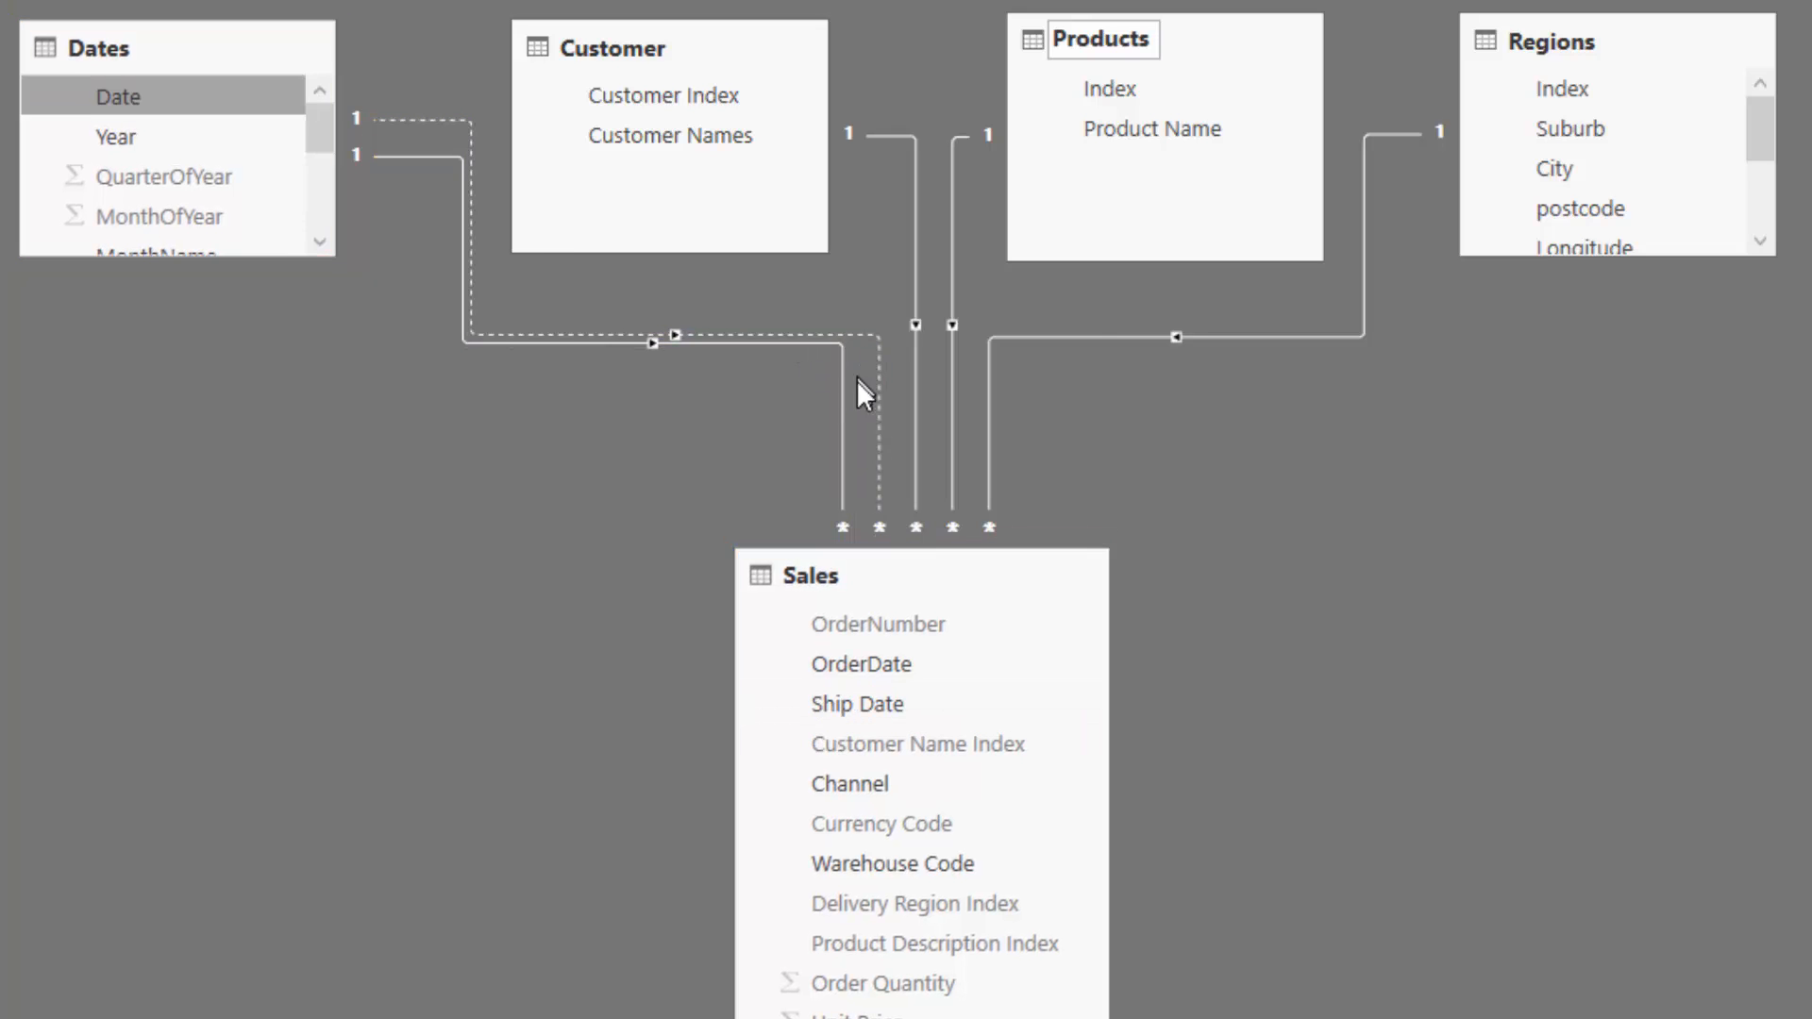
pyautogui.moveTo(711, 413)
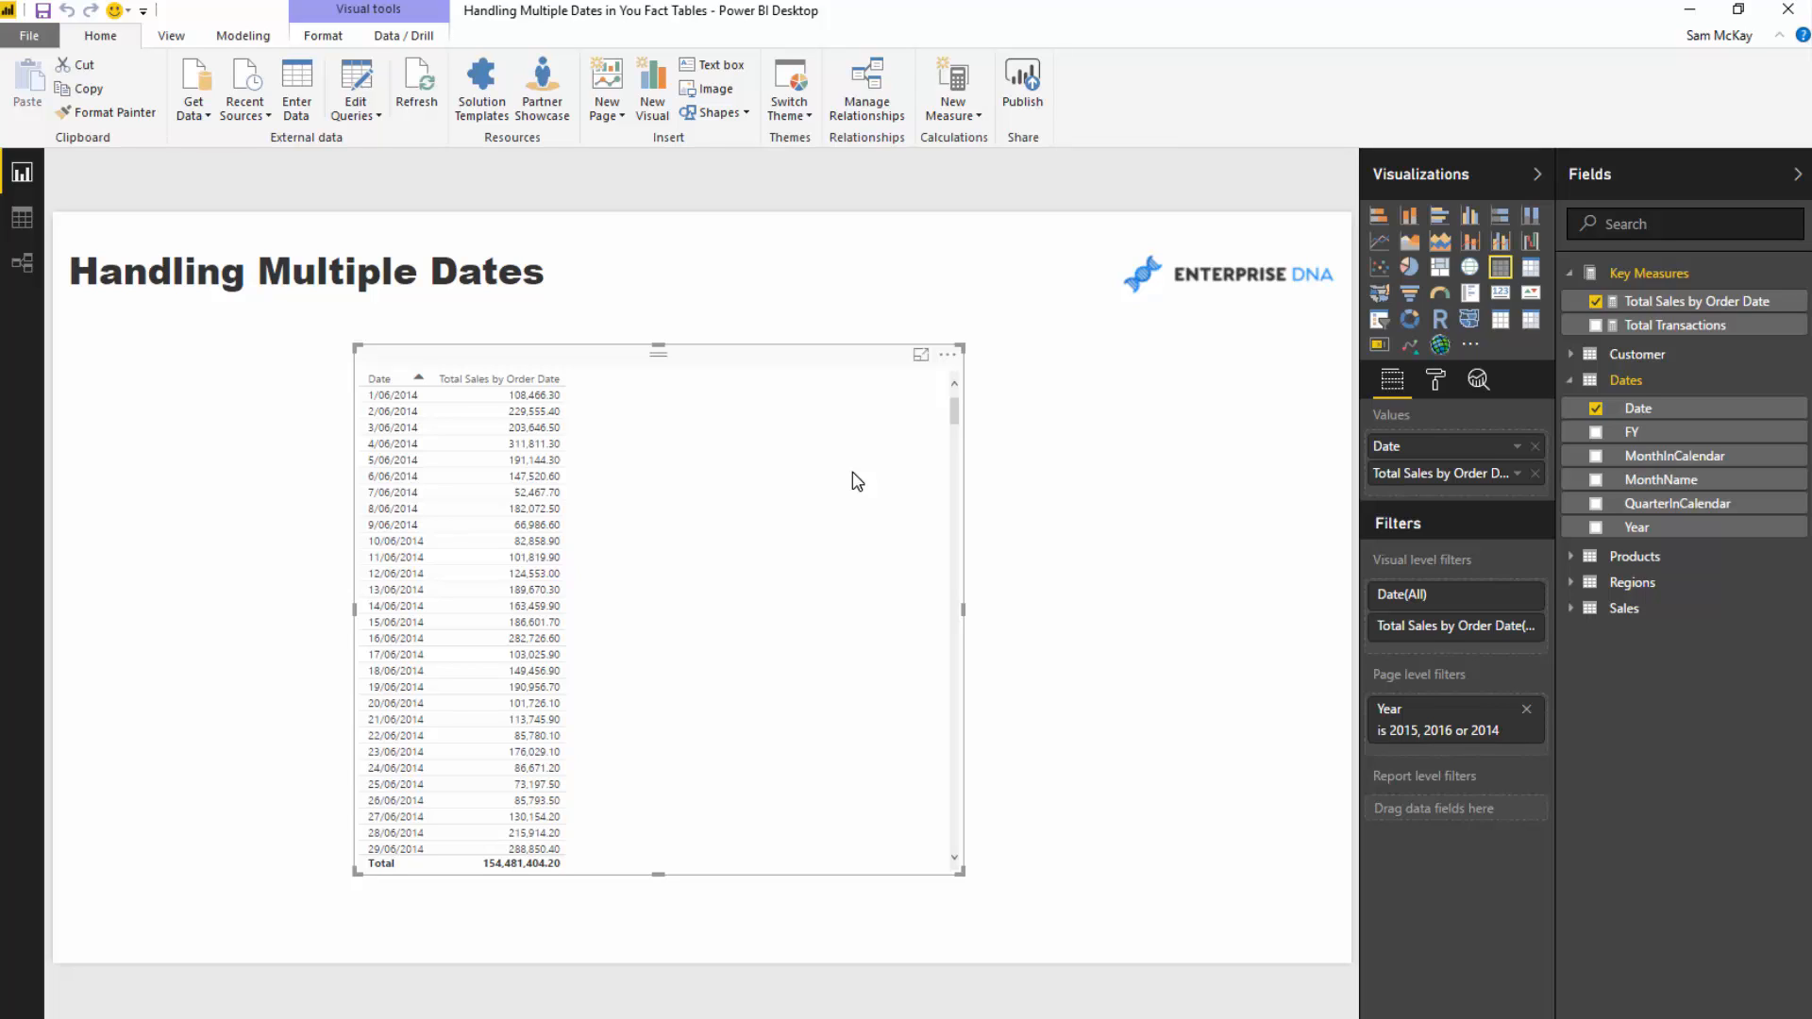
pyautogui.moveTo(1113, 416)
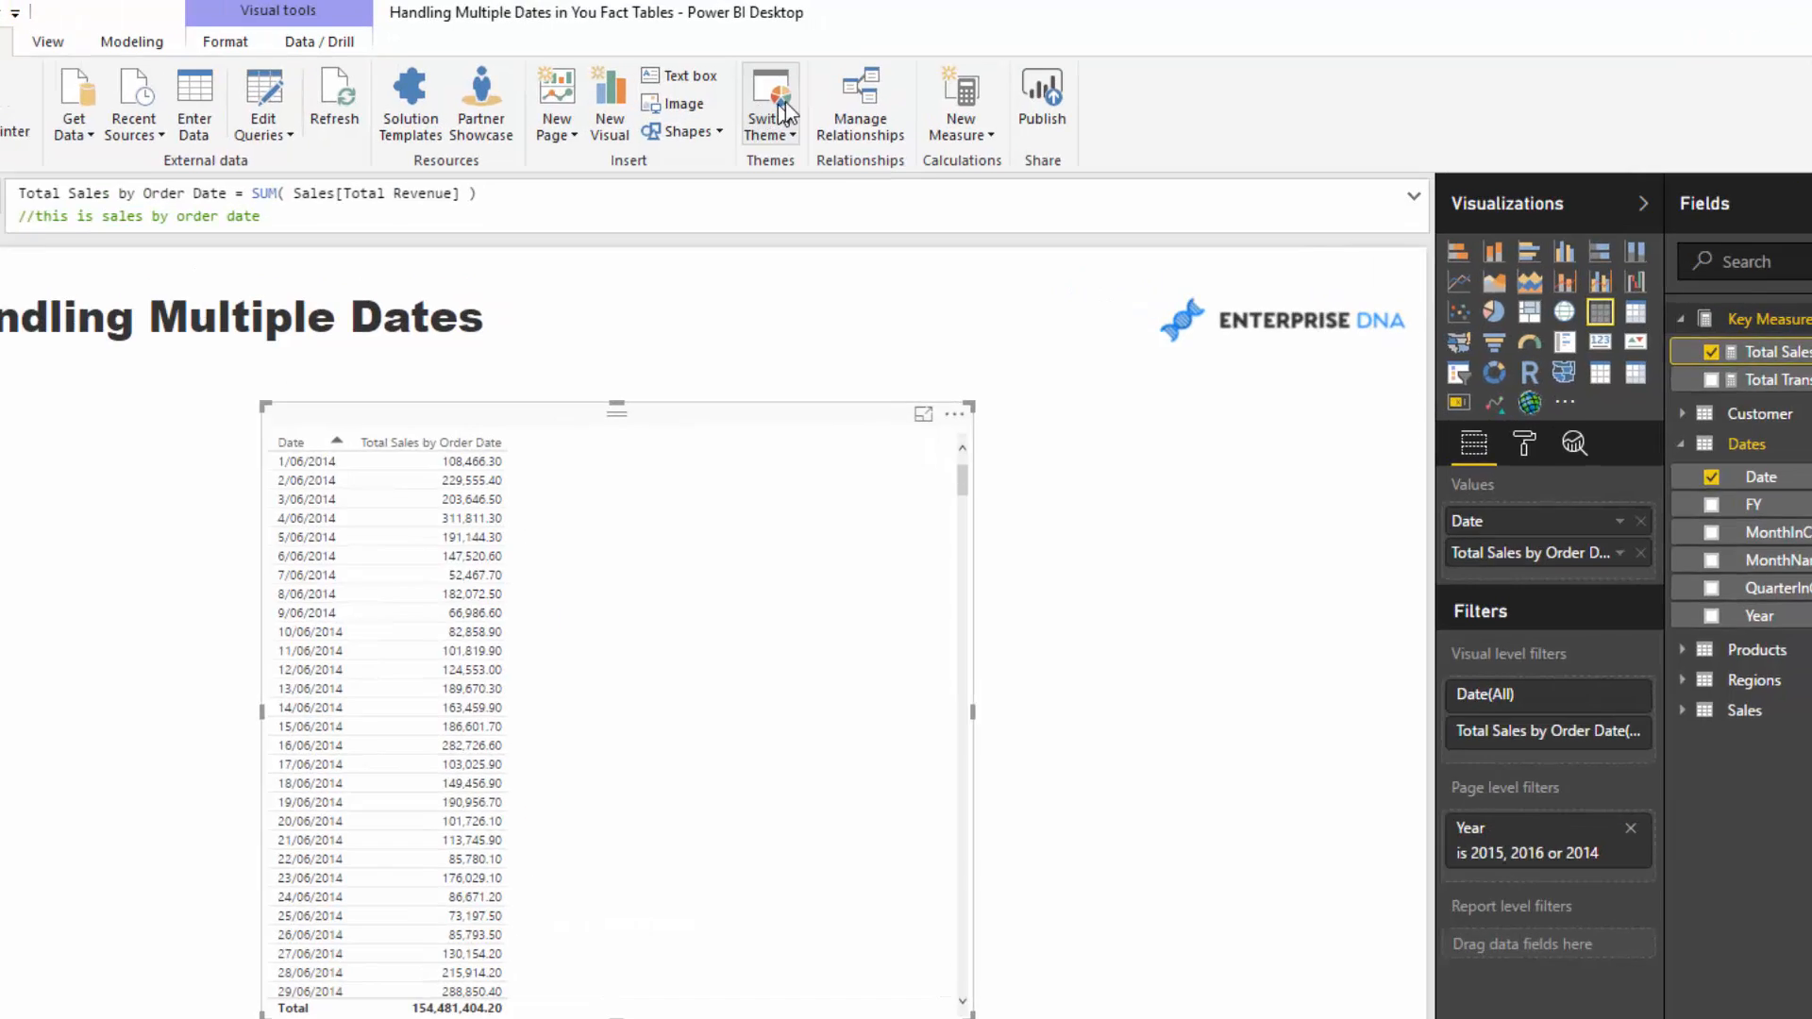
pyautogui.moveTo(960, 92)
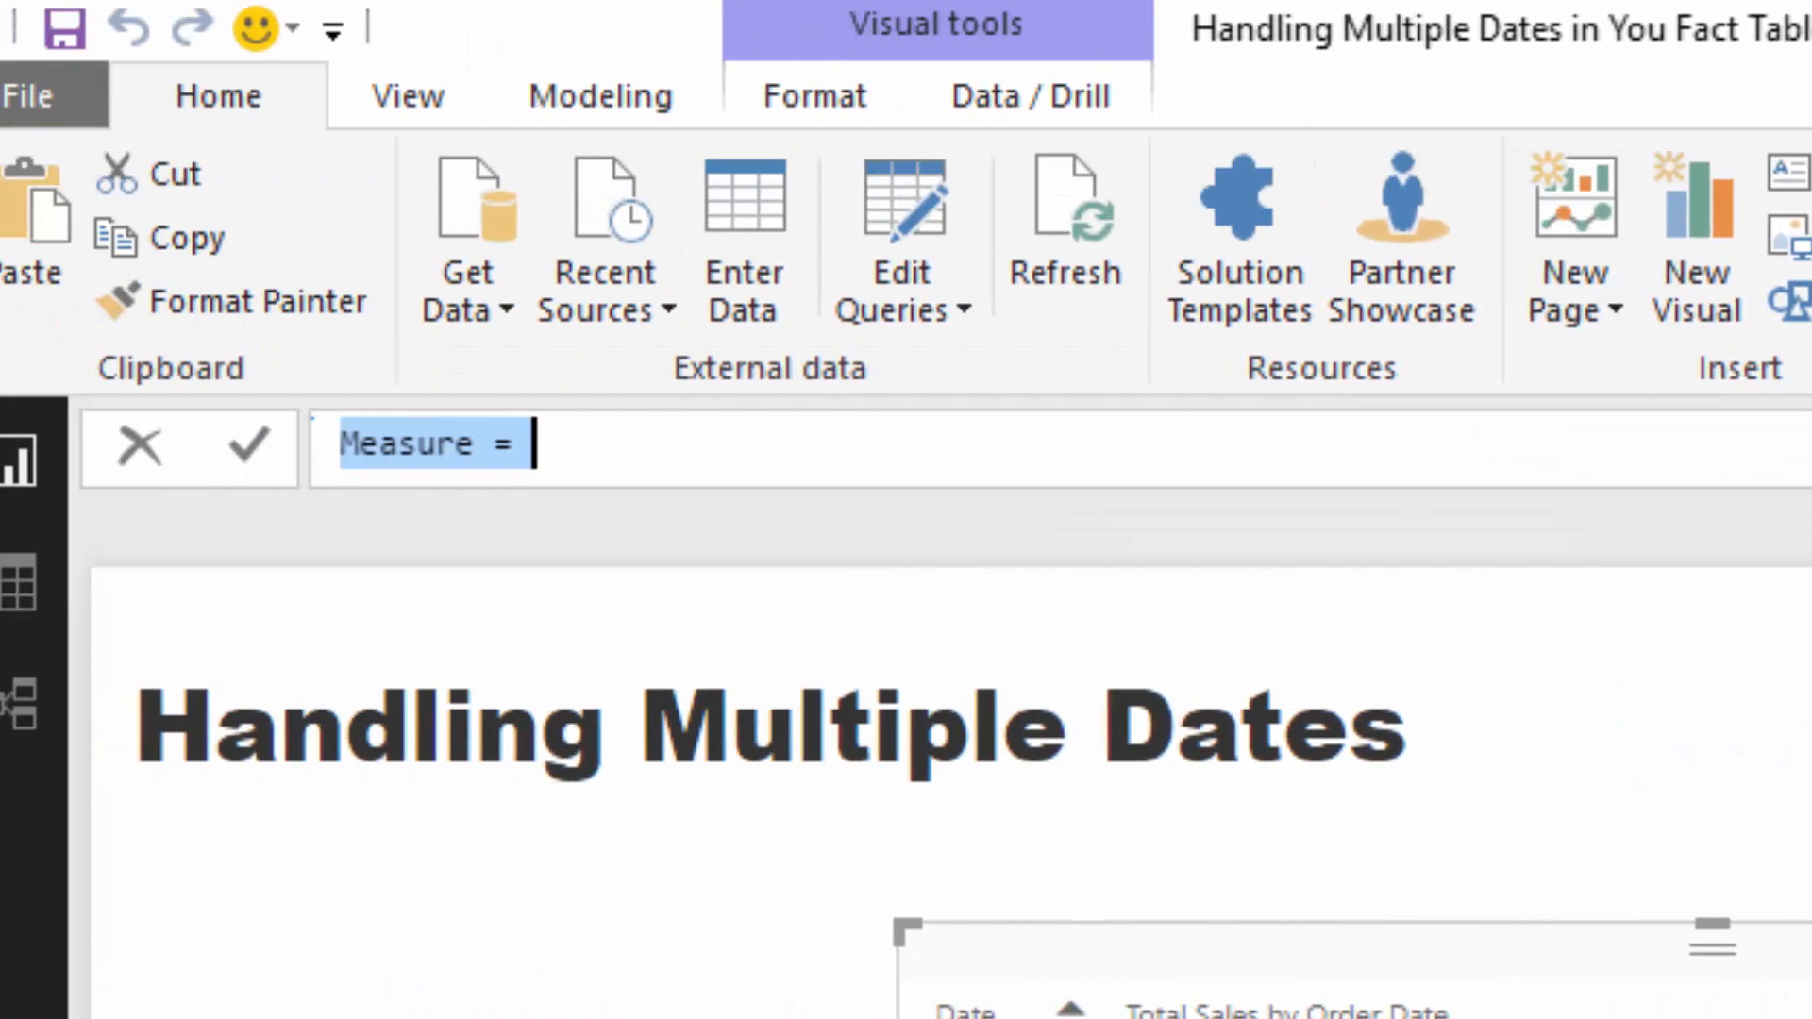
# - Create Total Sales by Ship Date = CALCULATE([Total Sales by Order Date], USERELATIONSHIP(Dates[Date], Sales[Ship Date]))
pyautogui.write('Total Sales by Ship')
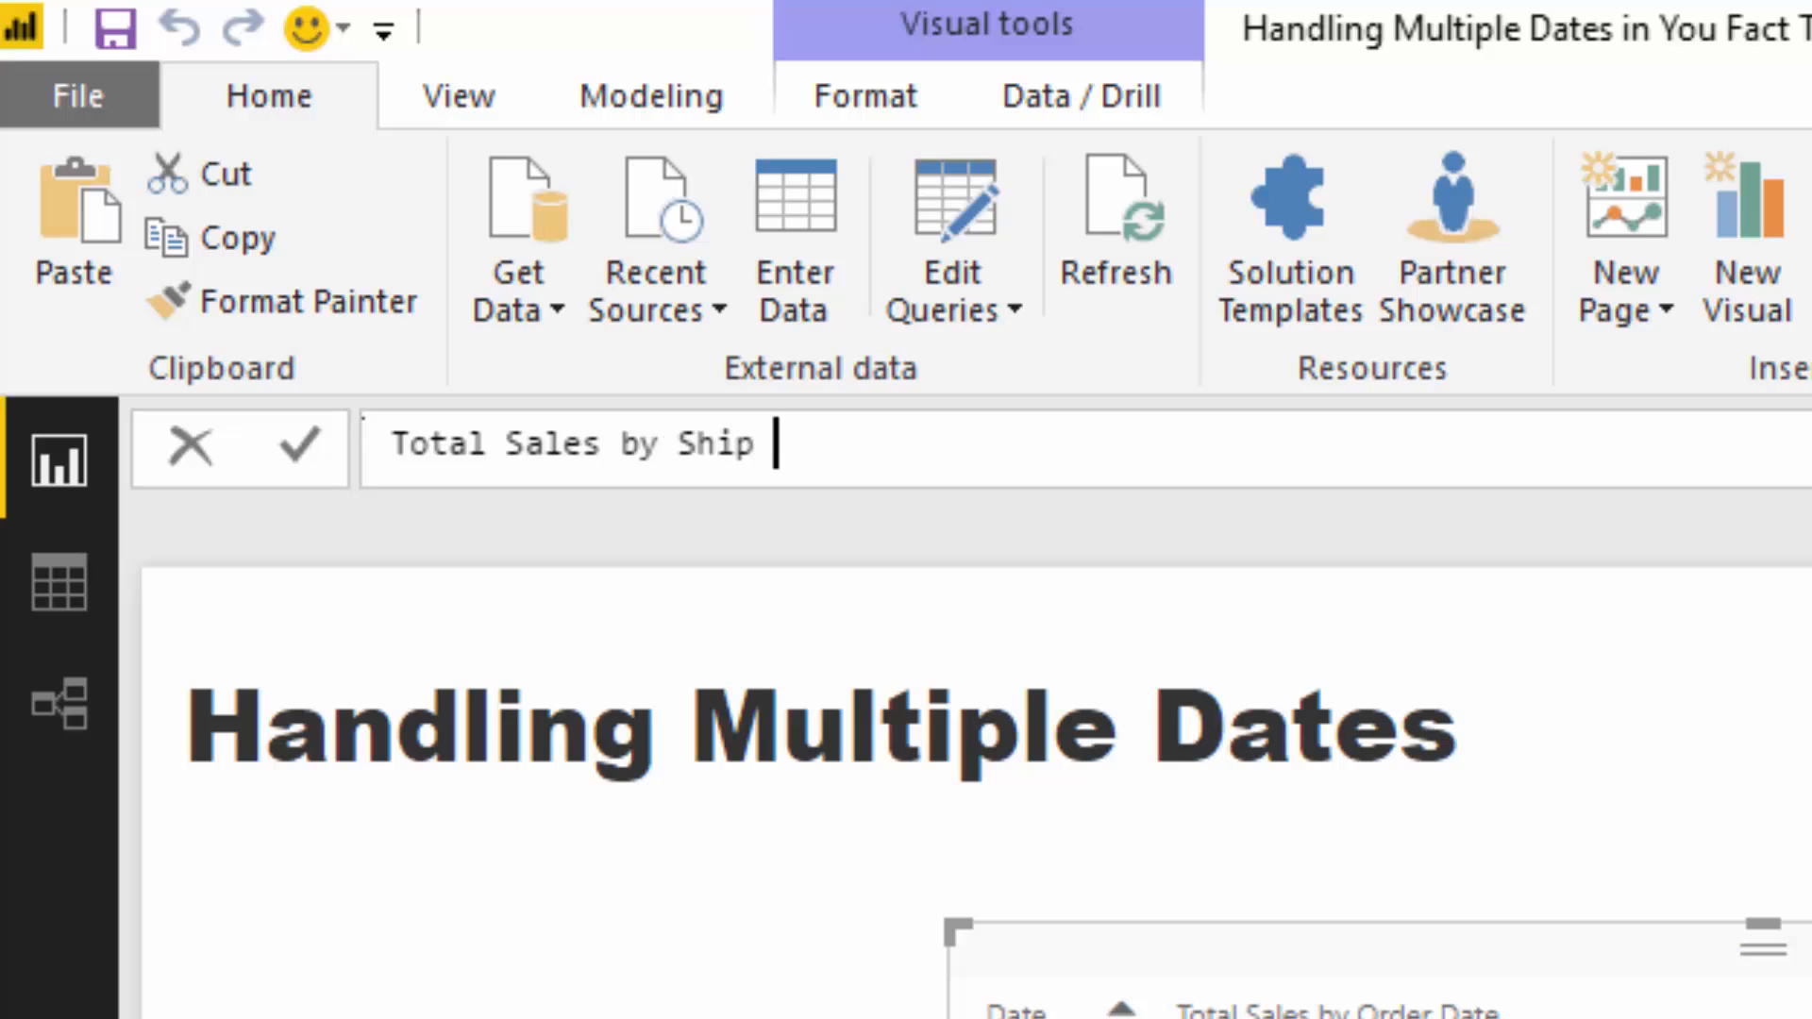
pyautogui.write('Date =')
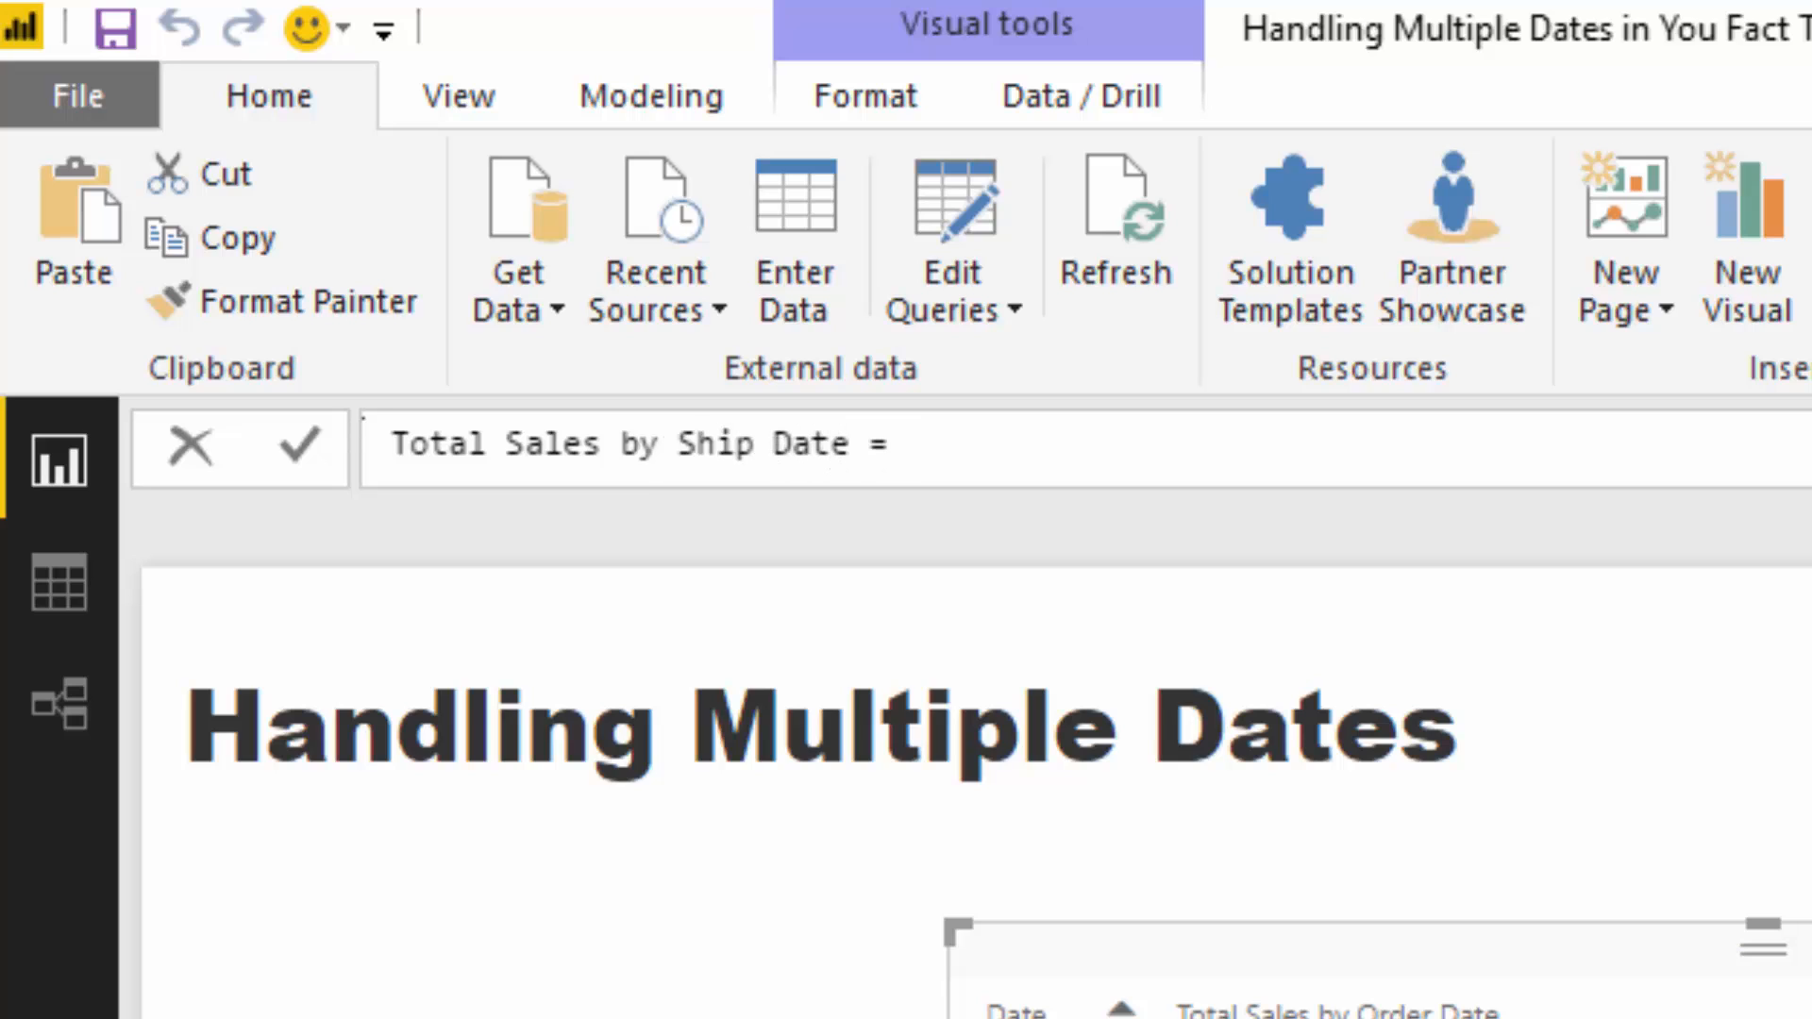
pyautogui.write('CA')
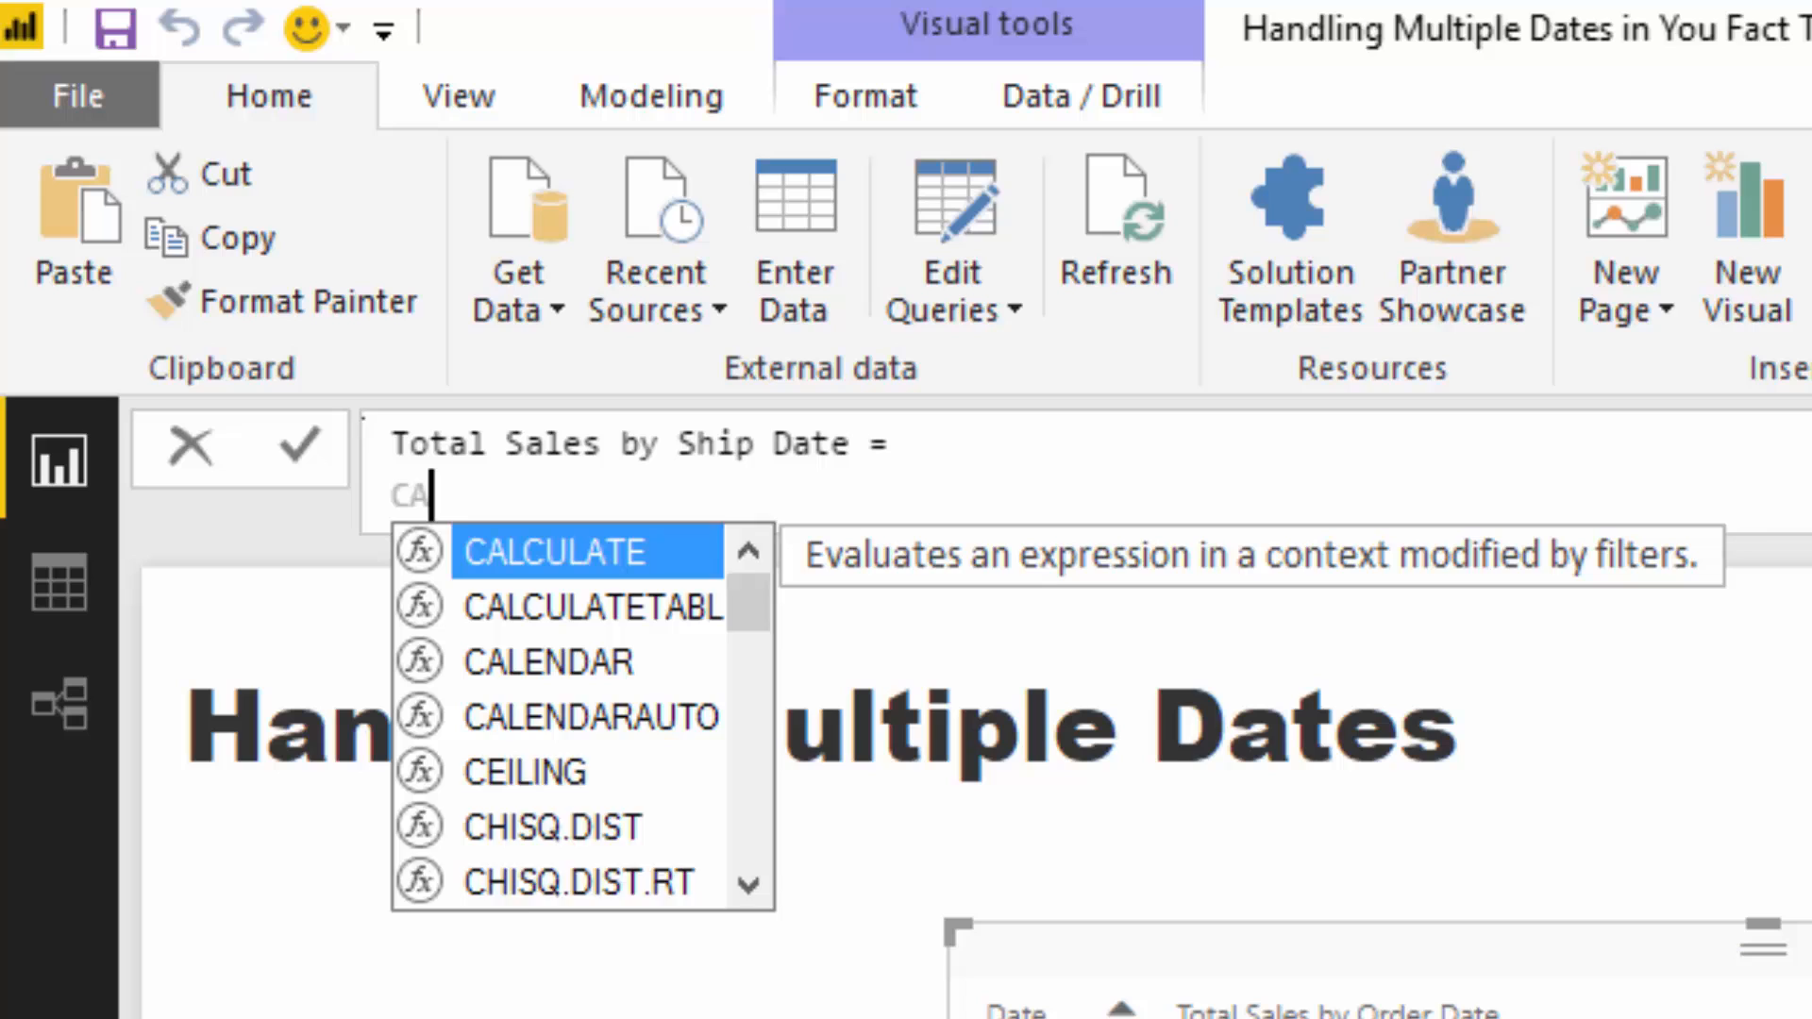
pyautogui.write('L')
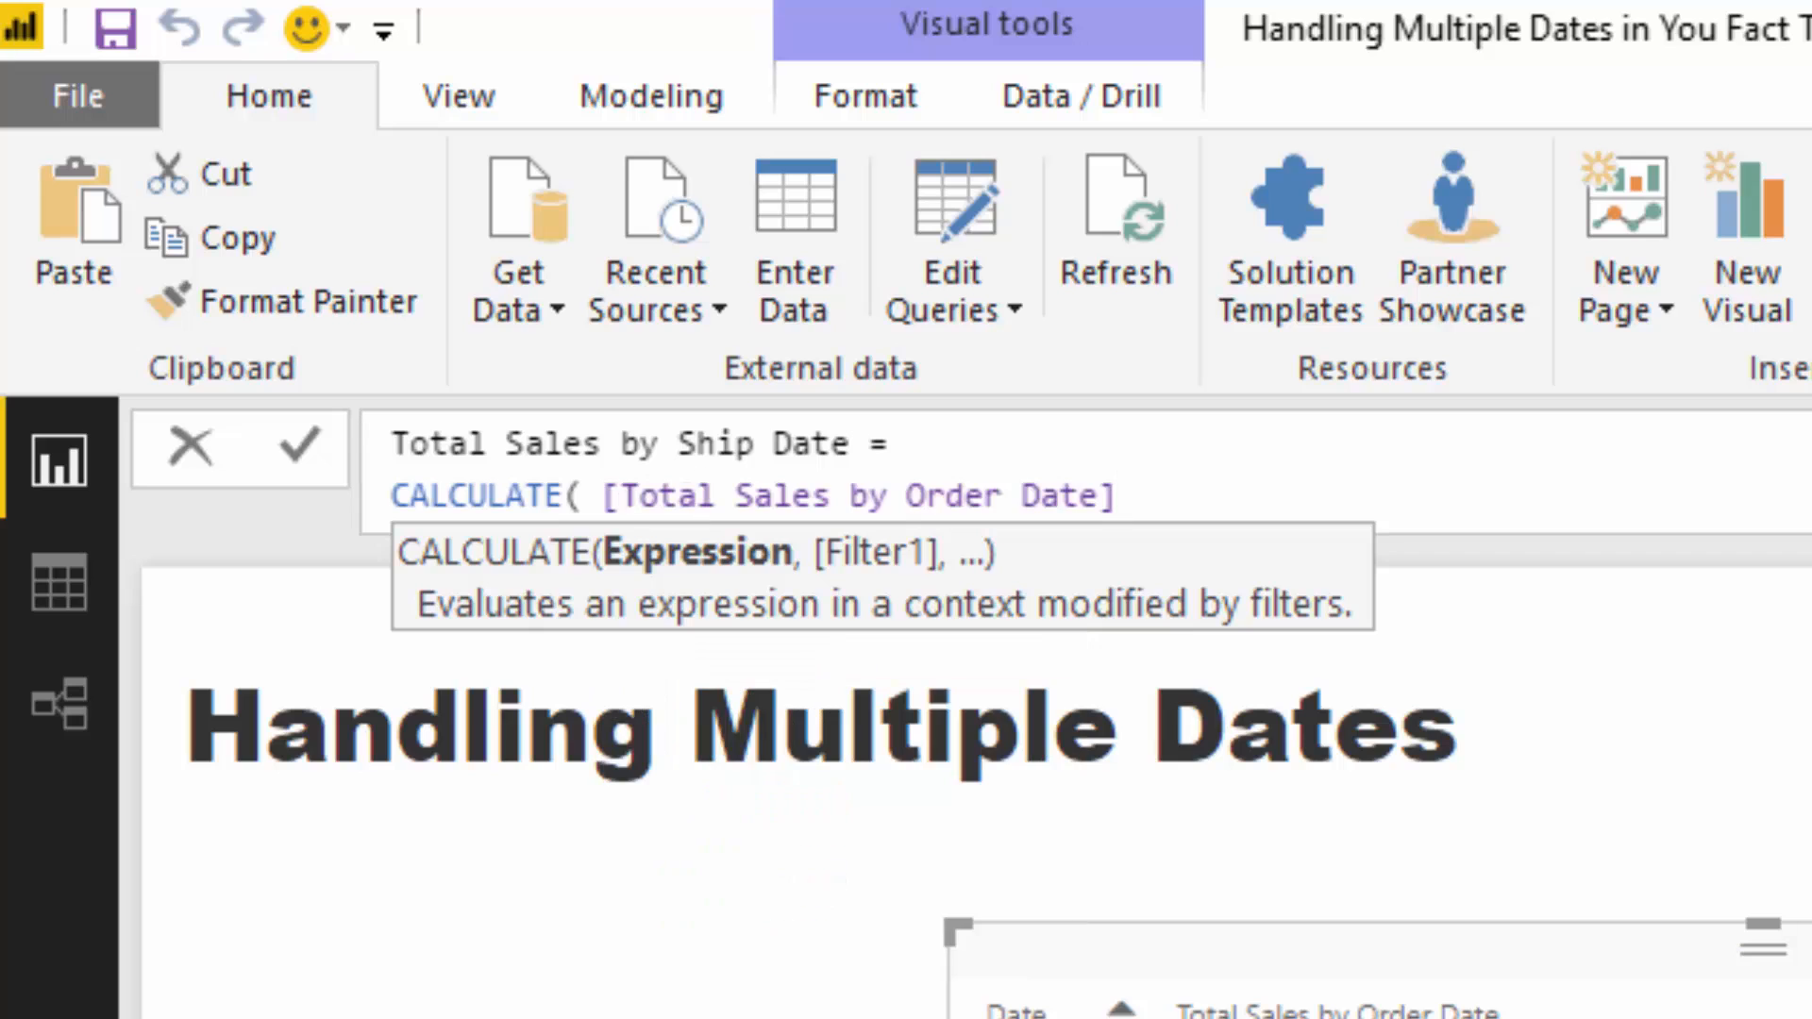
pyautogui.write(',')
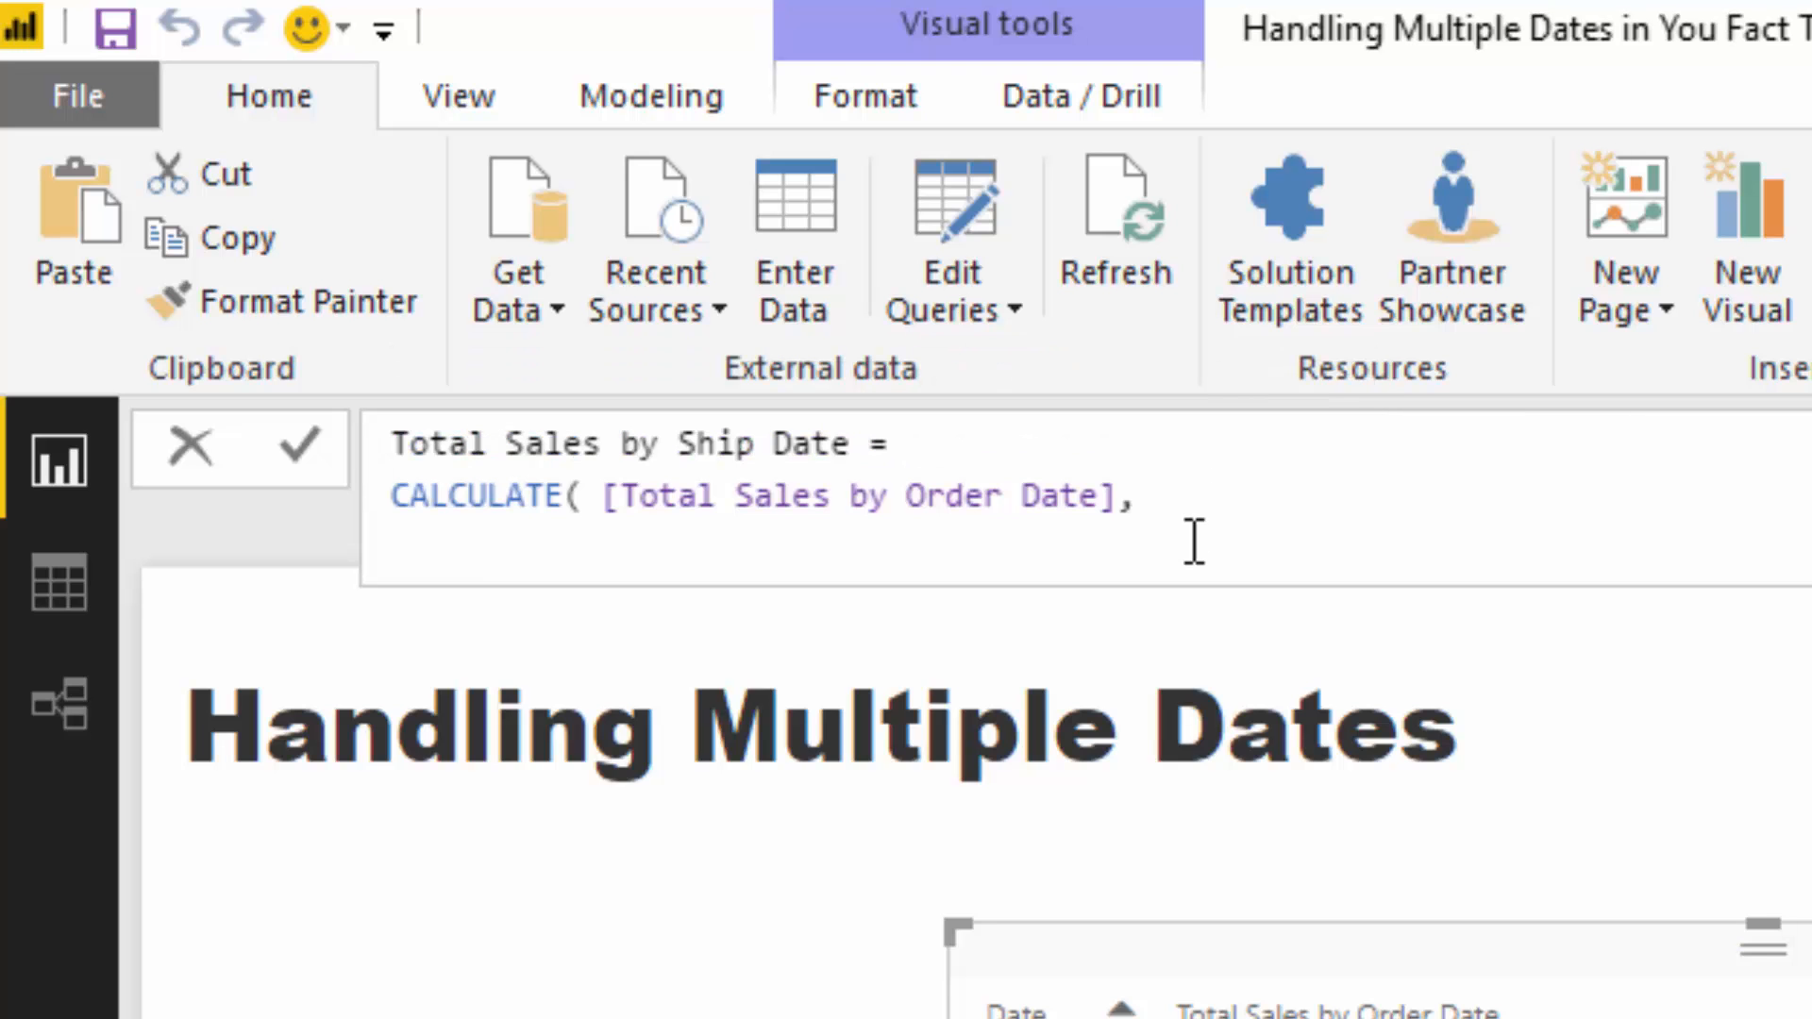
pyautogui.write('USERELATIONSHIP(')
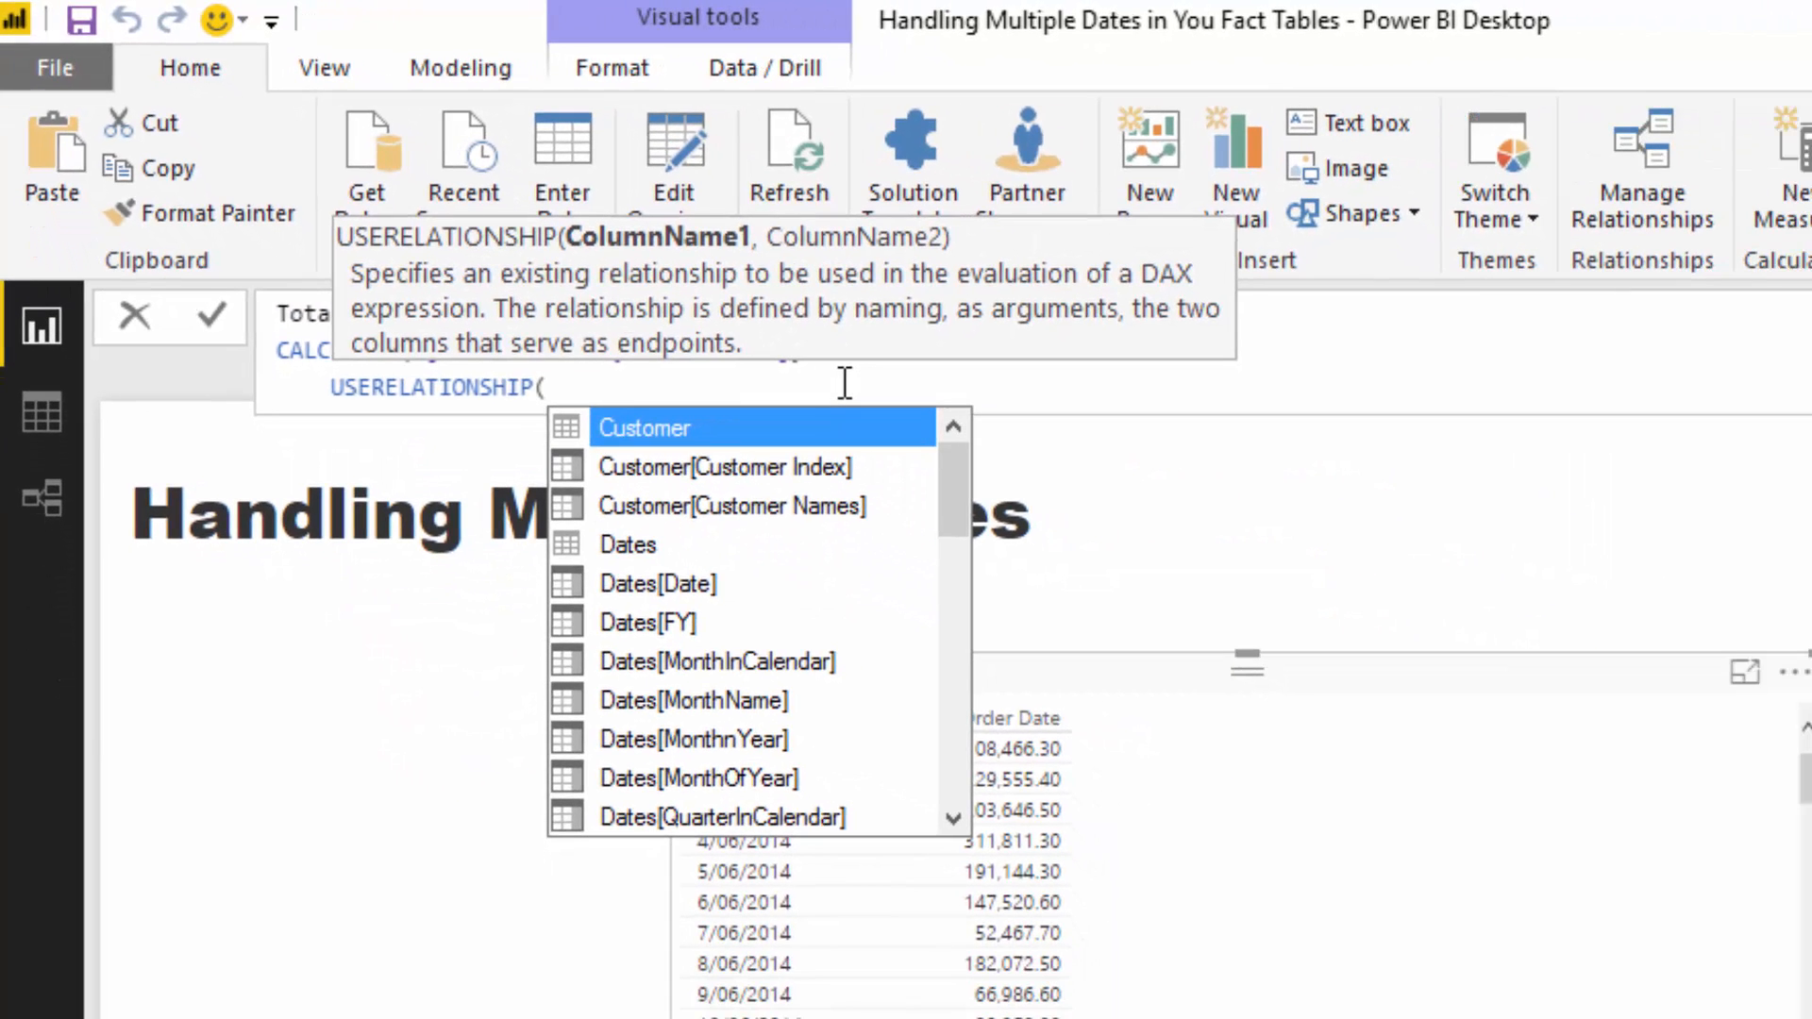
pyautogui.write('Dates[Date],')
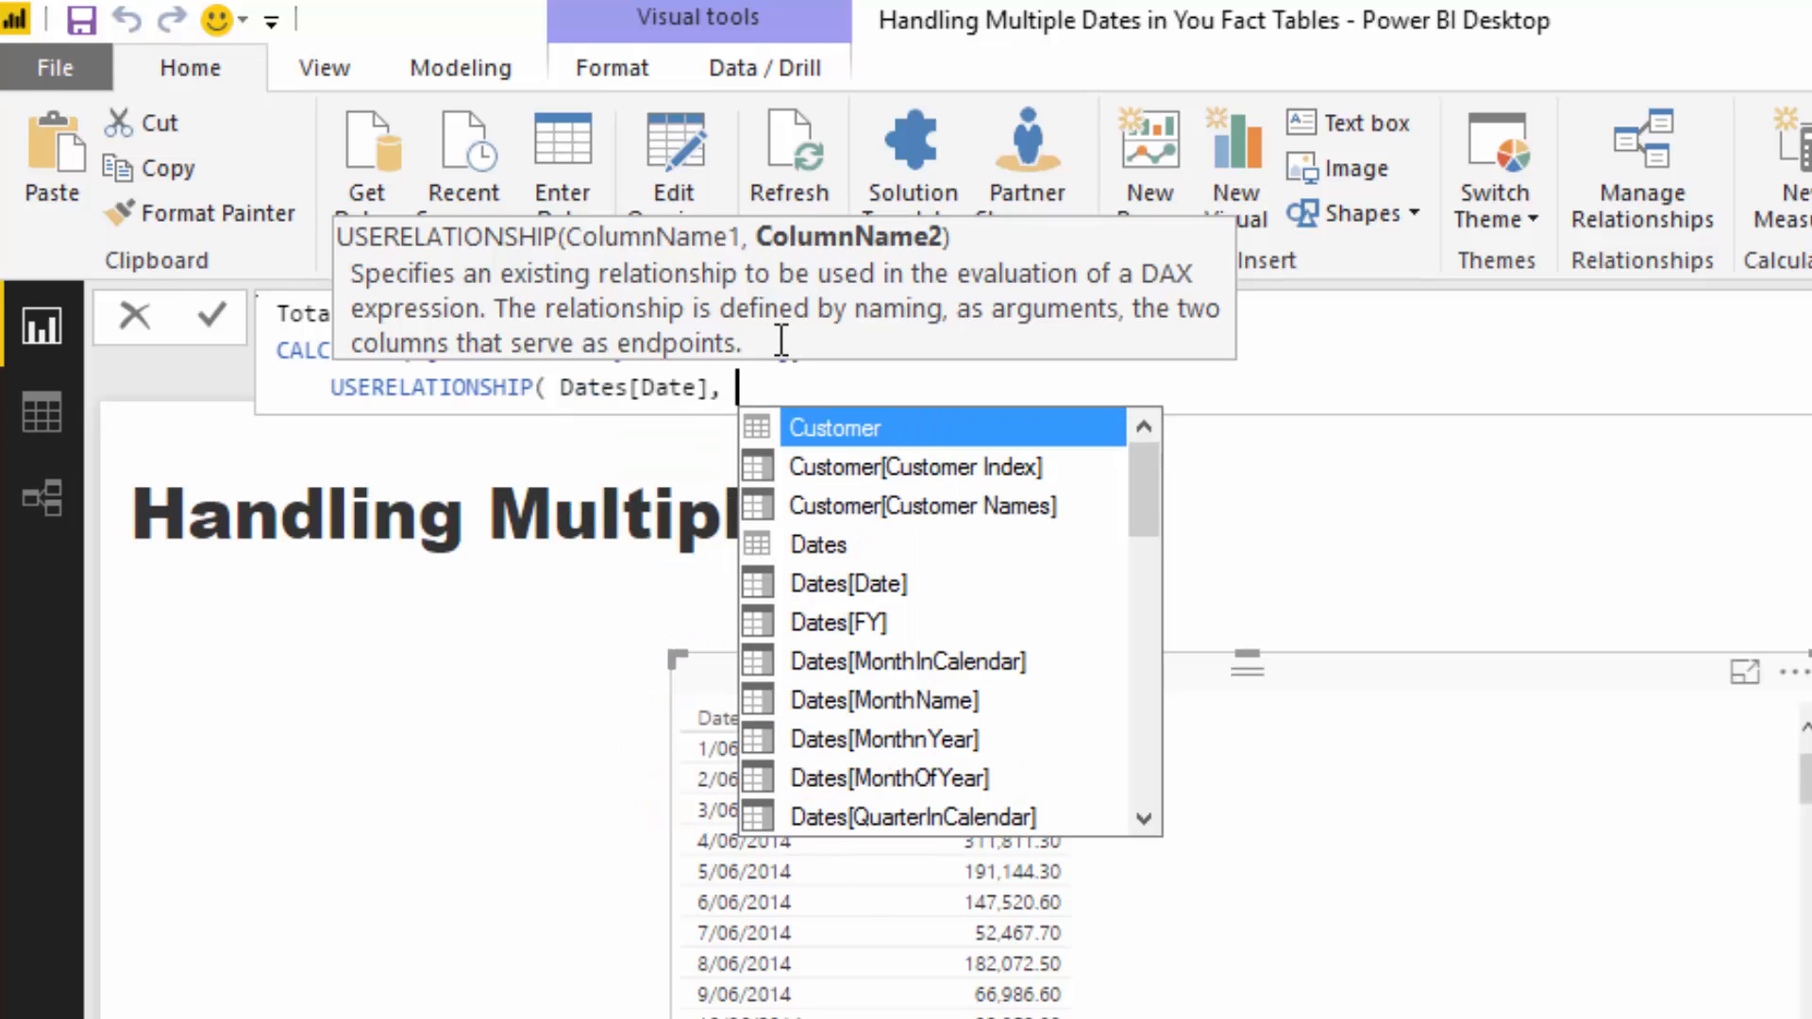
pyautogui.write('Sh')
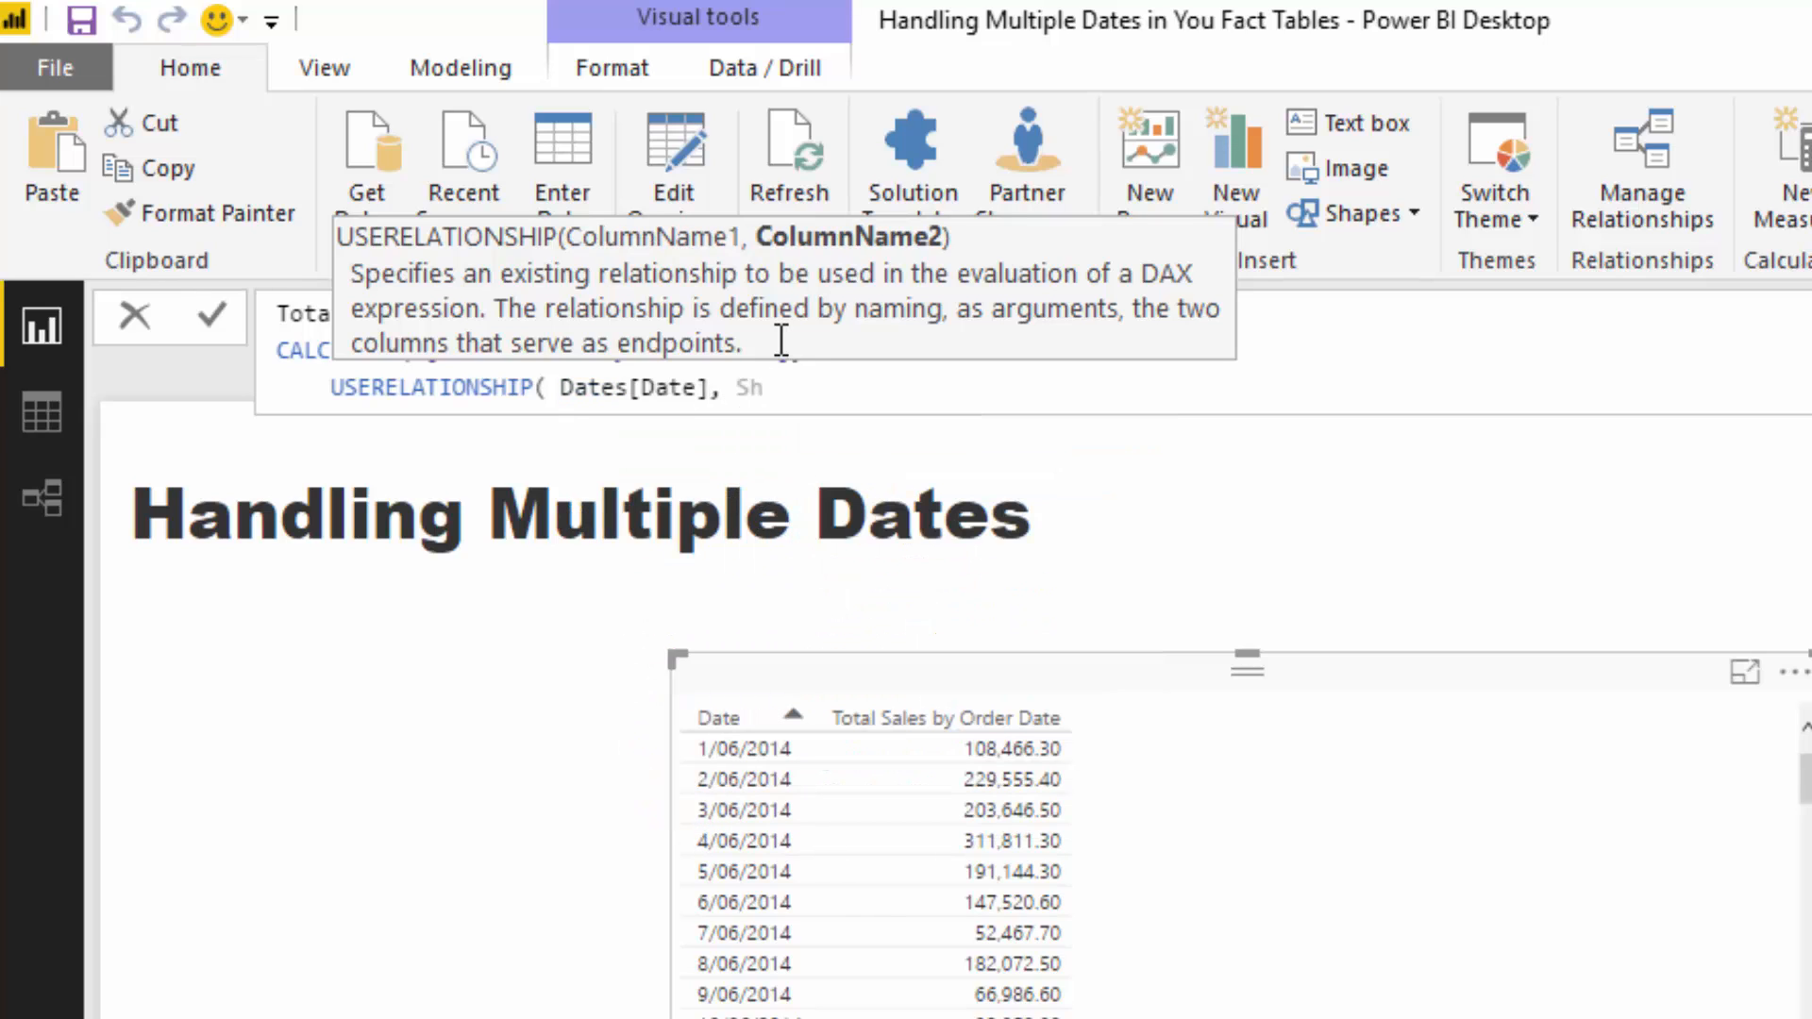
pyautogui.write('Sales[Ship Date] ) )')
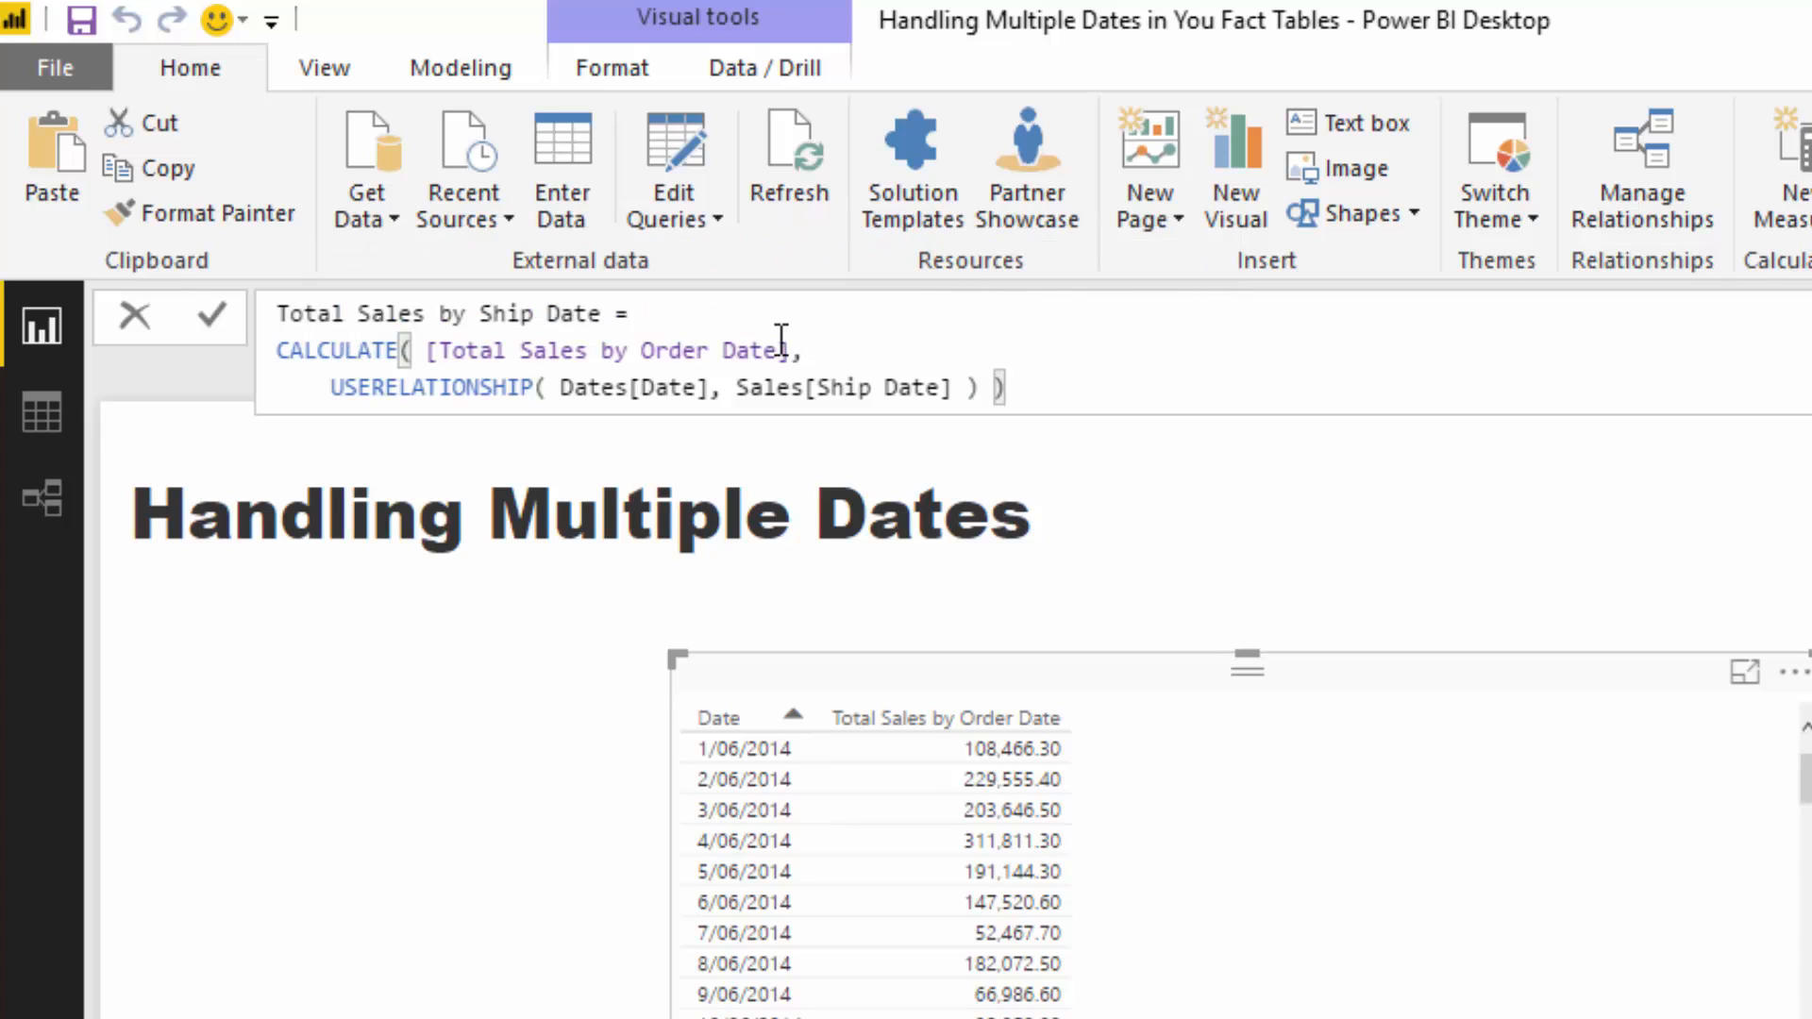
pyautogui.click(994, 387)
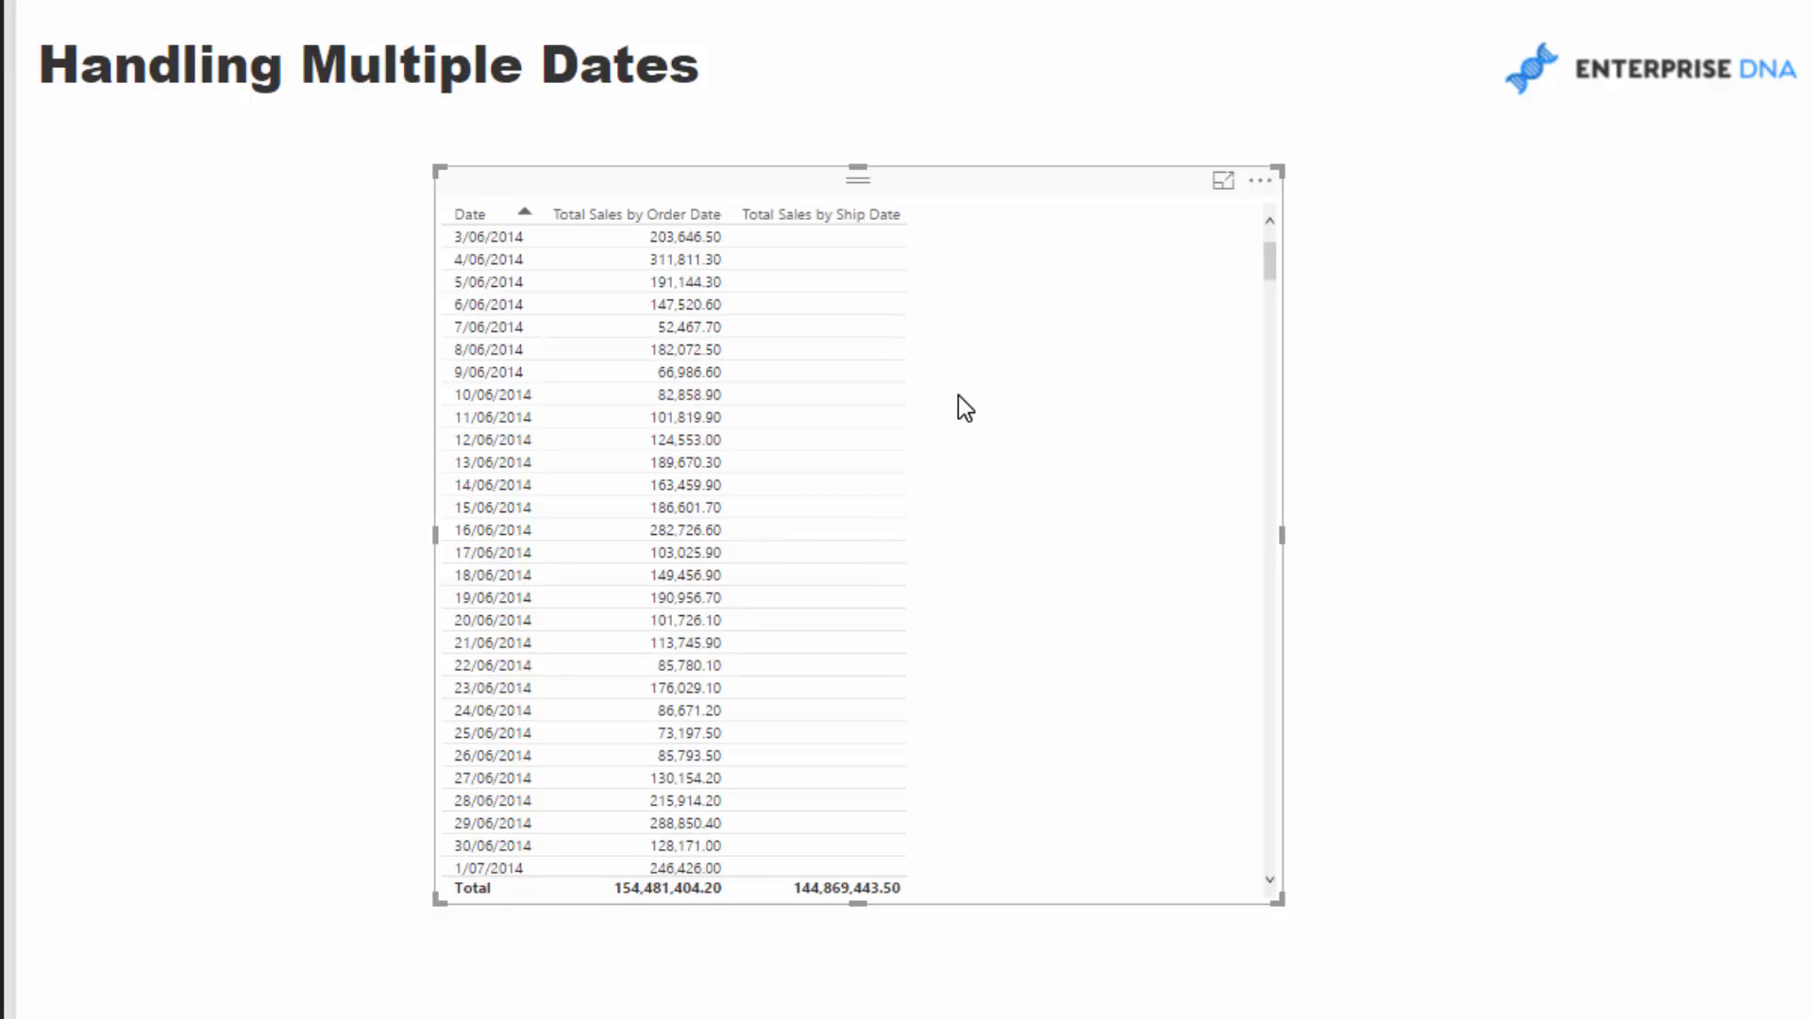
# - Add Total Sales by Ship Date to the table and scroll to its first values on 6/07/2014
pyautogui.scroll(-3)
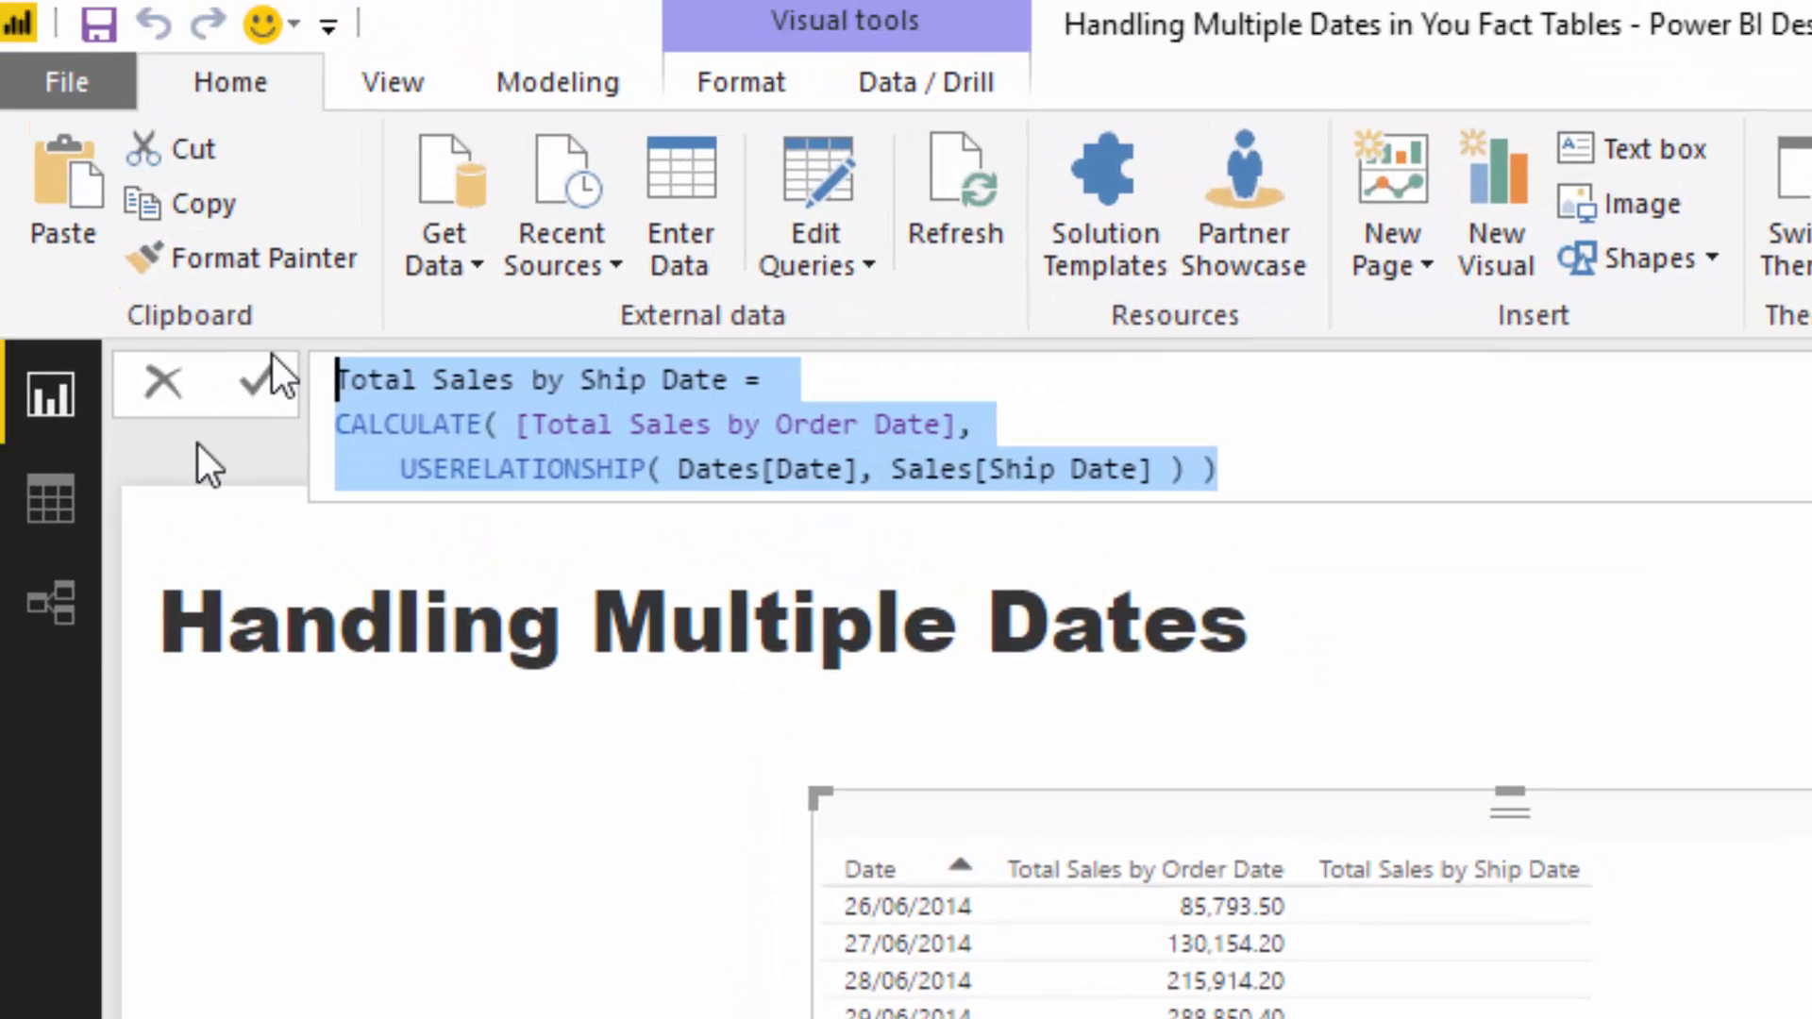
pyautogui.click(49, 601)
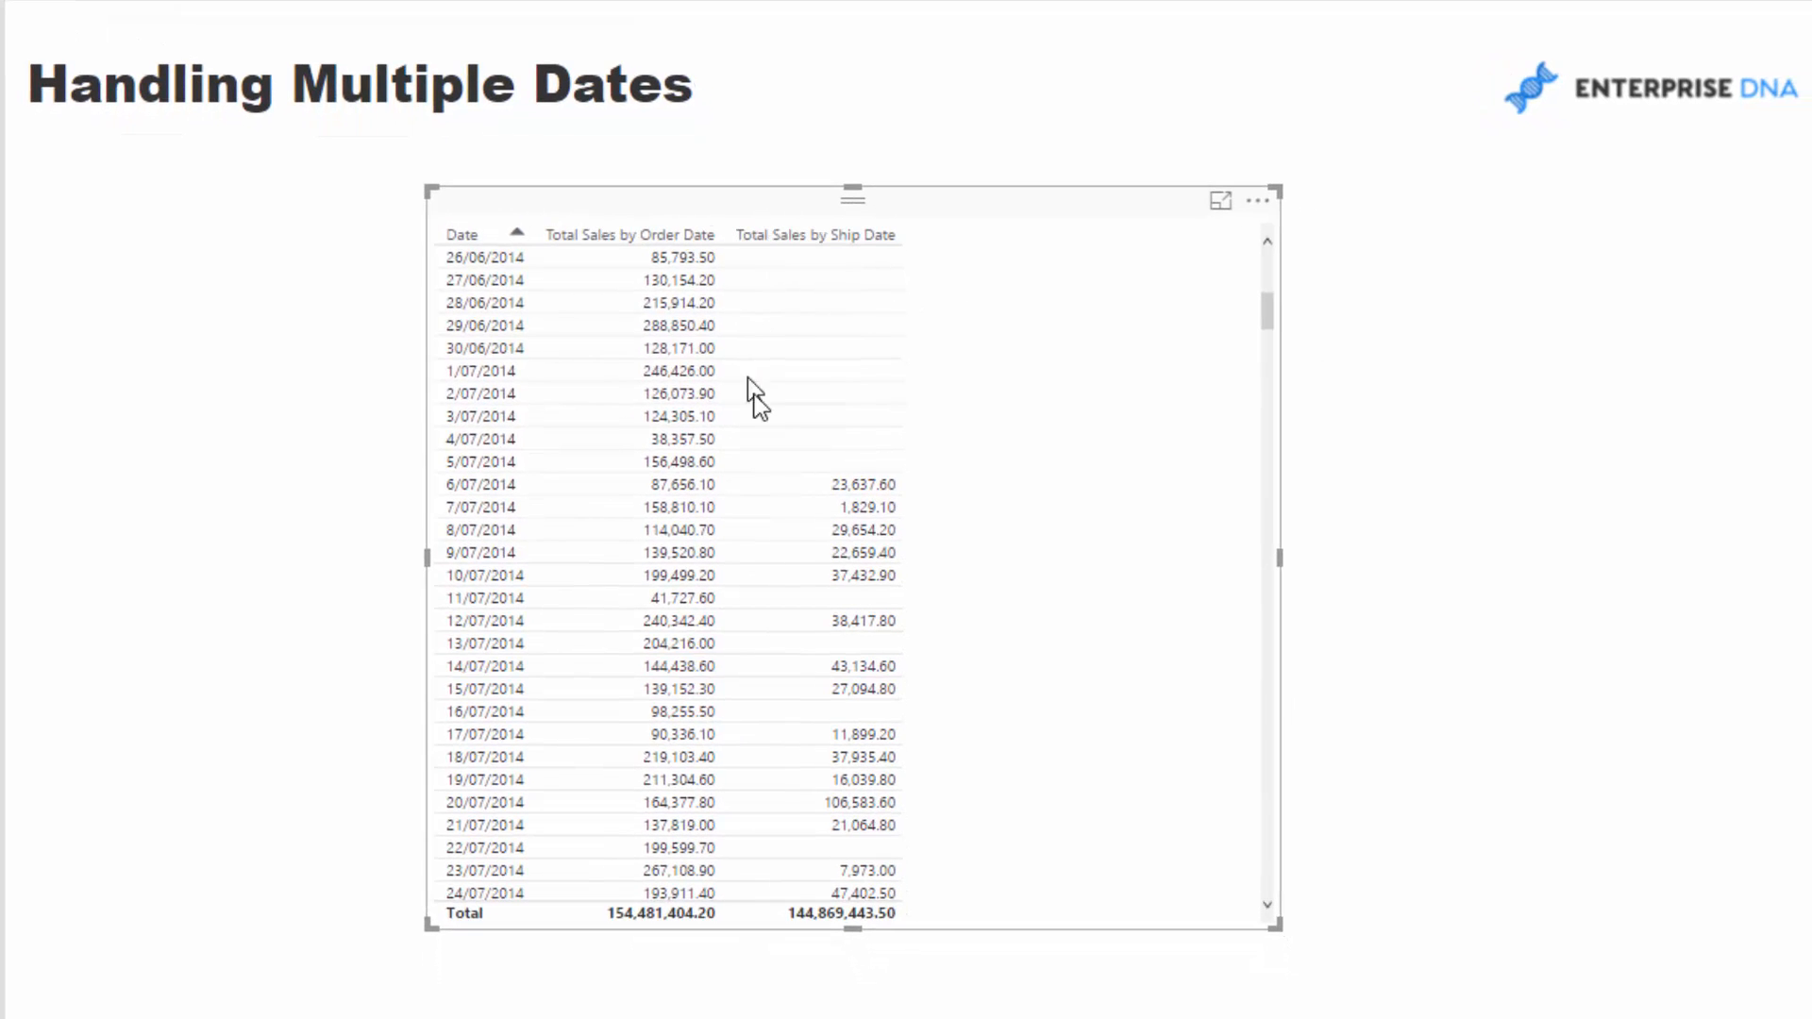
pyautogui.scroll(-3)
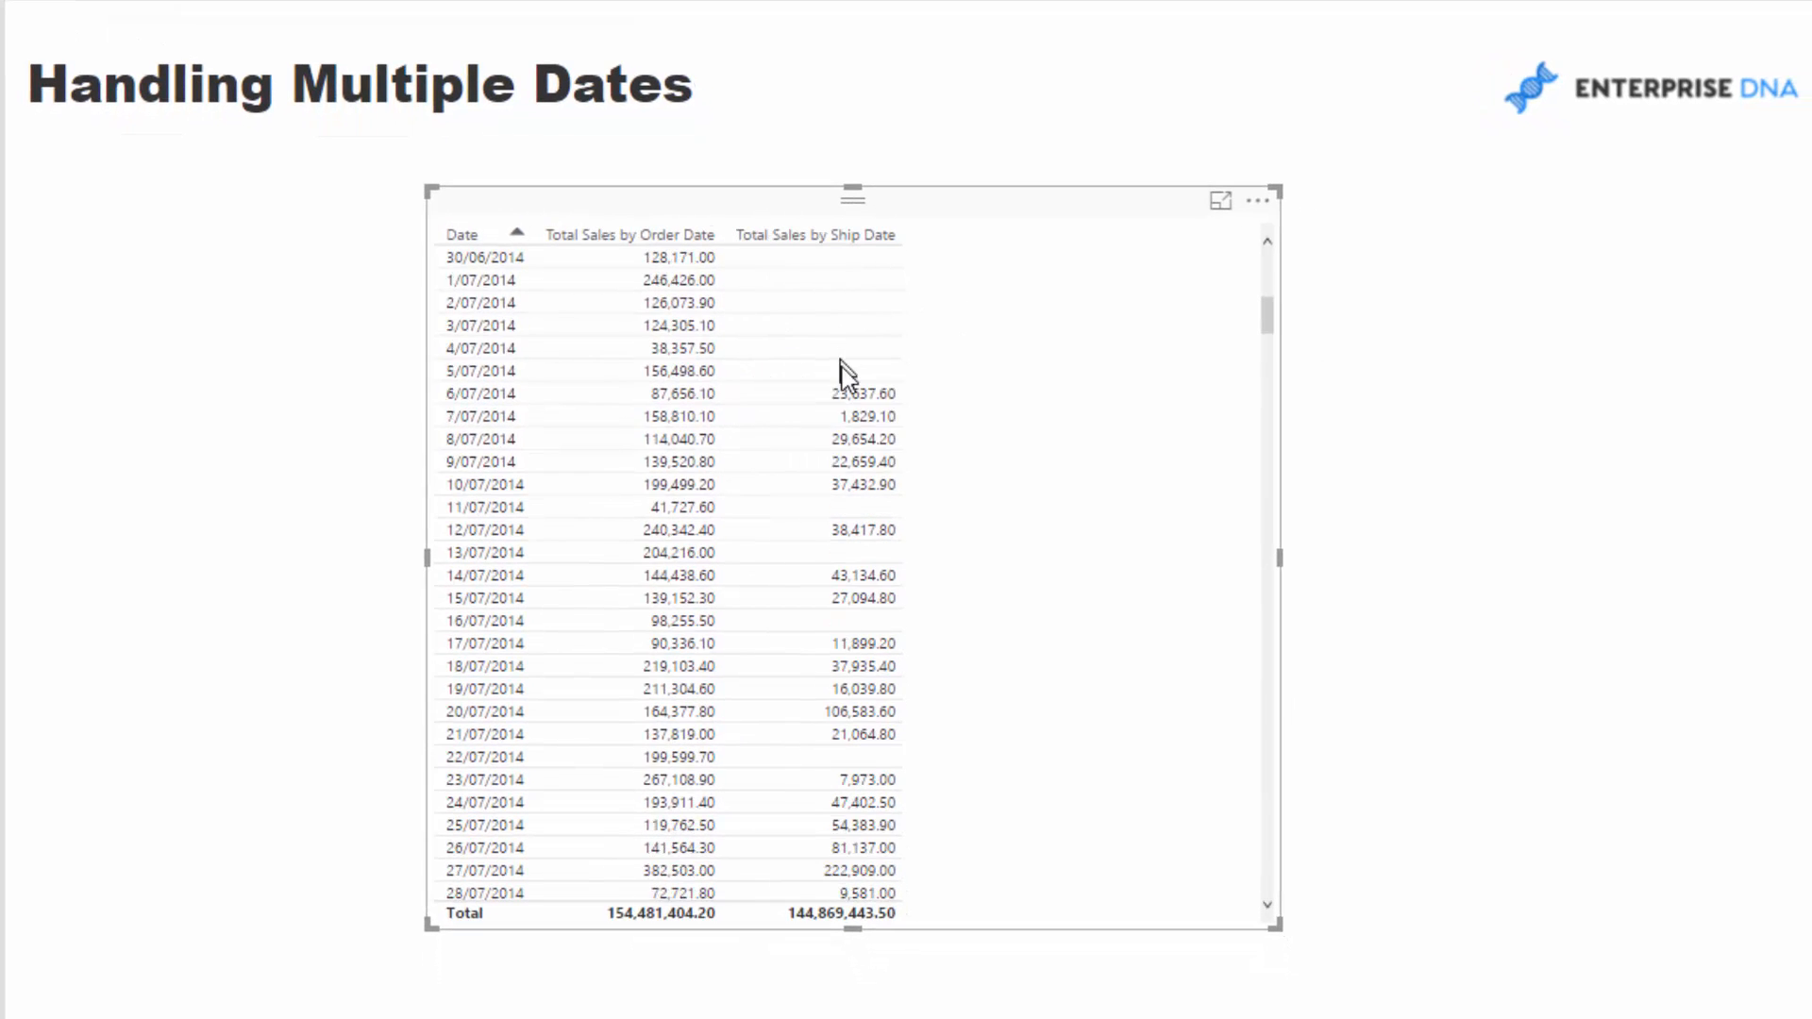
pyautogui.scroll(-3)
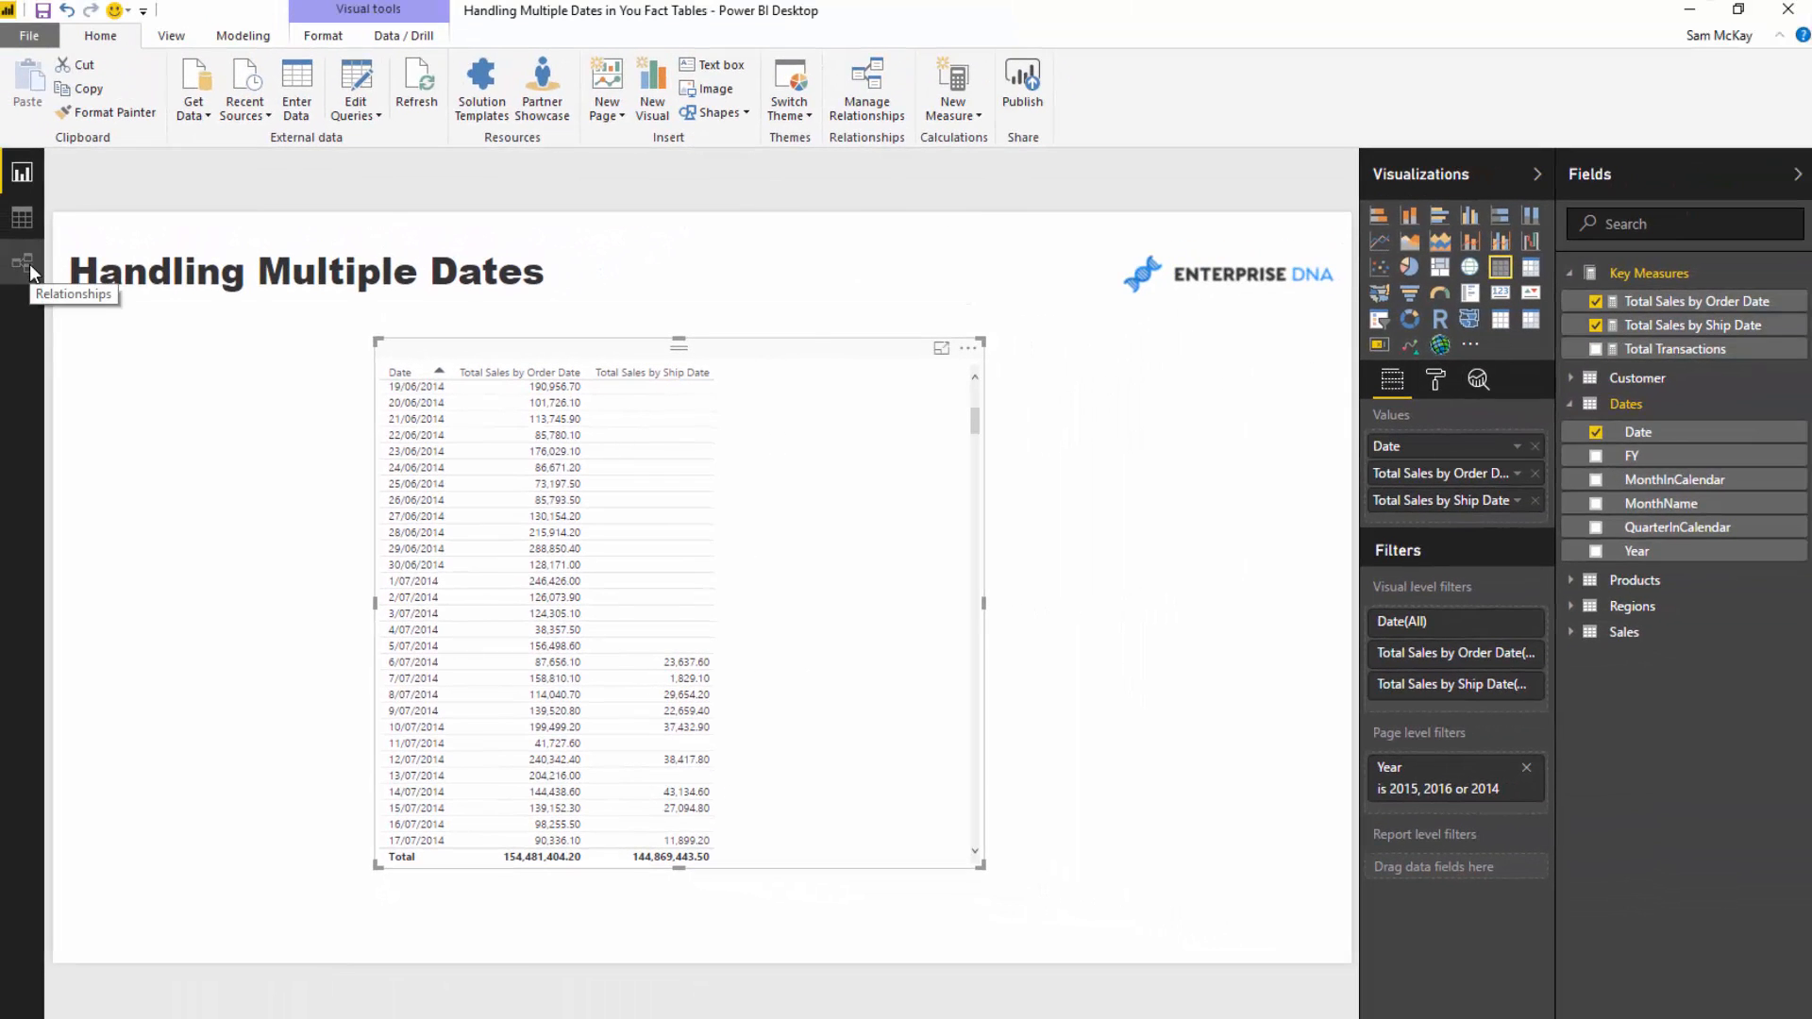
pyautogui.click(23, 264)
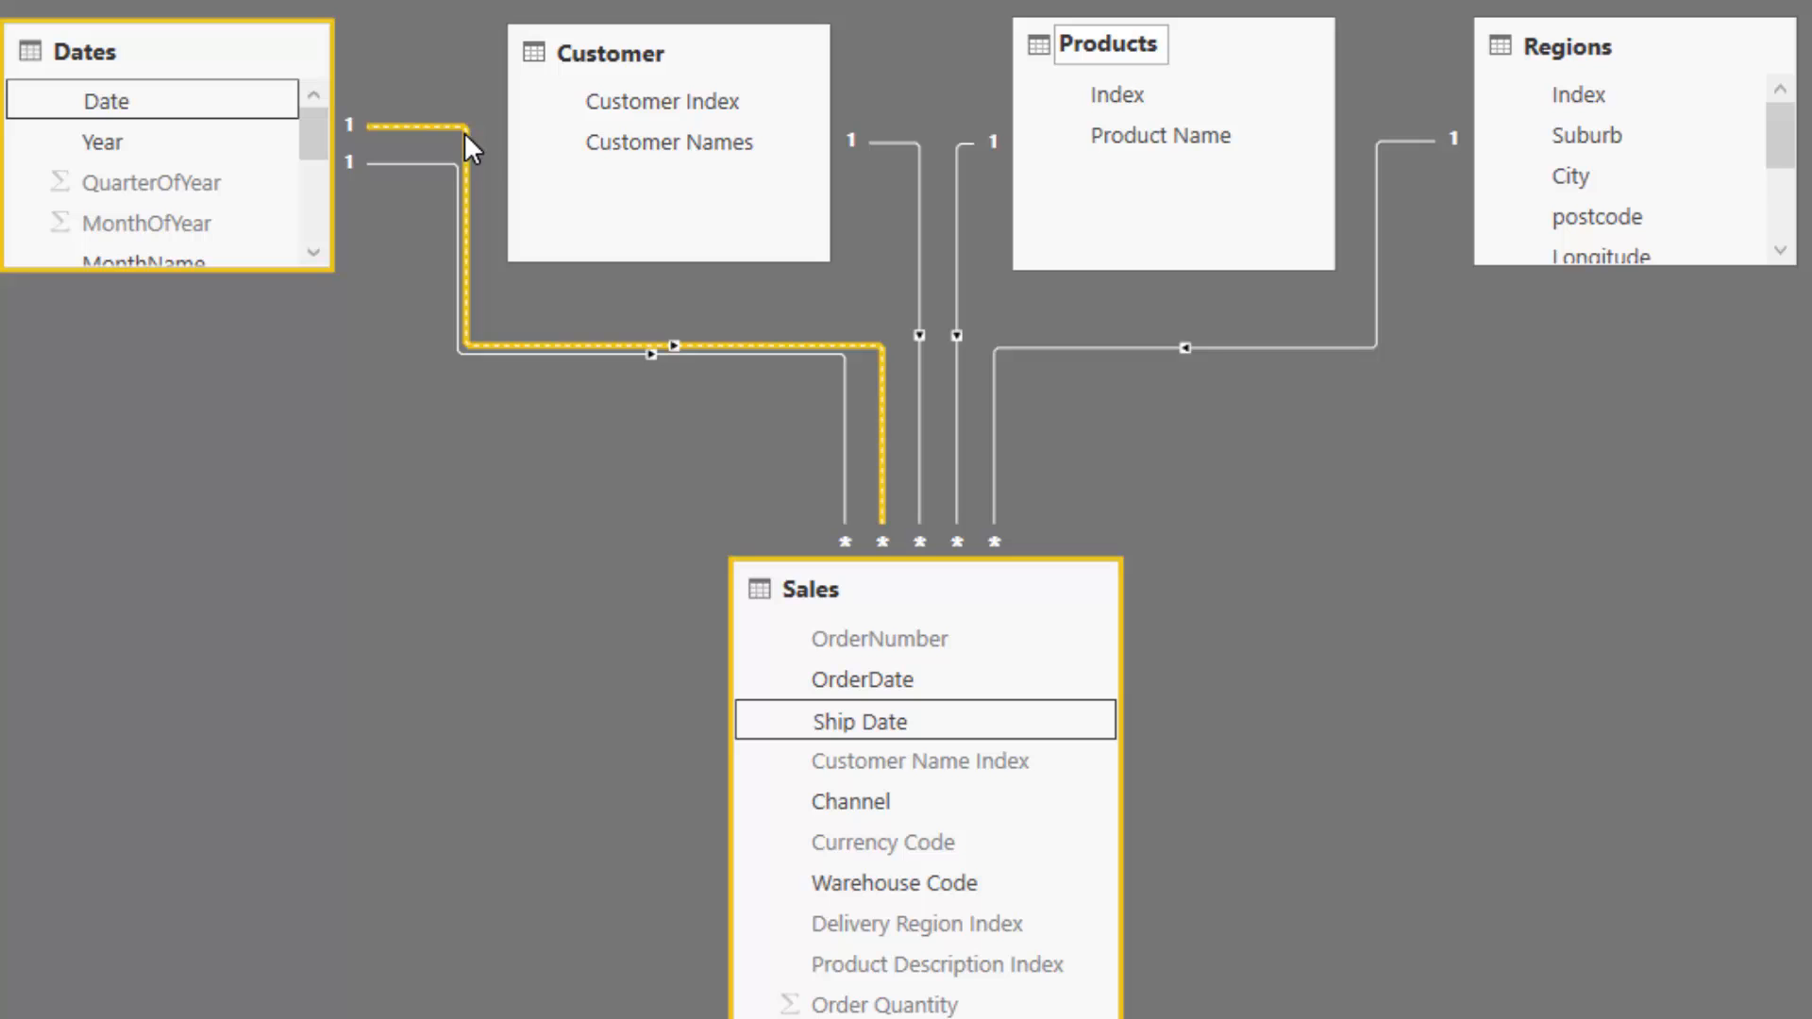
pyautogui.moveTo(449, 138)
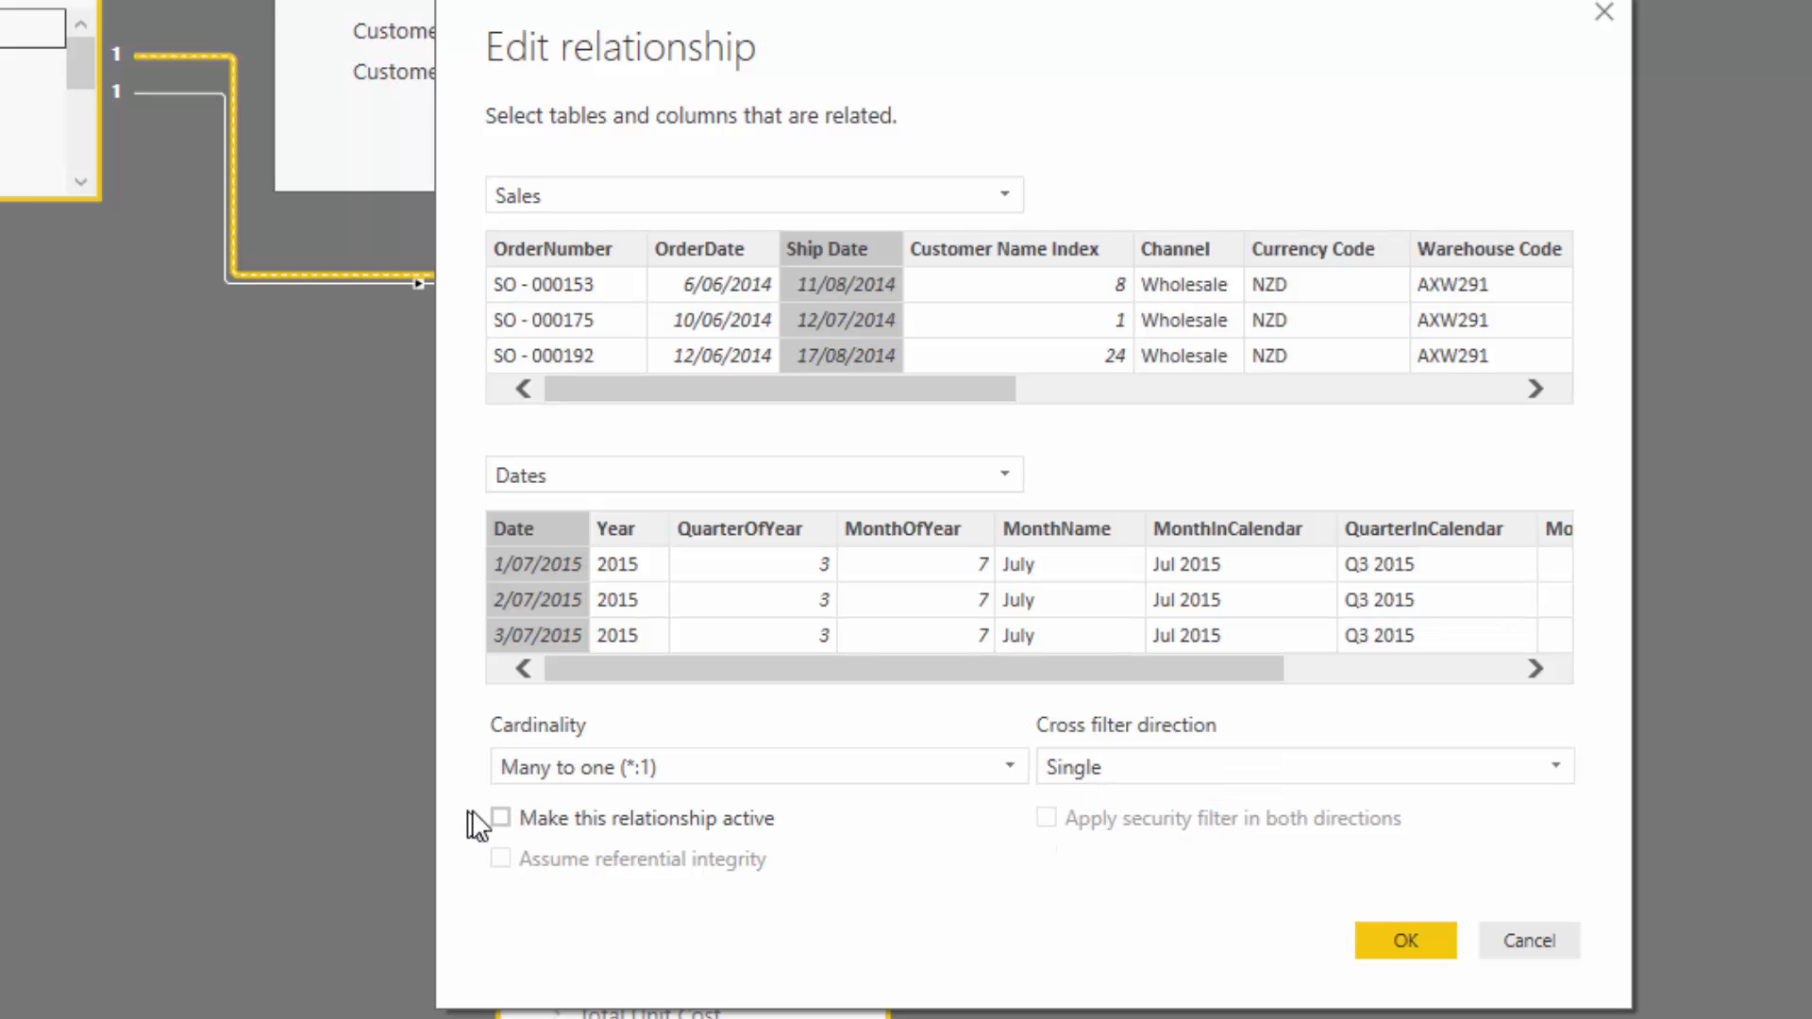
pyautogui.click(498, 817)
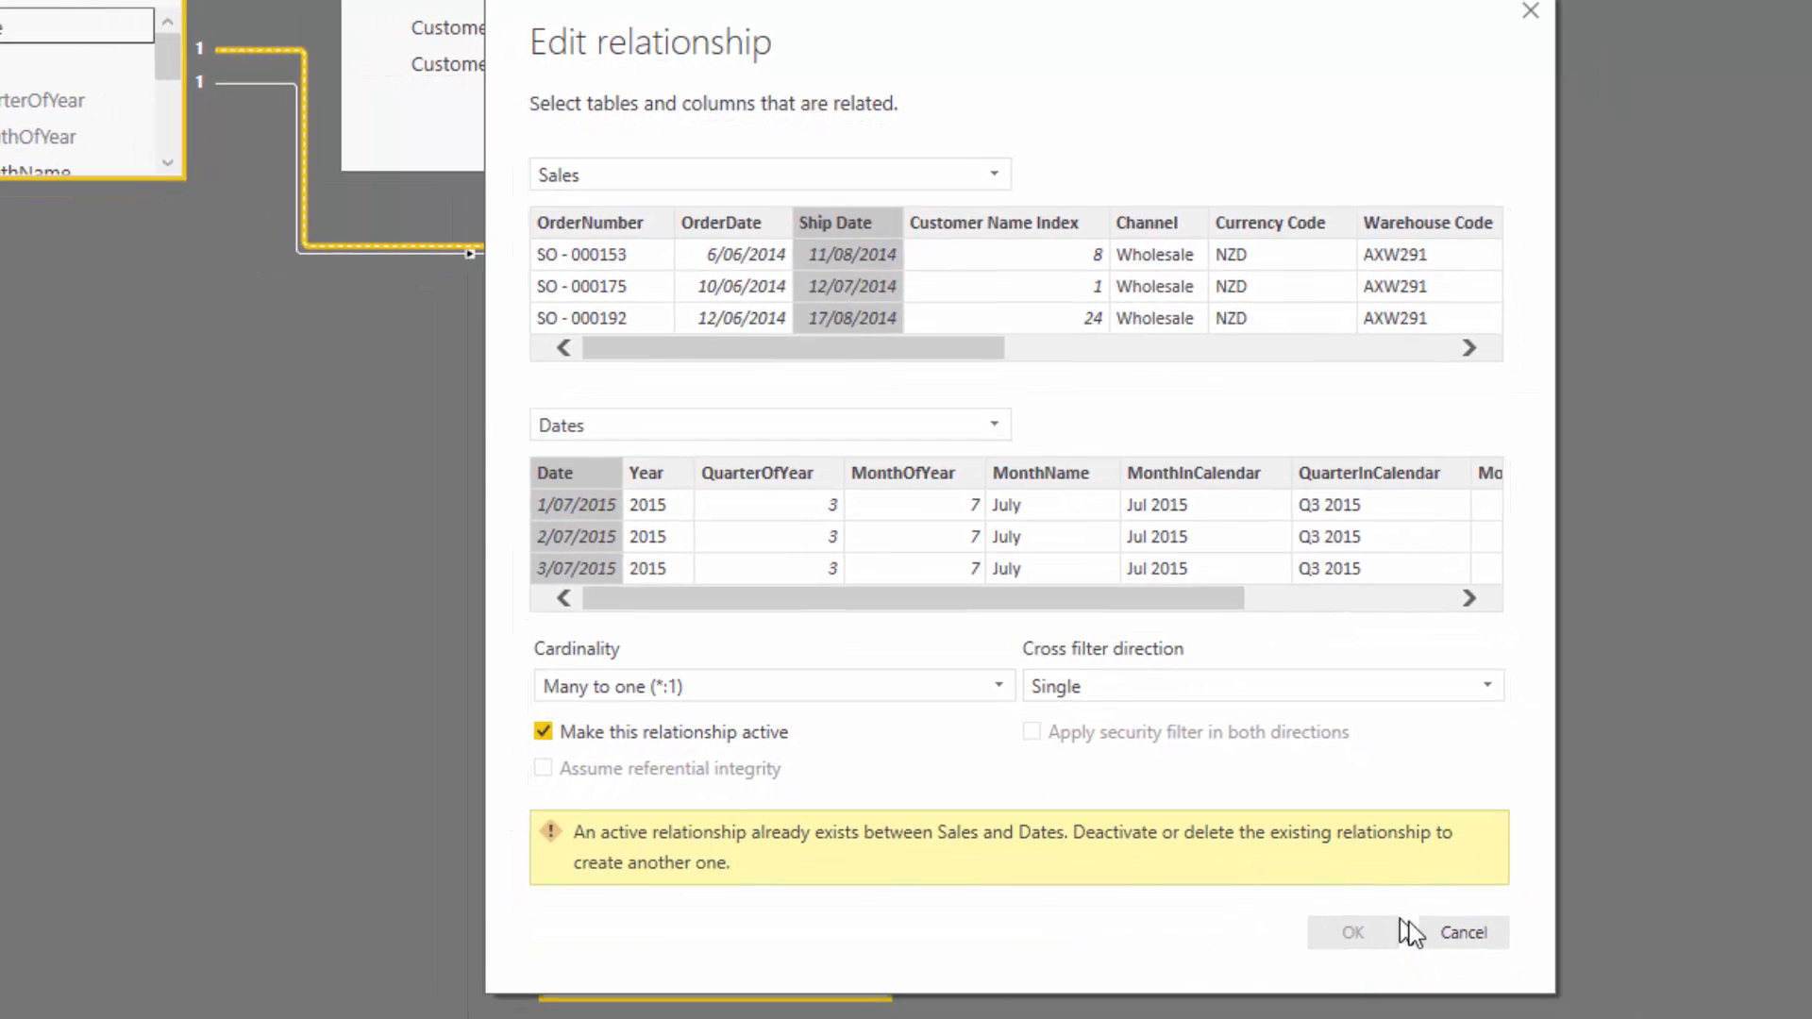
pyautogui.click(1460, 933)
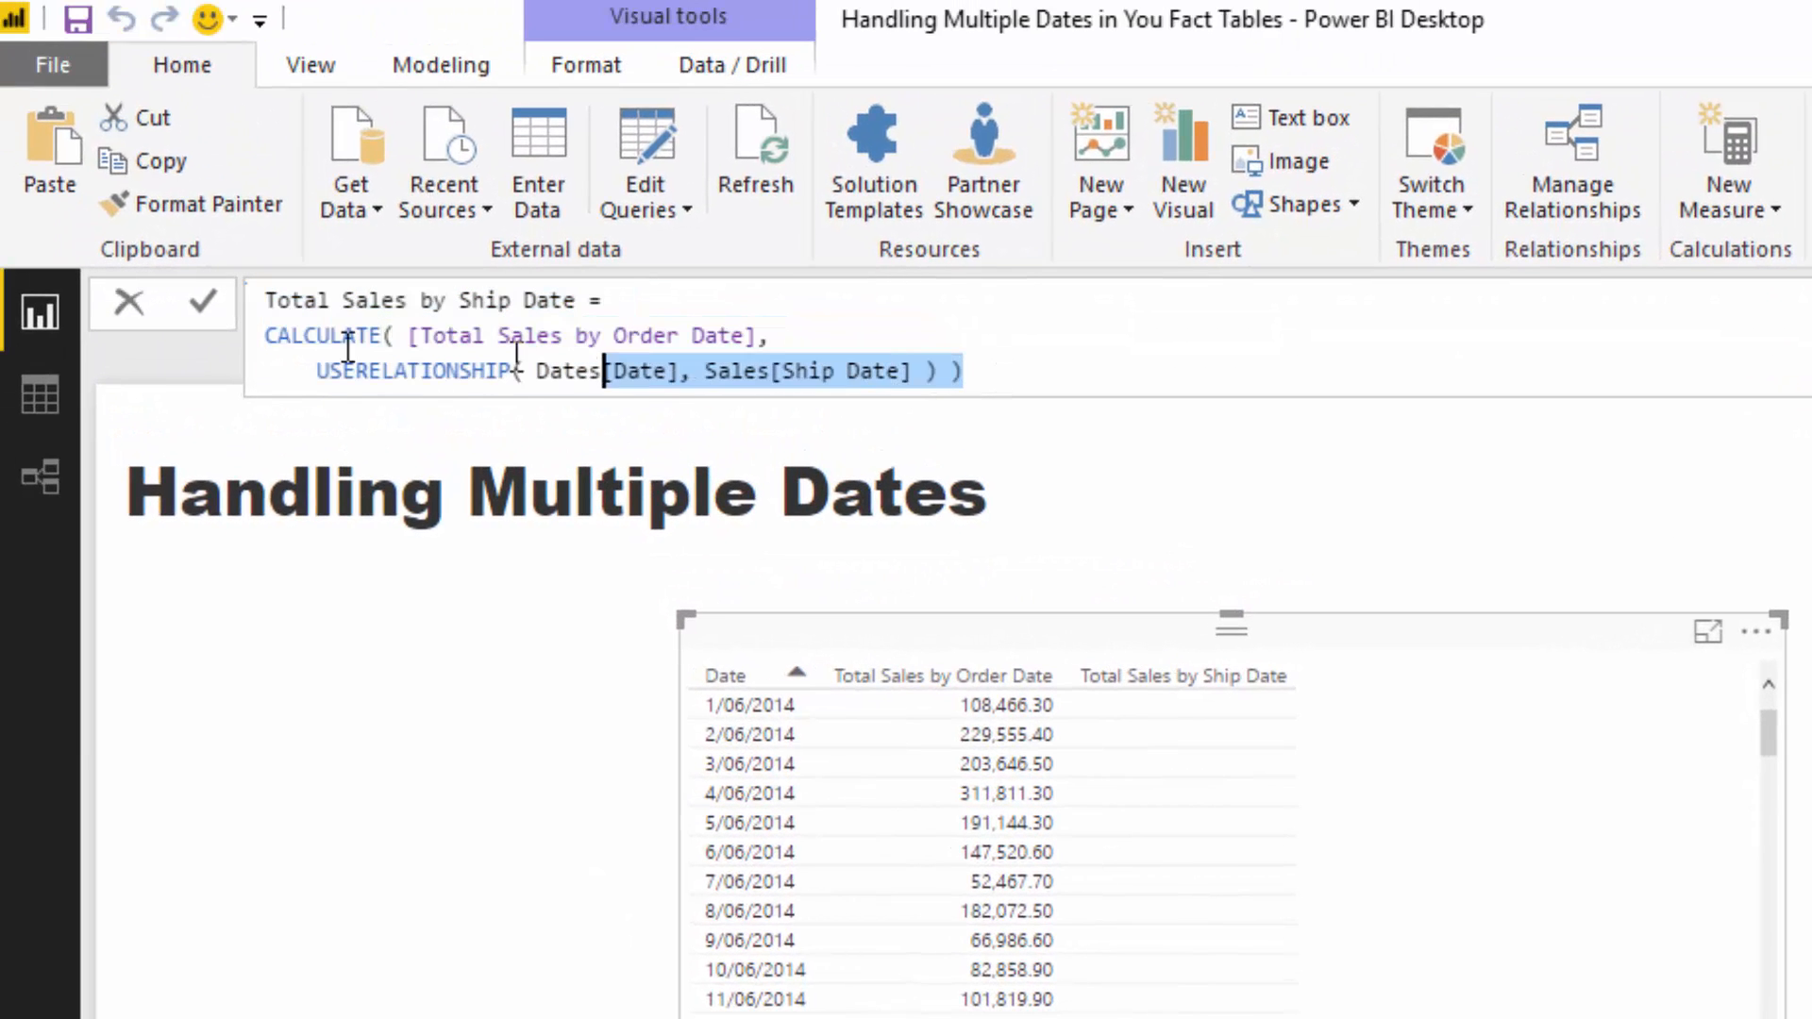
pyautogui.press('ctrl+a')
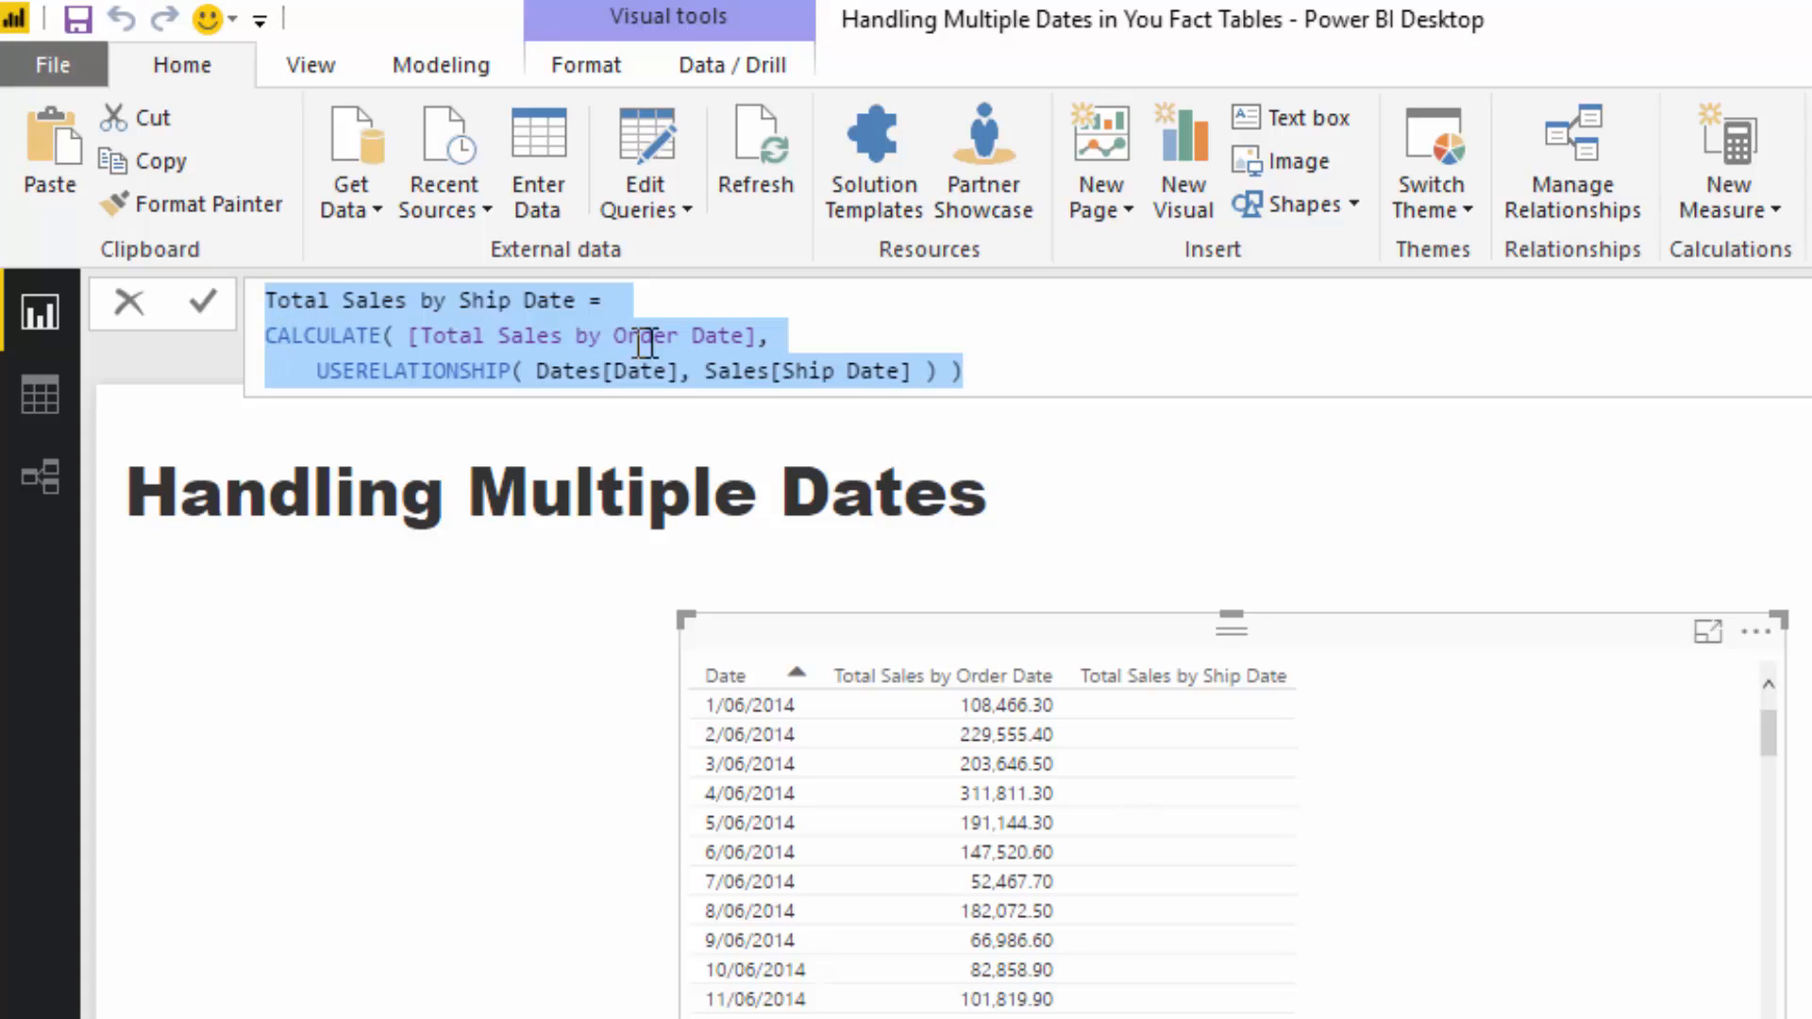
pyautogui.moveTo(642, 419)
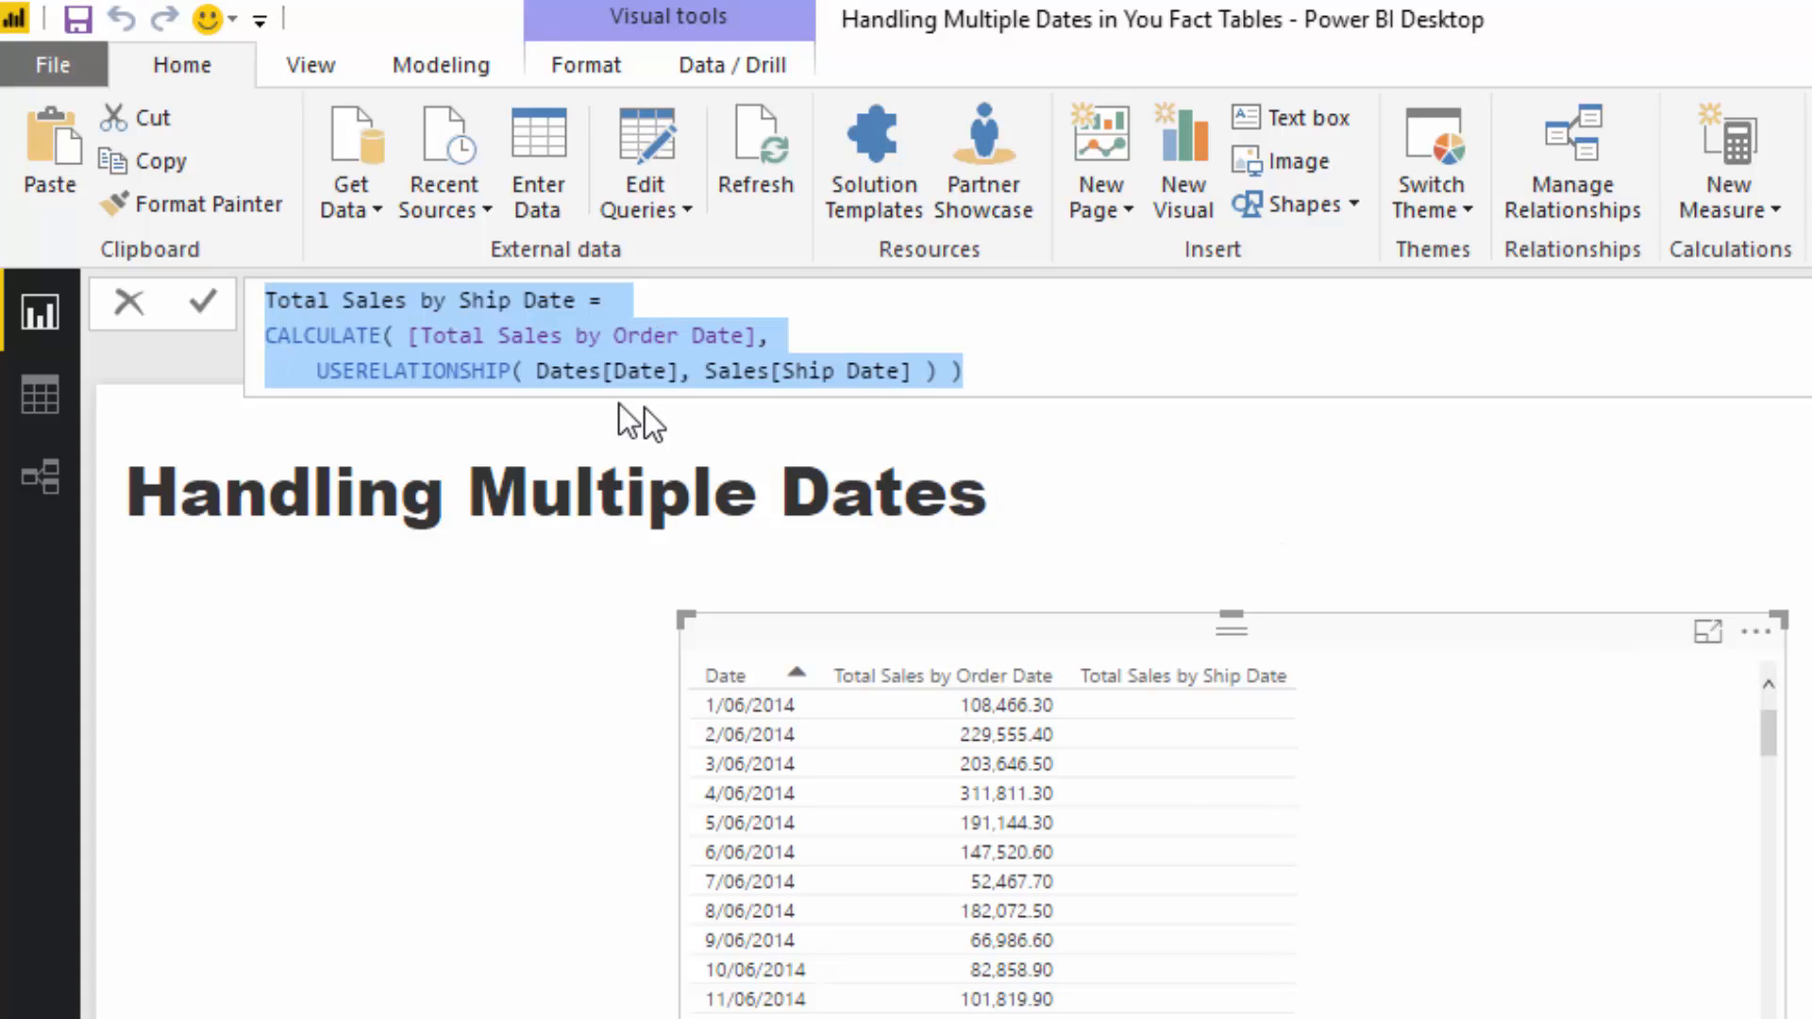
pyautogui.doubleClick(326, 336)
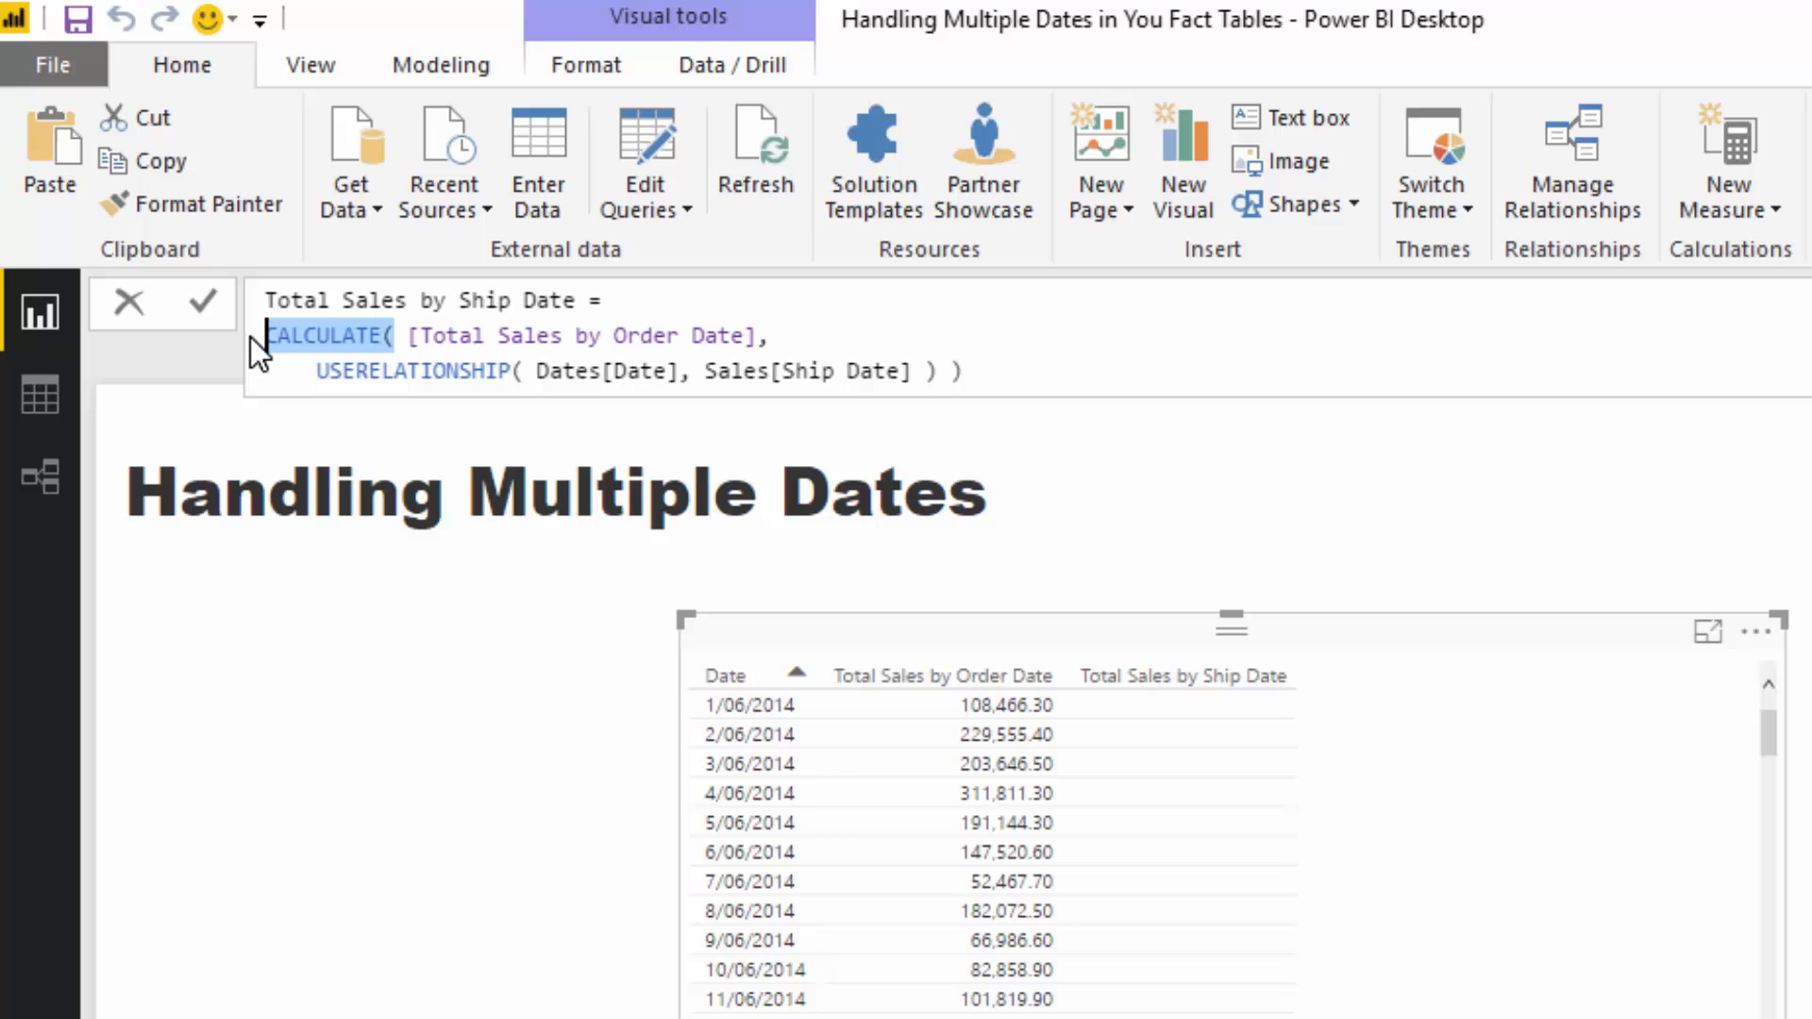